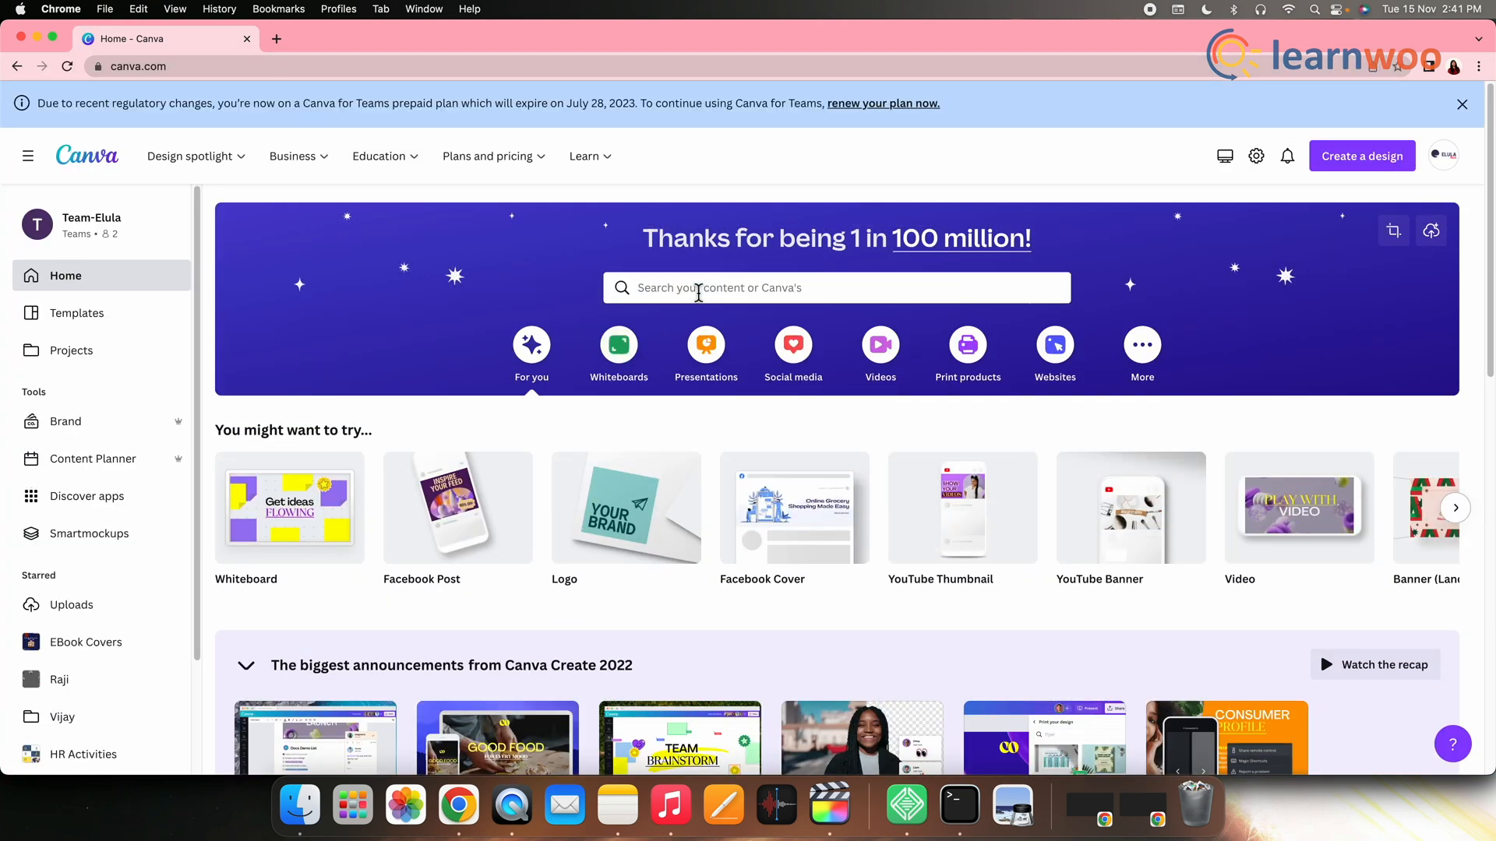
Step: Search Canva for 'logo' templates and browse down the results grid
type("Log")
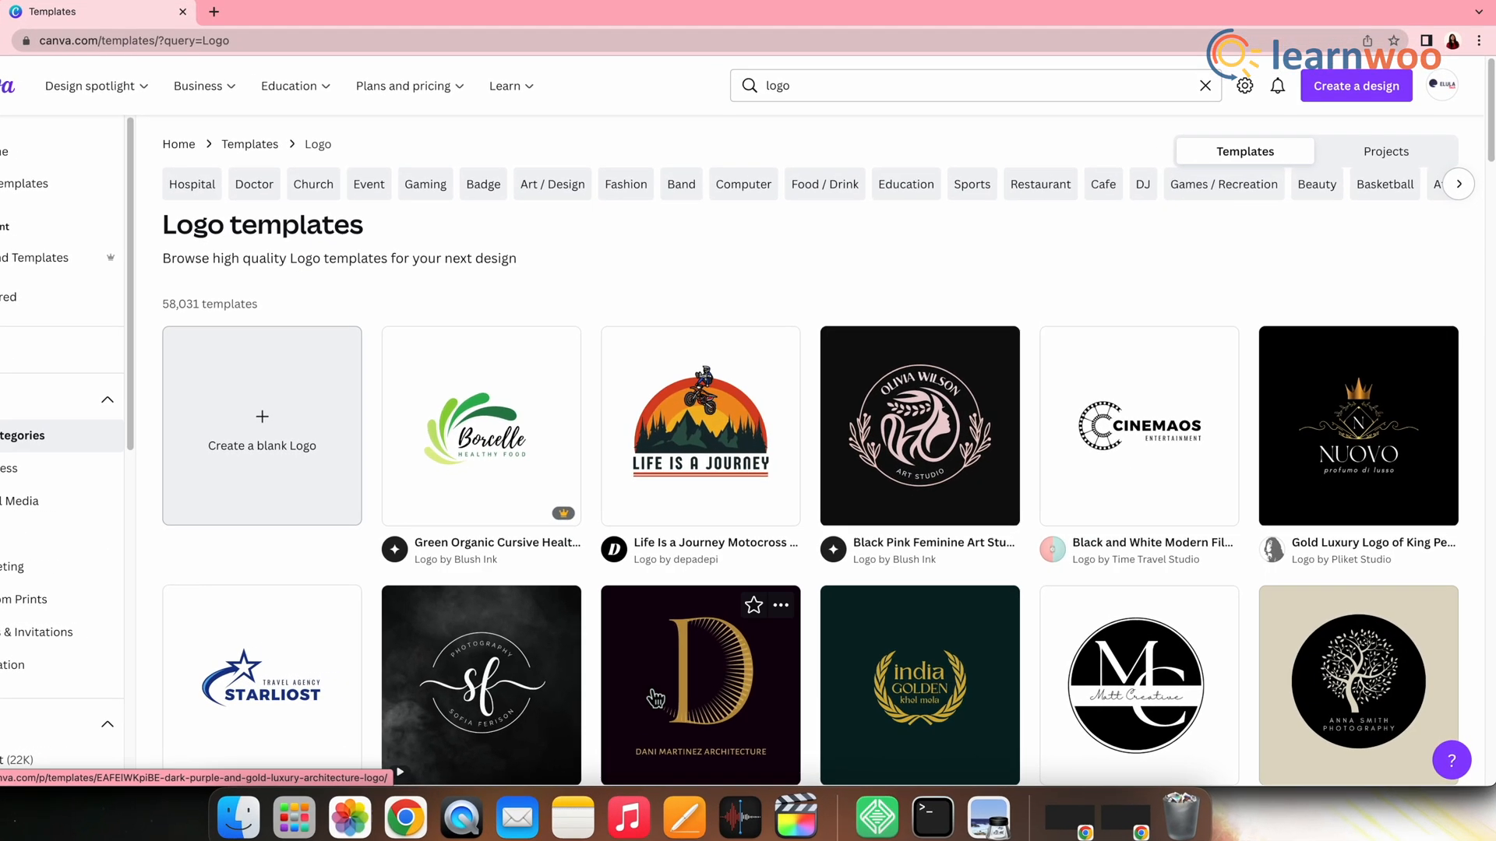
scroll("down", 3)
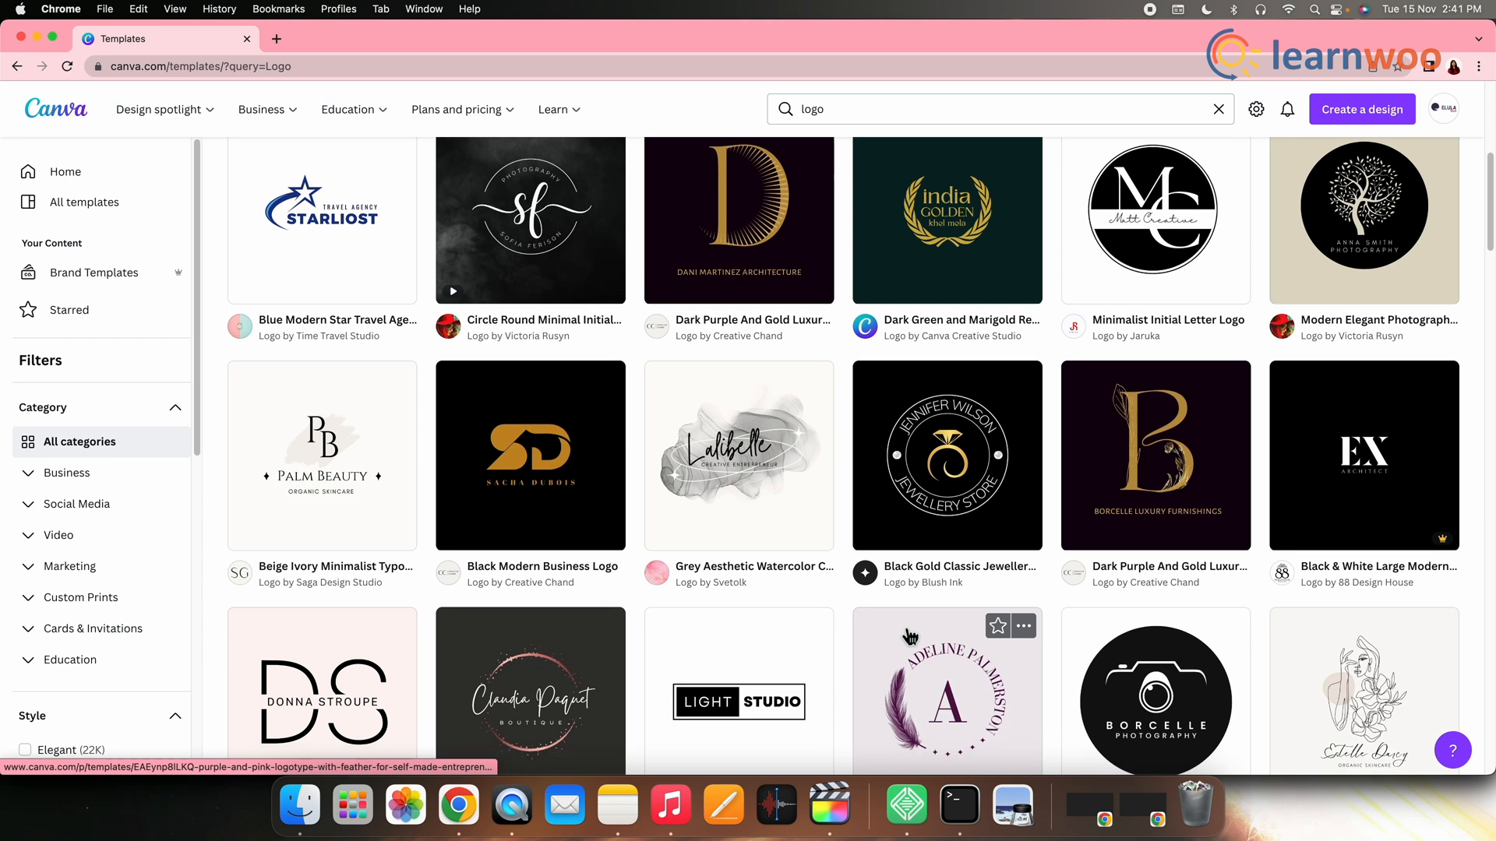
scroll("down", 3)
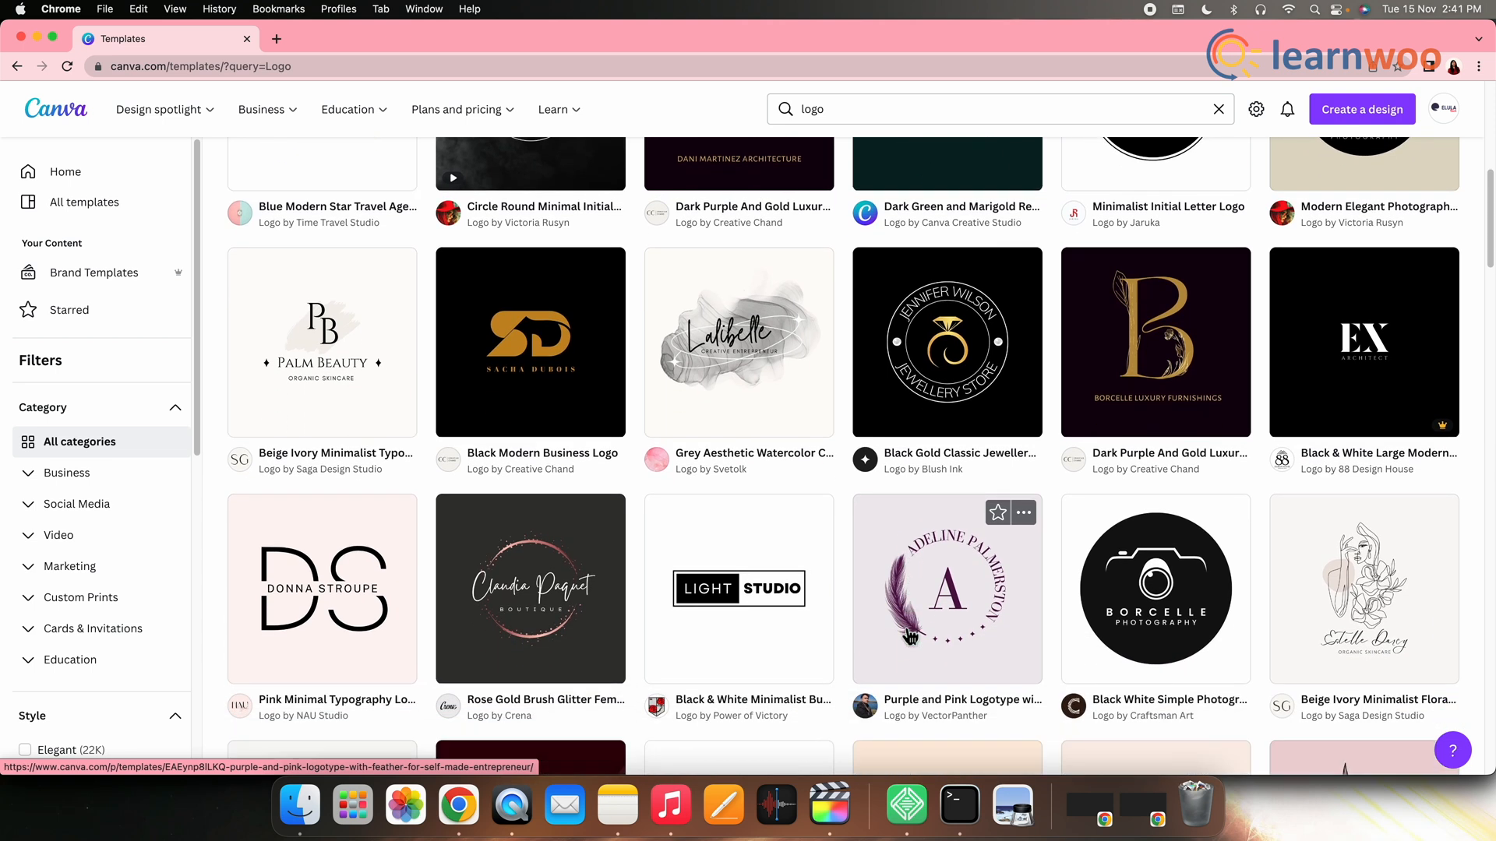
scroll("down", 3)
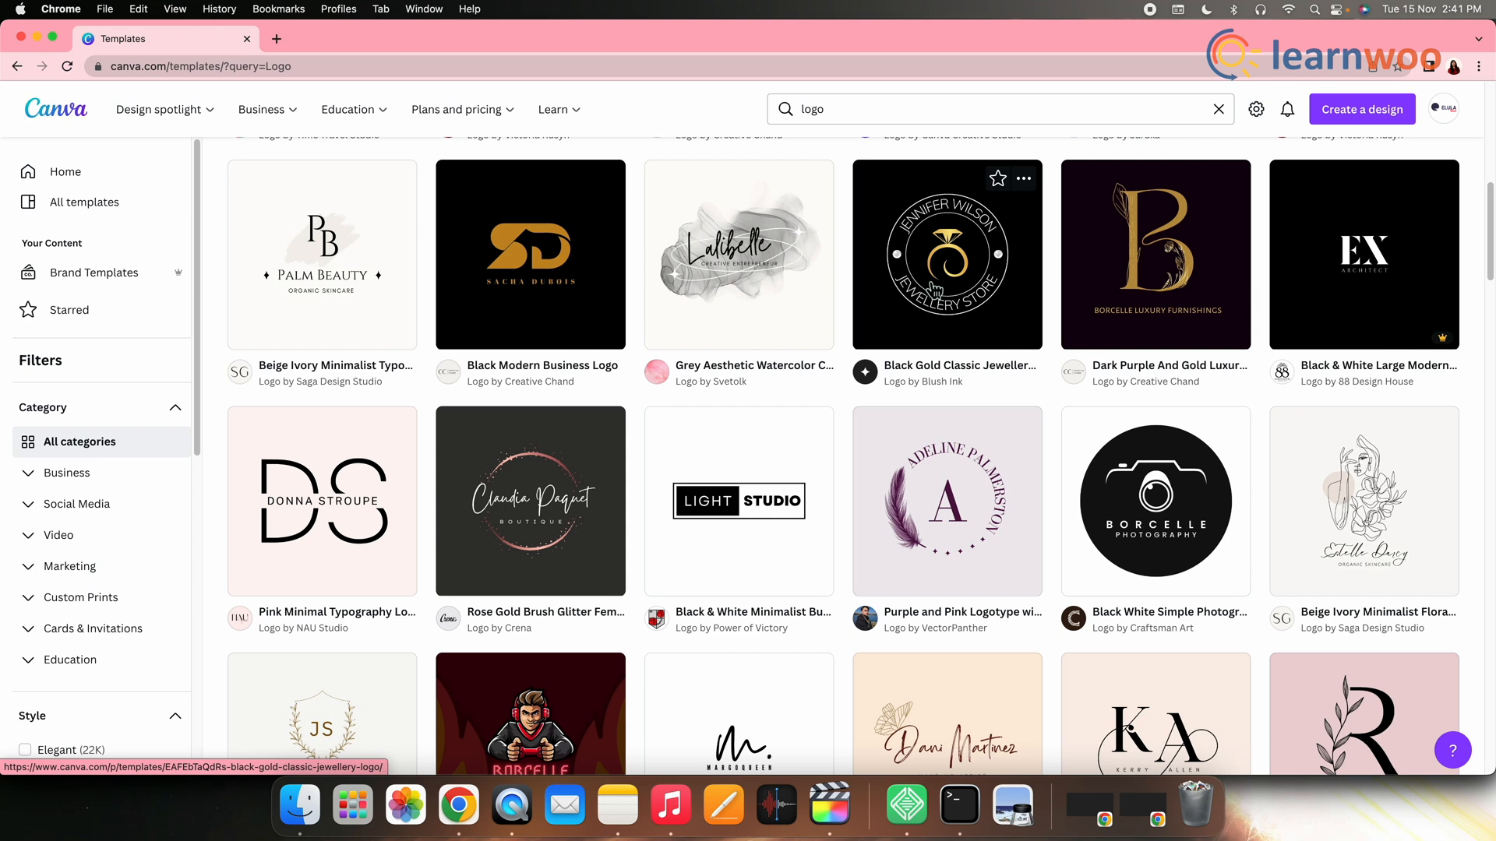
Step: Customize the Black Gold Classic Jewellery Logo template and reword its curved text to SU SHREE and FASHION STORE
left_click(945, 254)
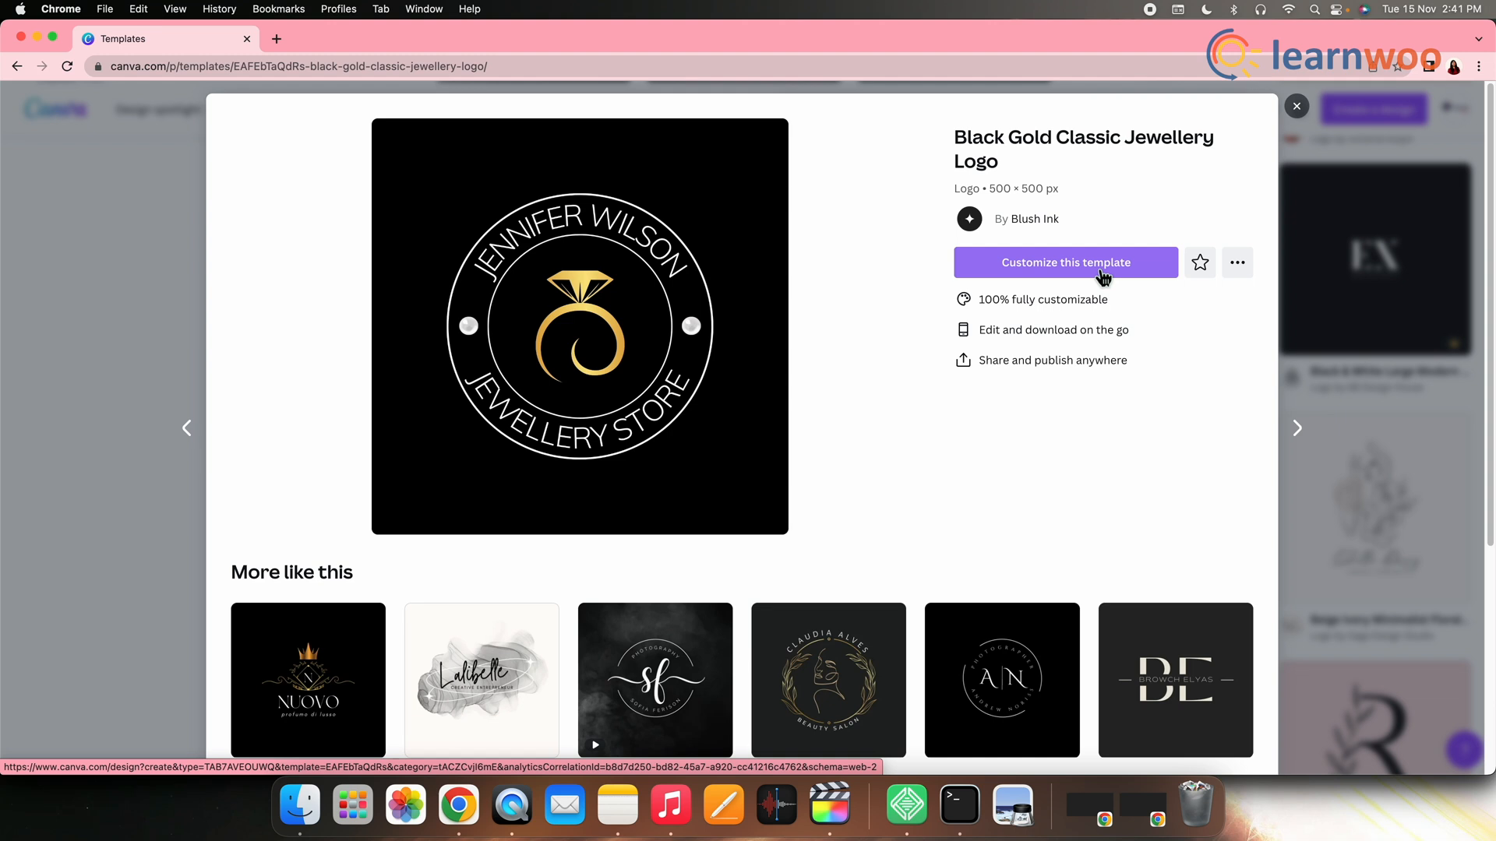
left_click(1064, 262)
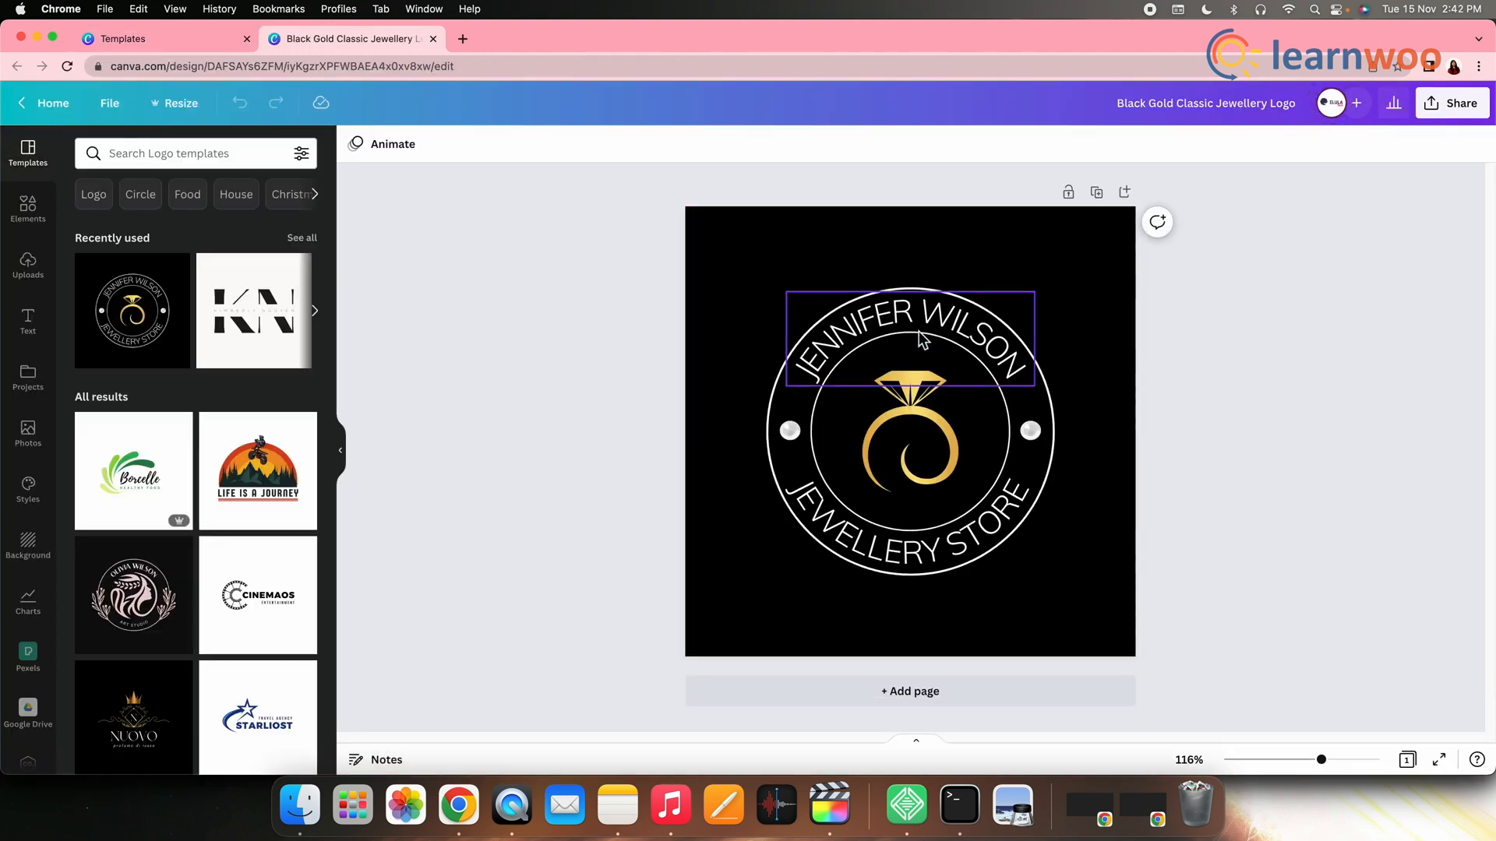
left_click(908, 338)
type("SU SHREE")
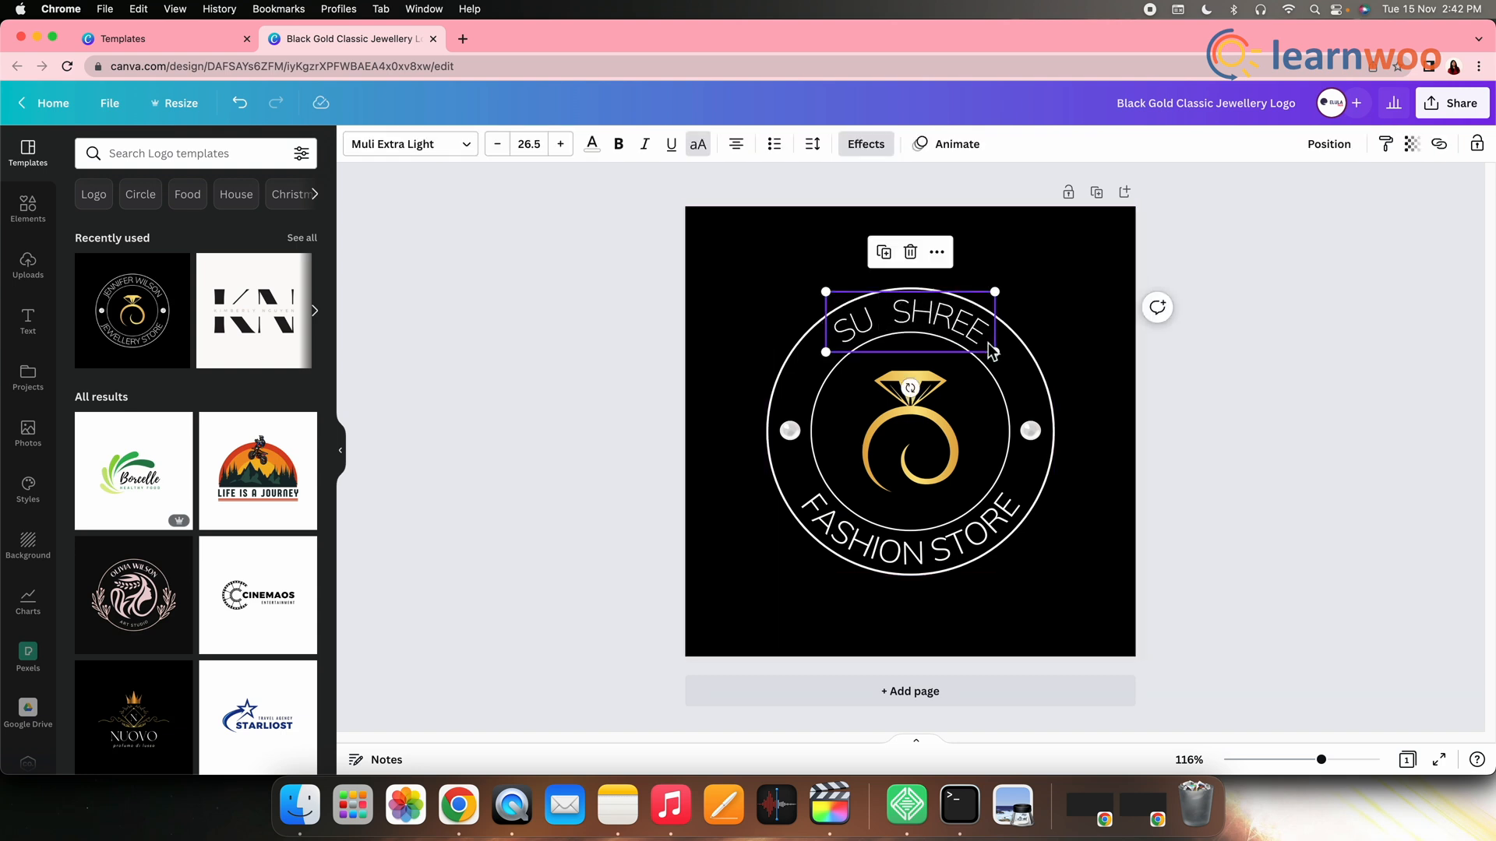
Step: Enlarge the curved SU SHREE heading and review its colour and effect styles
left_click_drag(994, 293, 1010, 360)
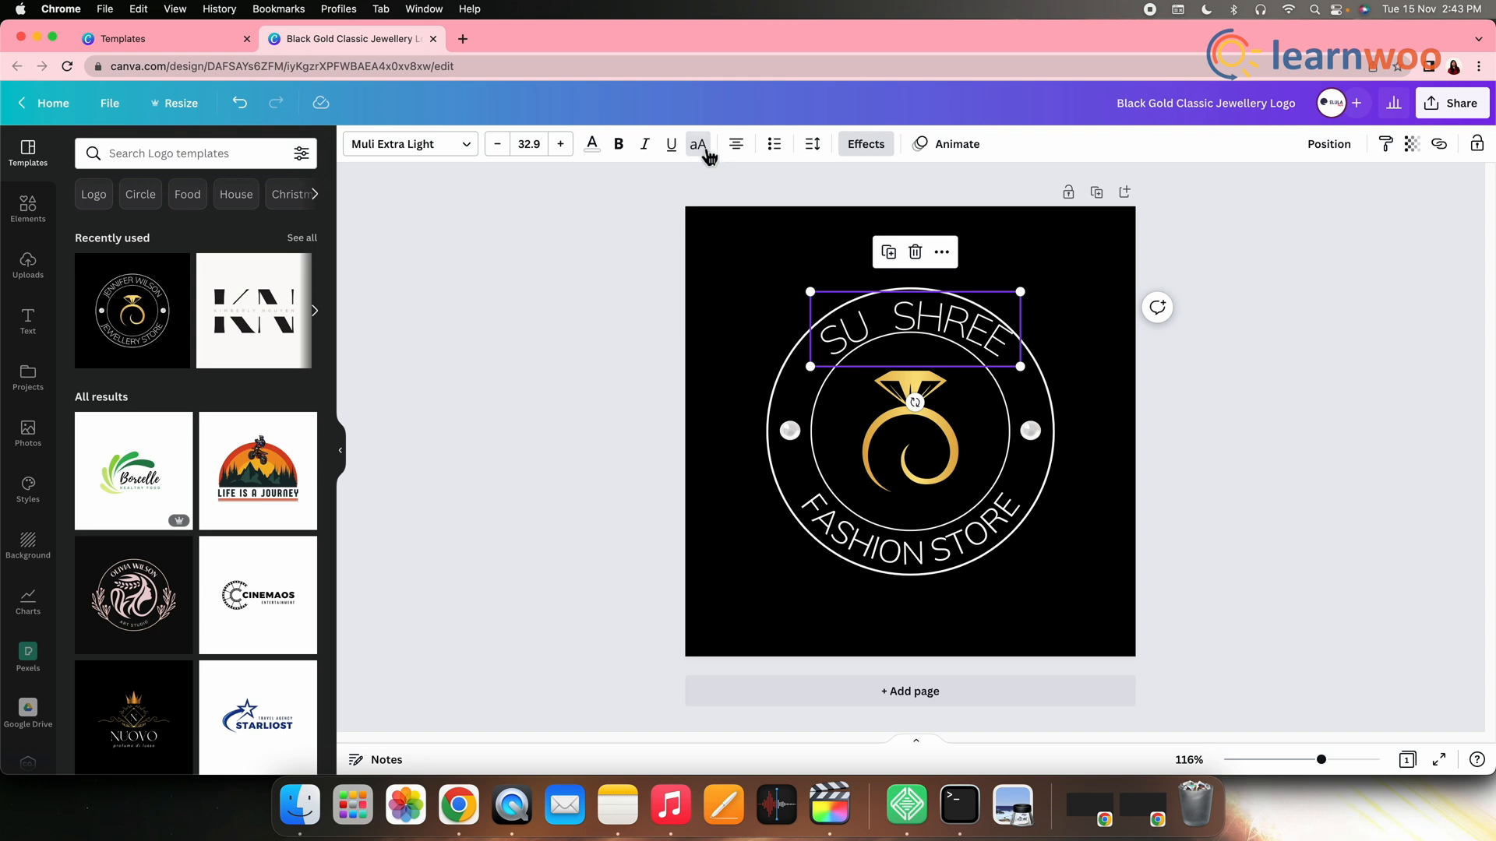
mouse_move(592, 149)
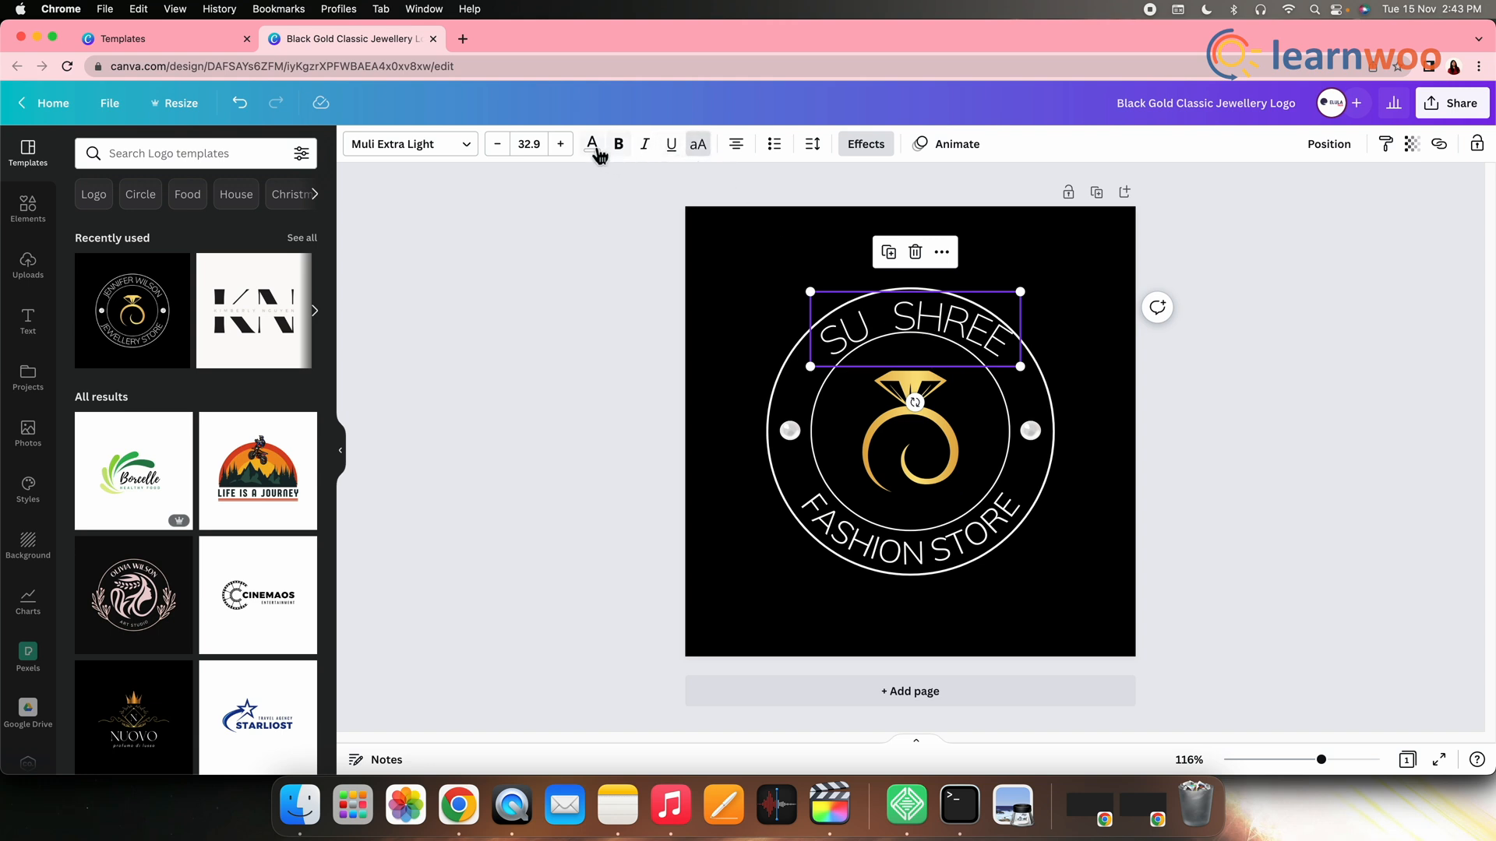
left_click(592, 143)
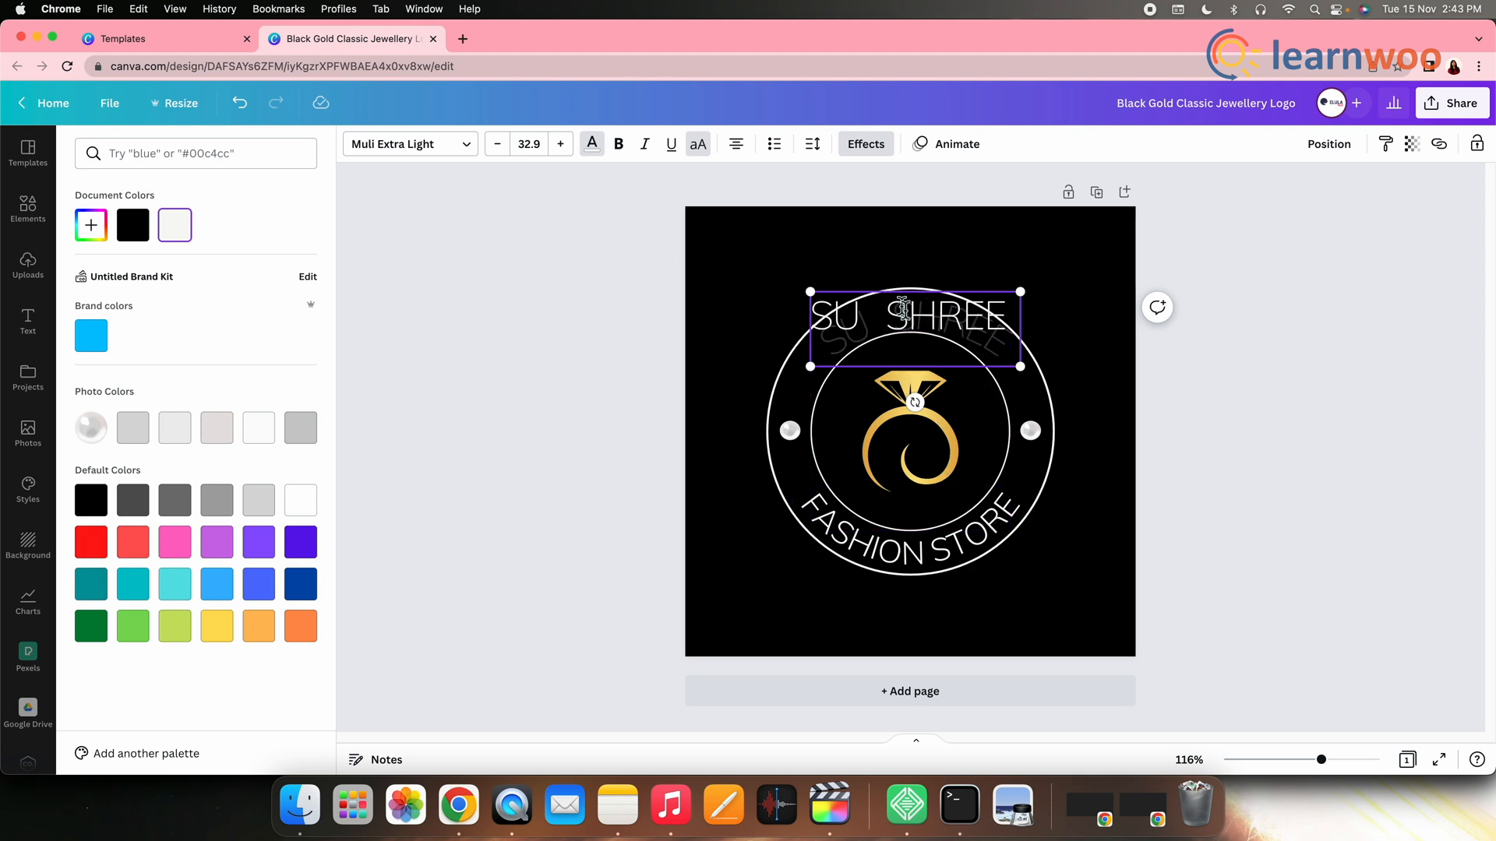
left_click(863, 144)
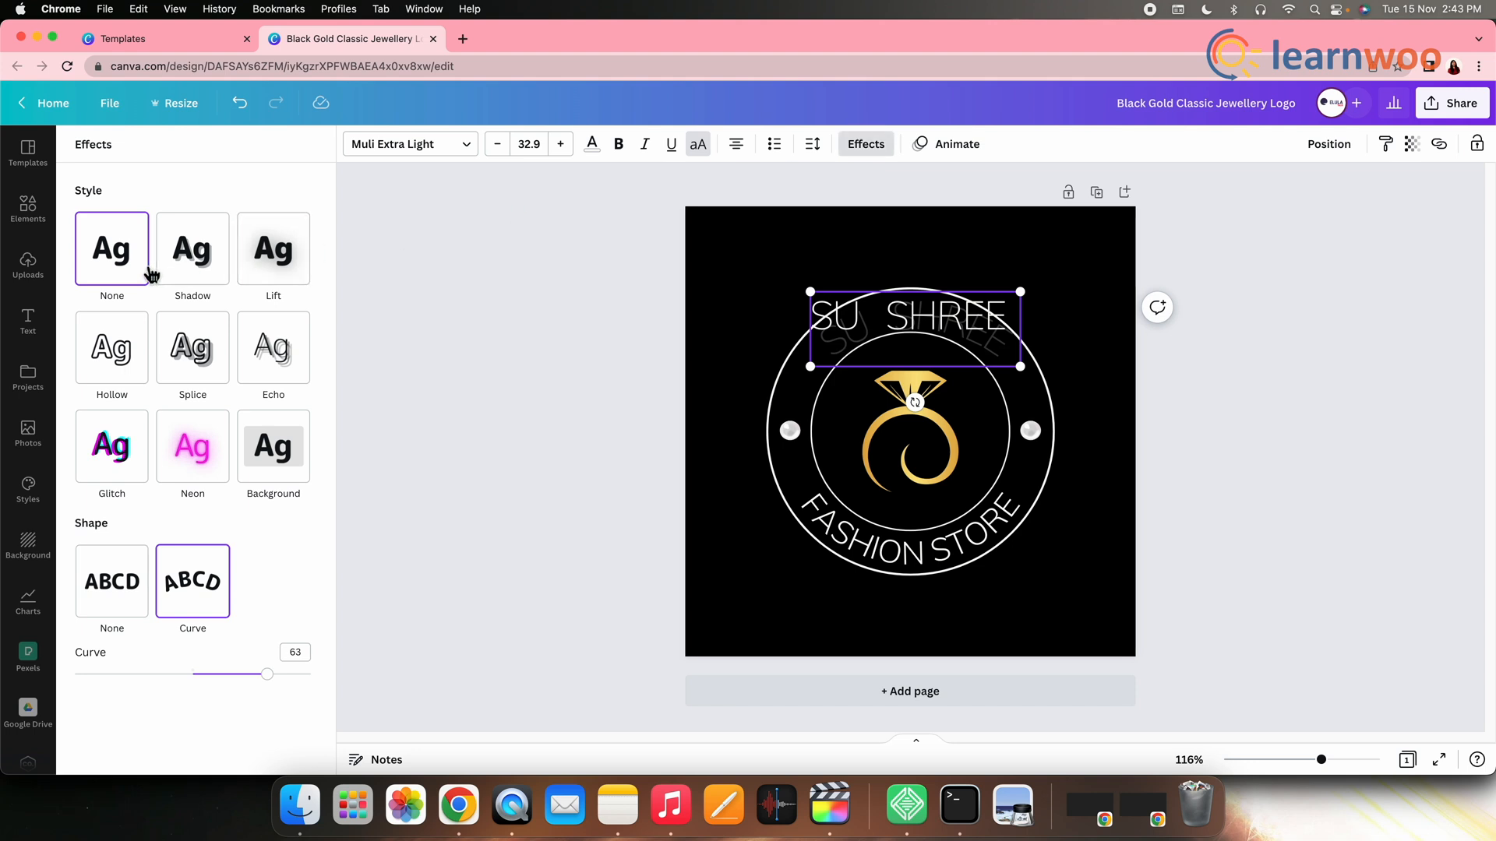
mouse_move(192, 347)
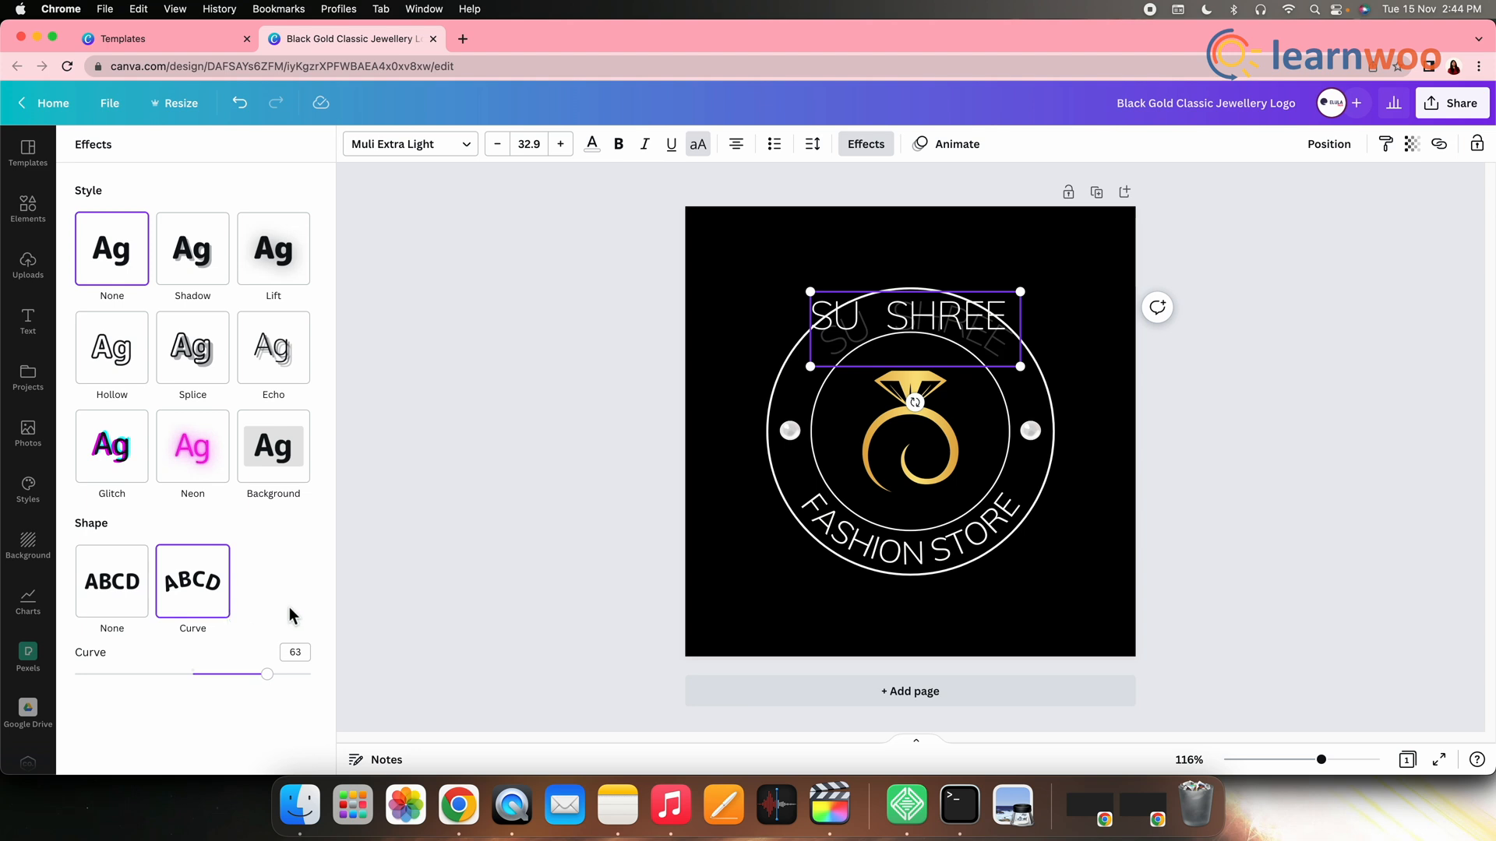
Step: Browse the Elements, Uploads and Text side tabs, then select the circular logo emblem
left_click(28, 210)
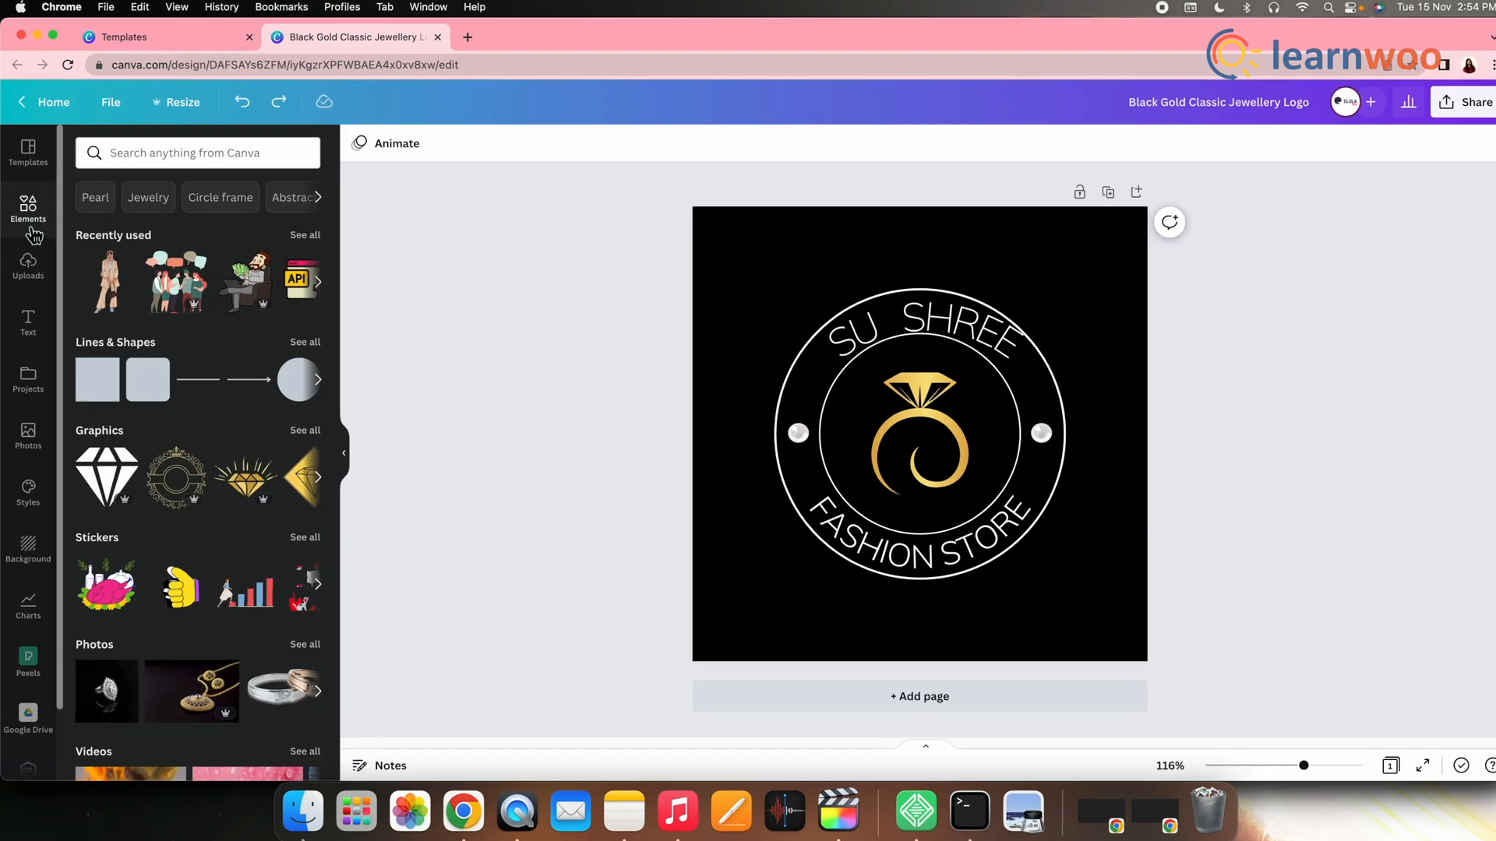
left_click(28, 267)
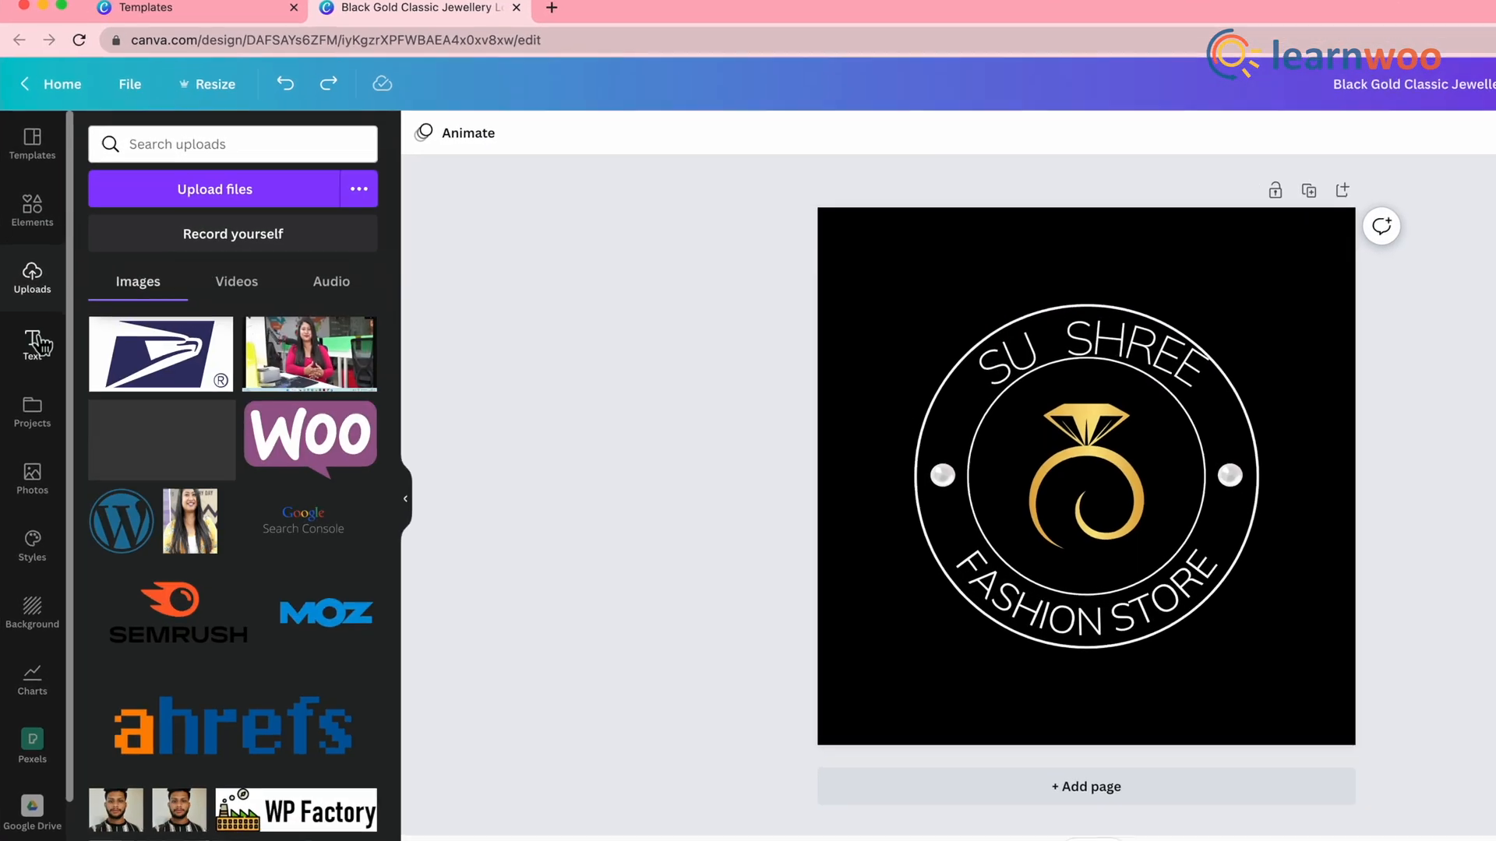
left_click(33, 343)
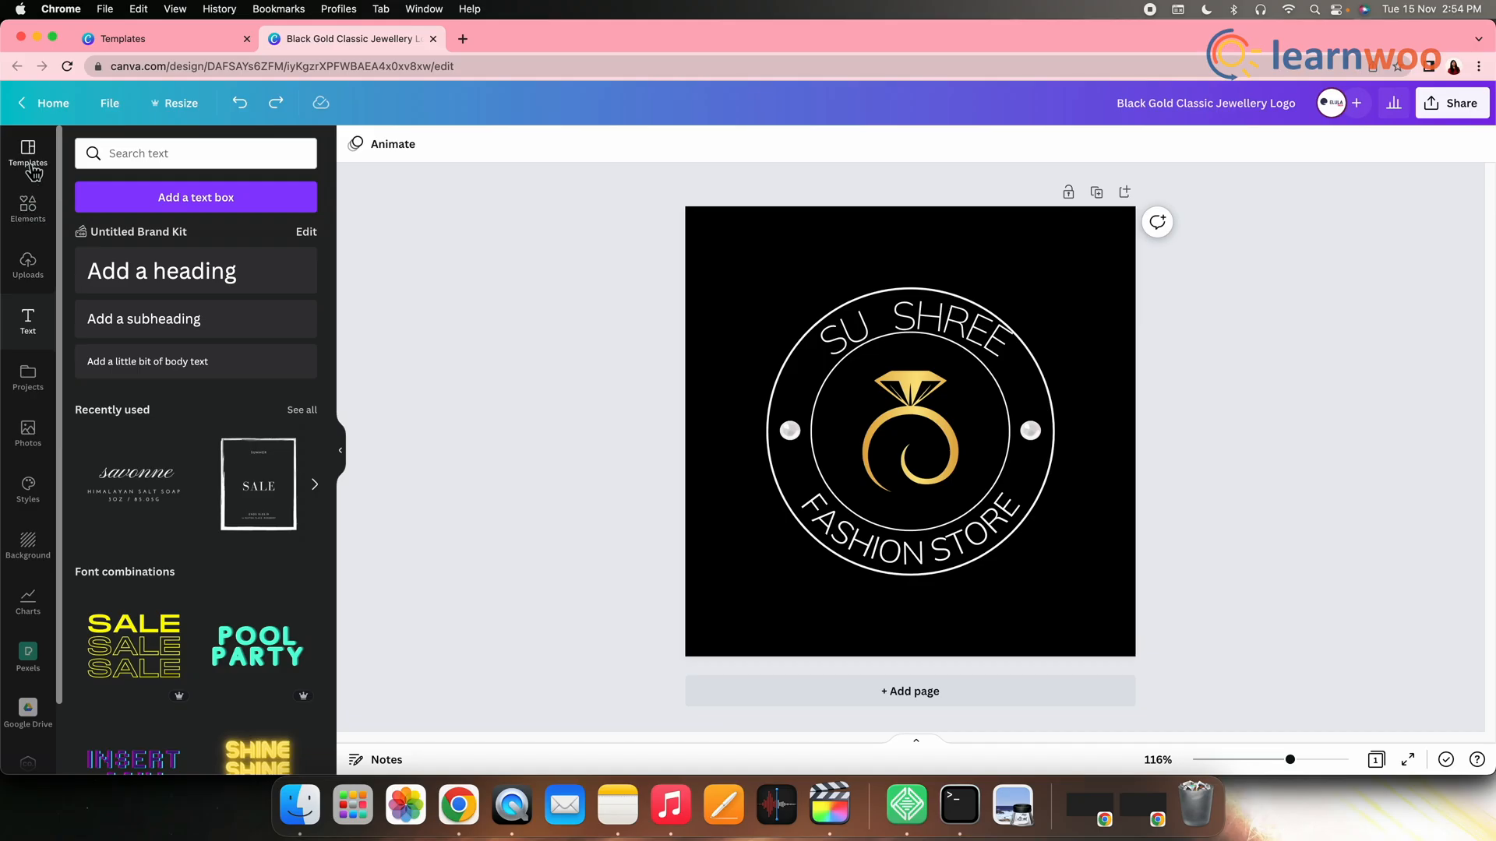
mouse_move(28, 319)
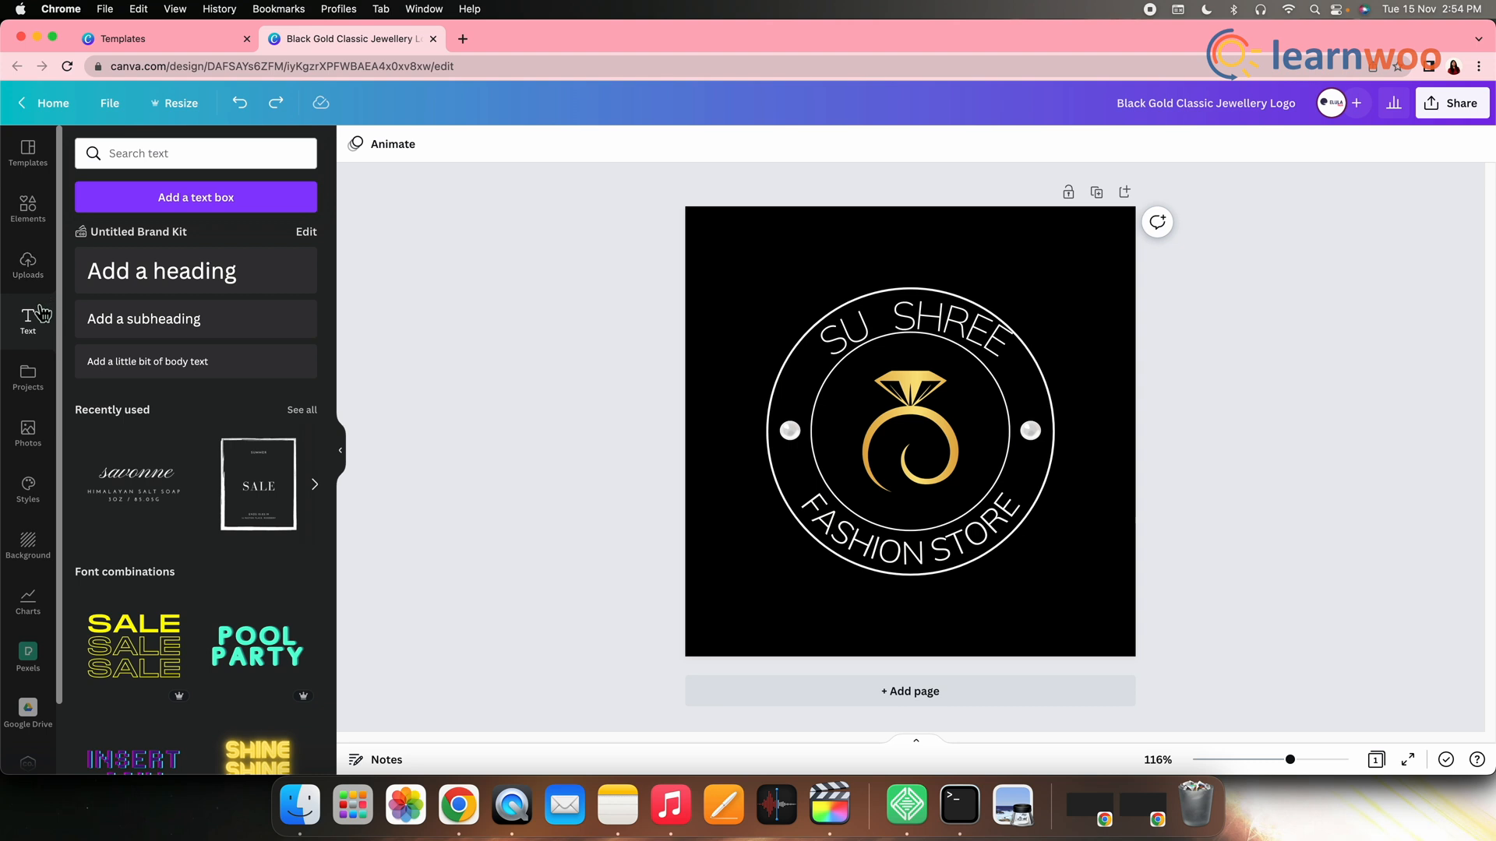
left_click(909, 431)
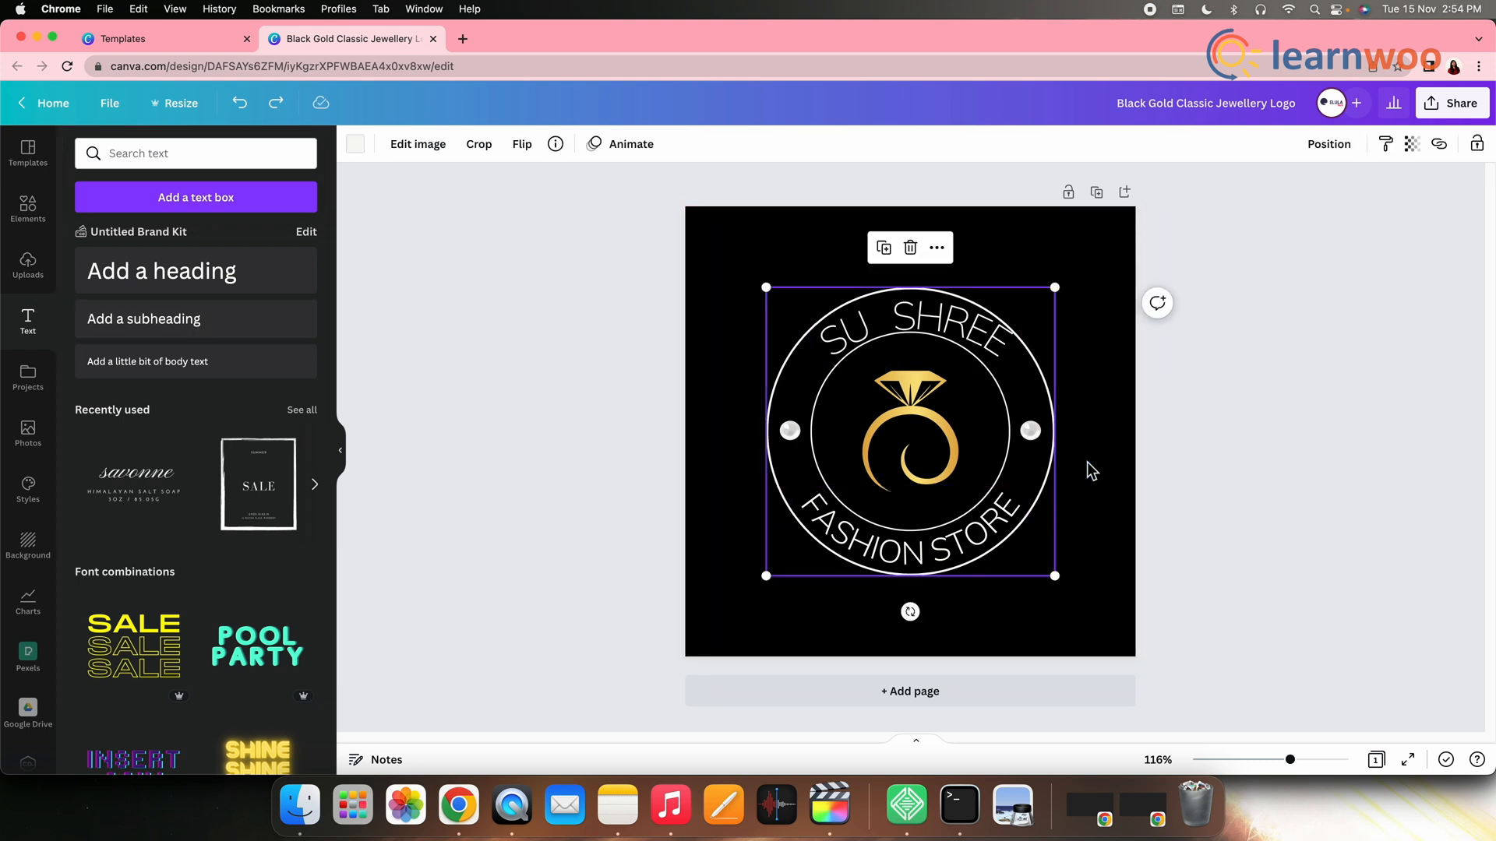
mouse_move(1278, 394)
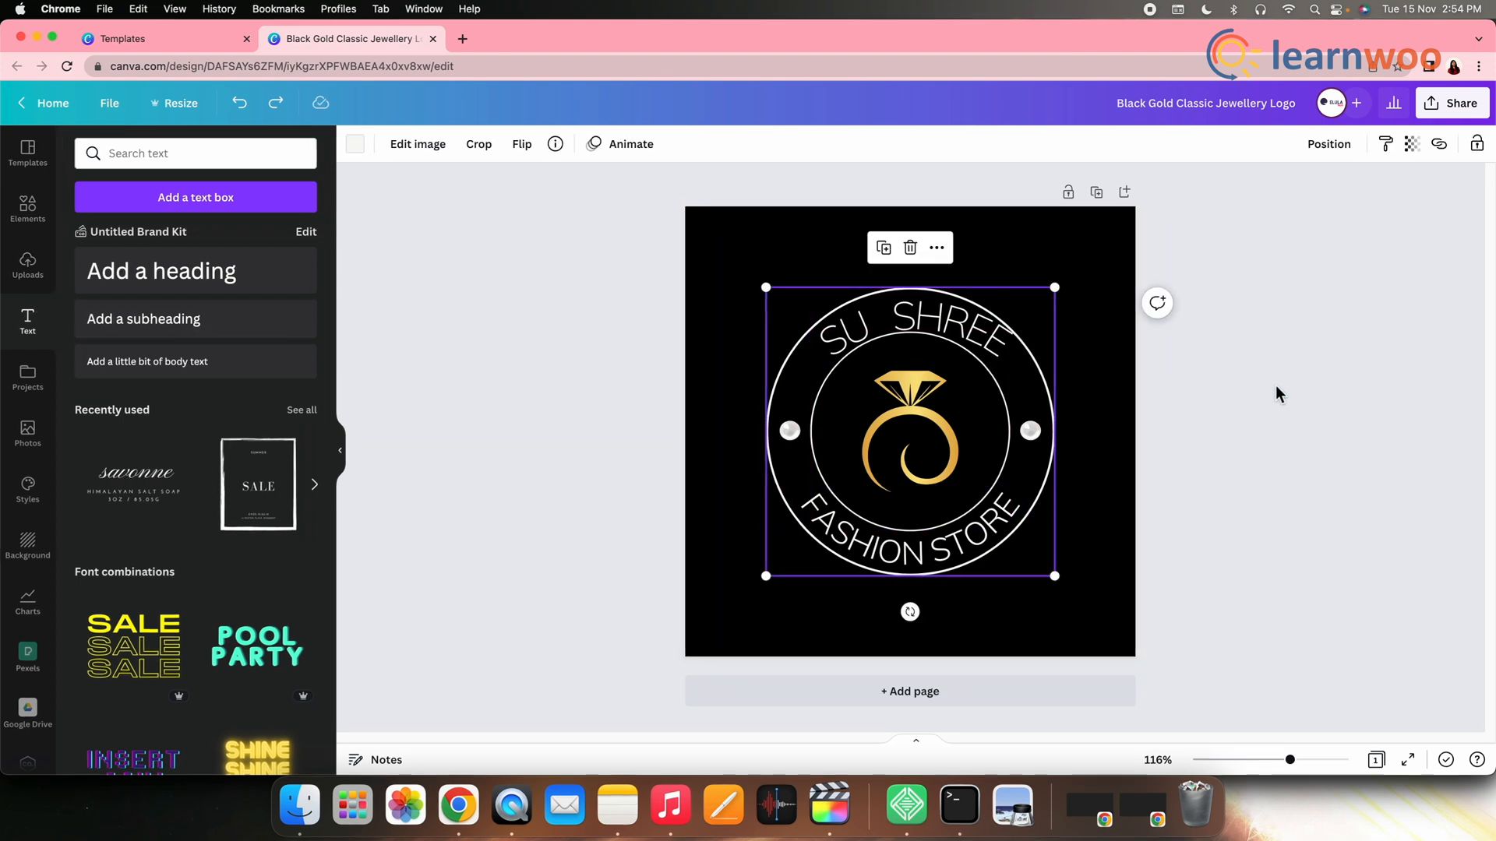
Step: Download the logo as a PNG with a transparent background
left_click(1450, 103)
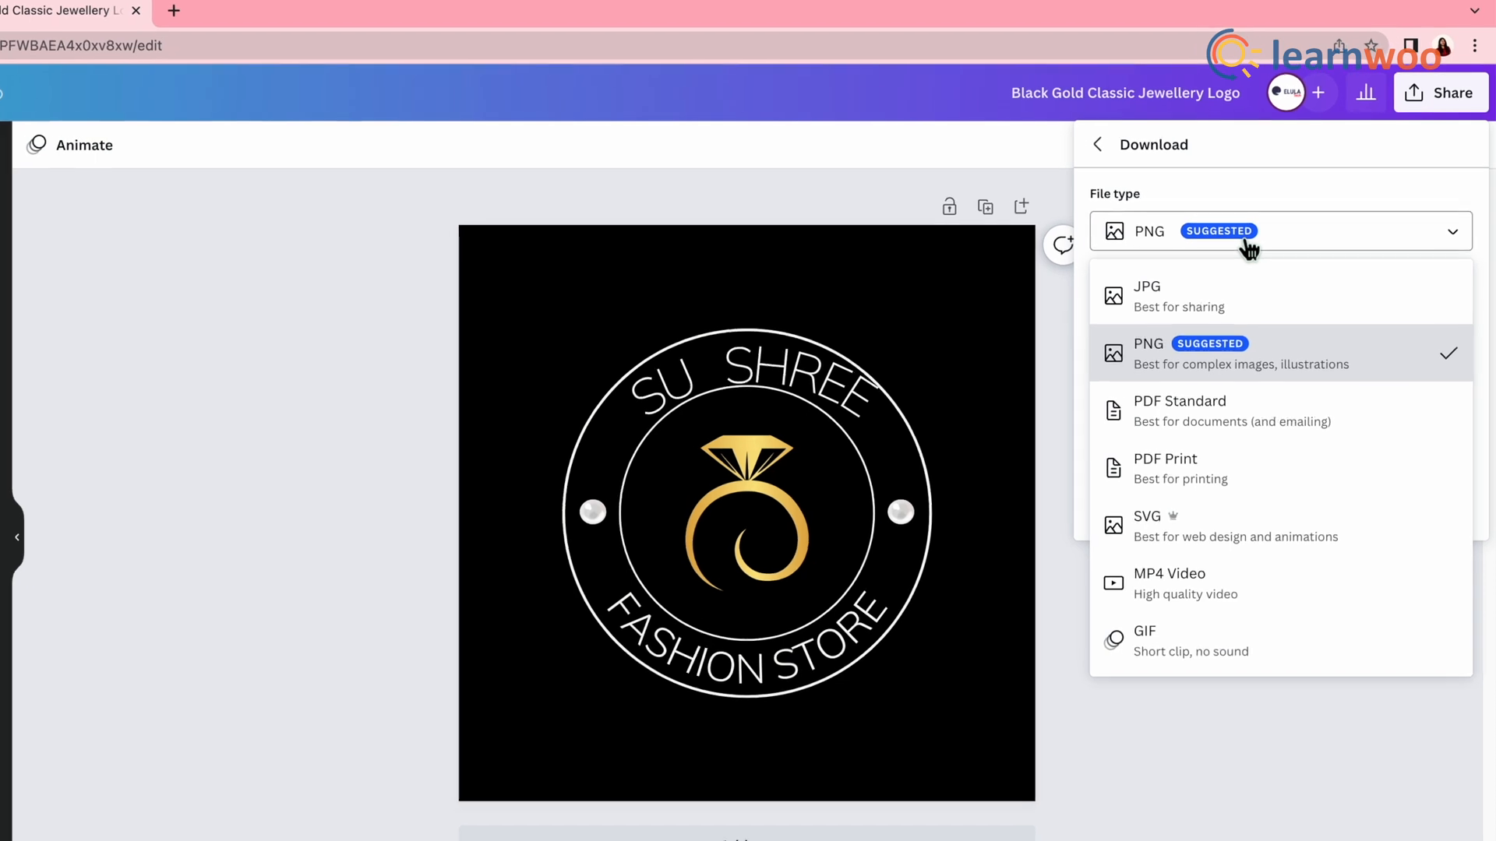
left_click(1148, 343)
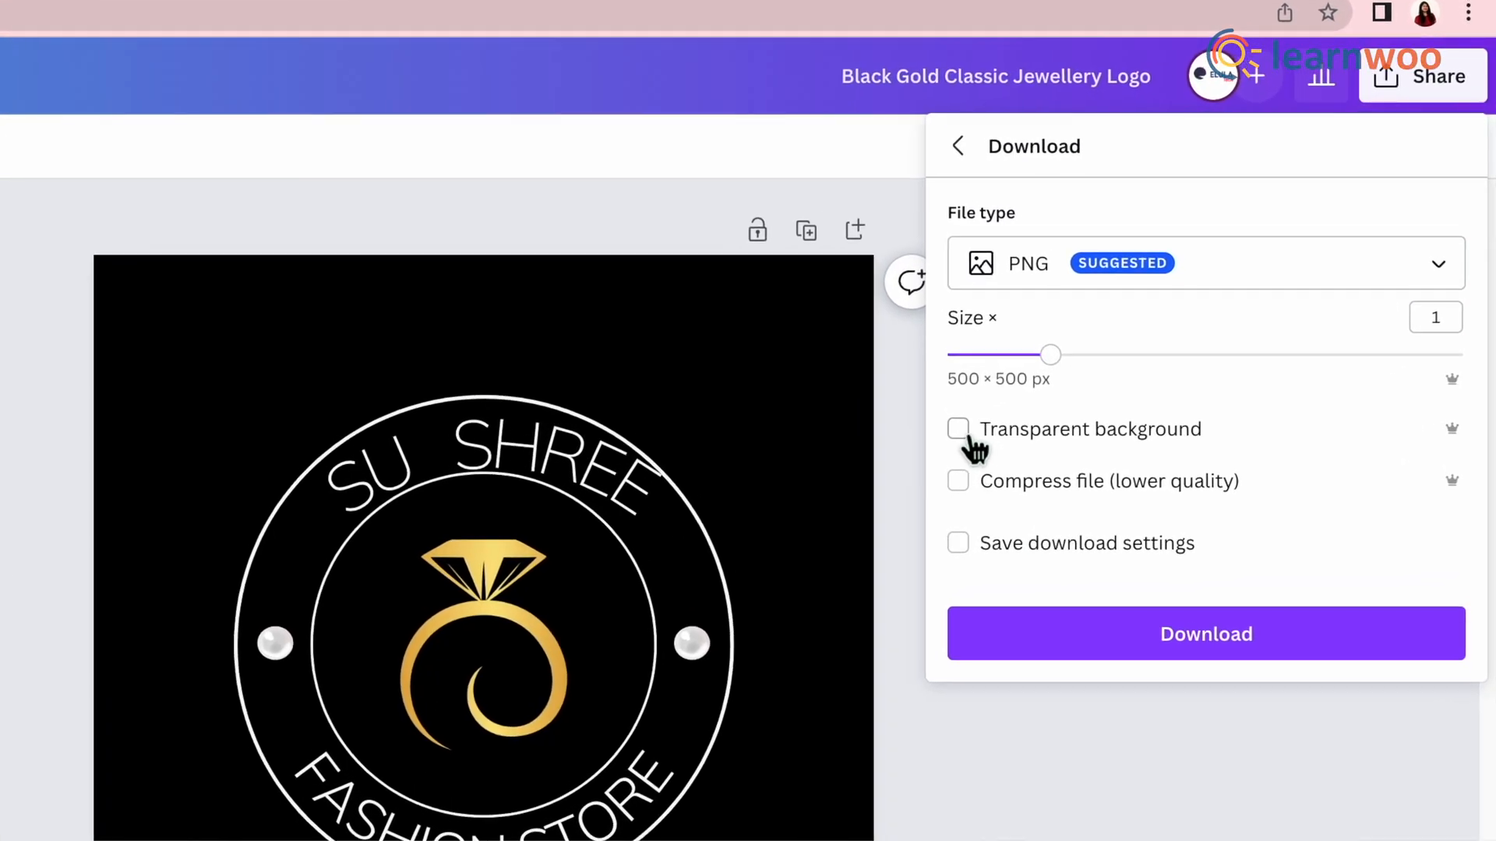
left_click(958, 429)
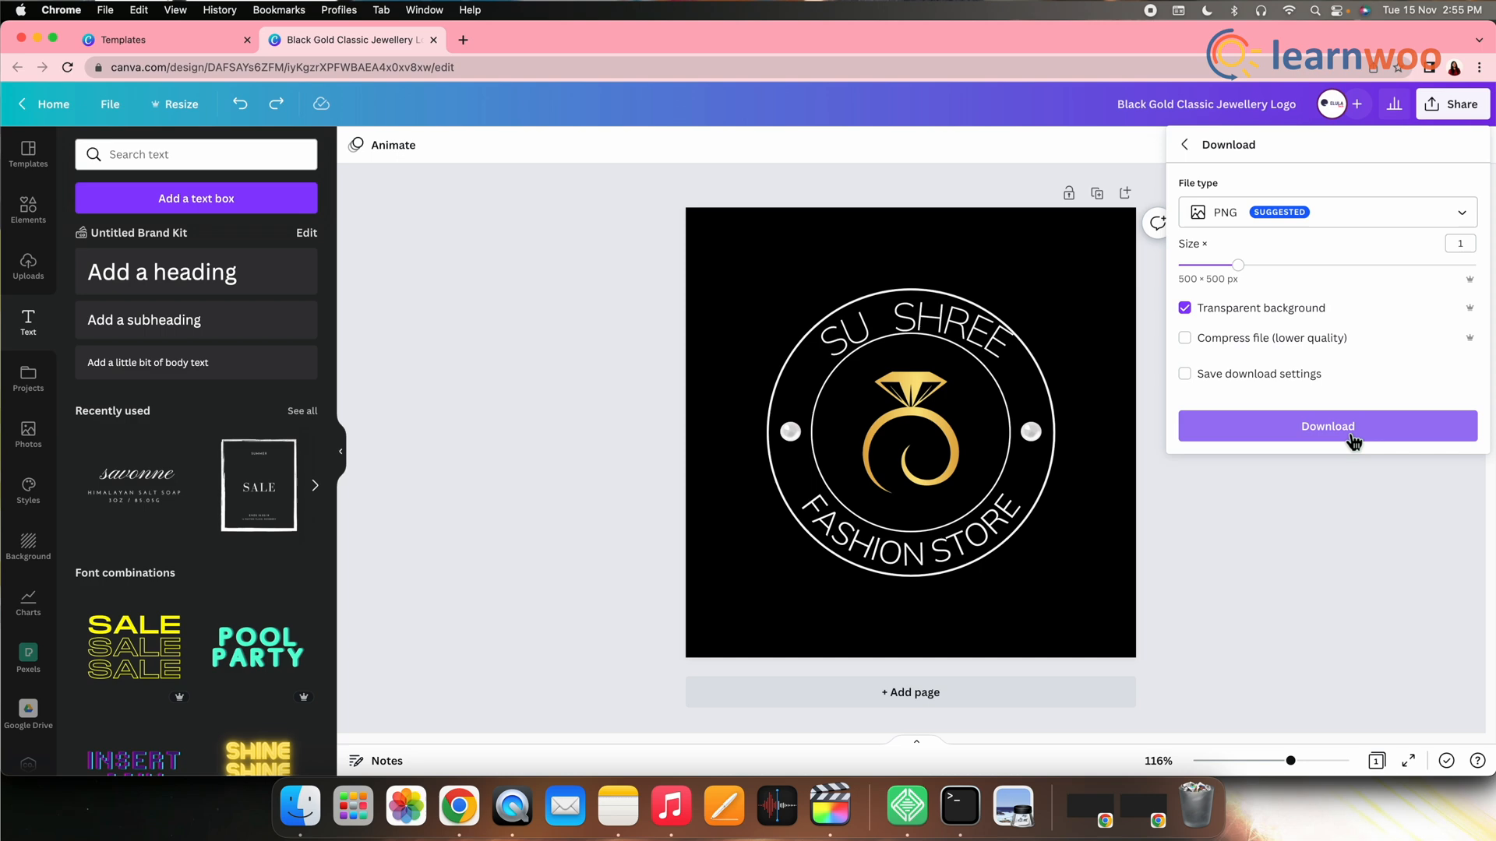
left_click(1326, 425)
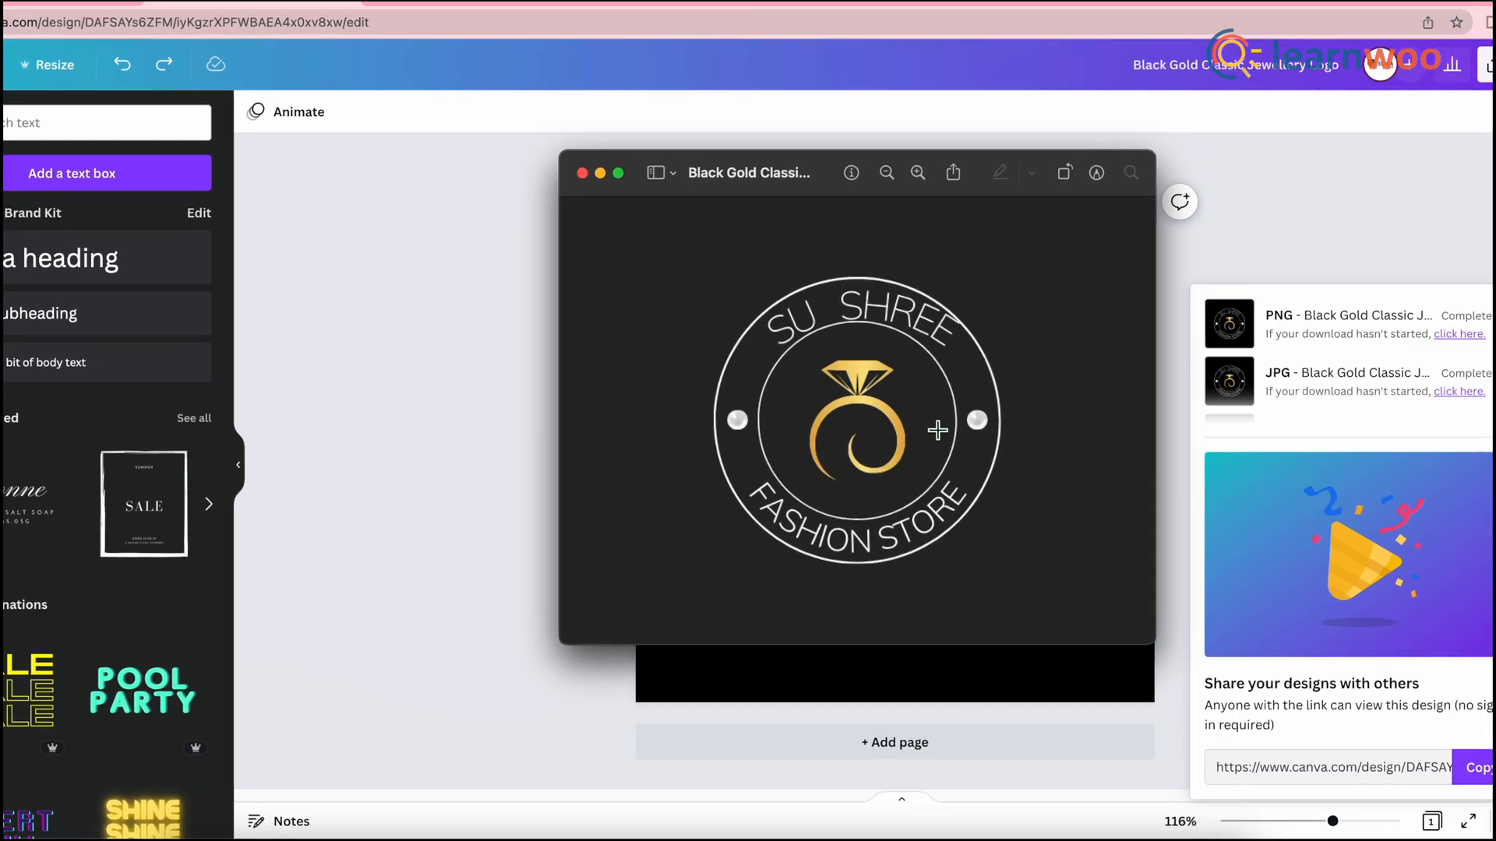
Step: From Home search 'Logo', start a blank logo design and fill its page grey
left_click(505, 28)
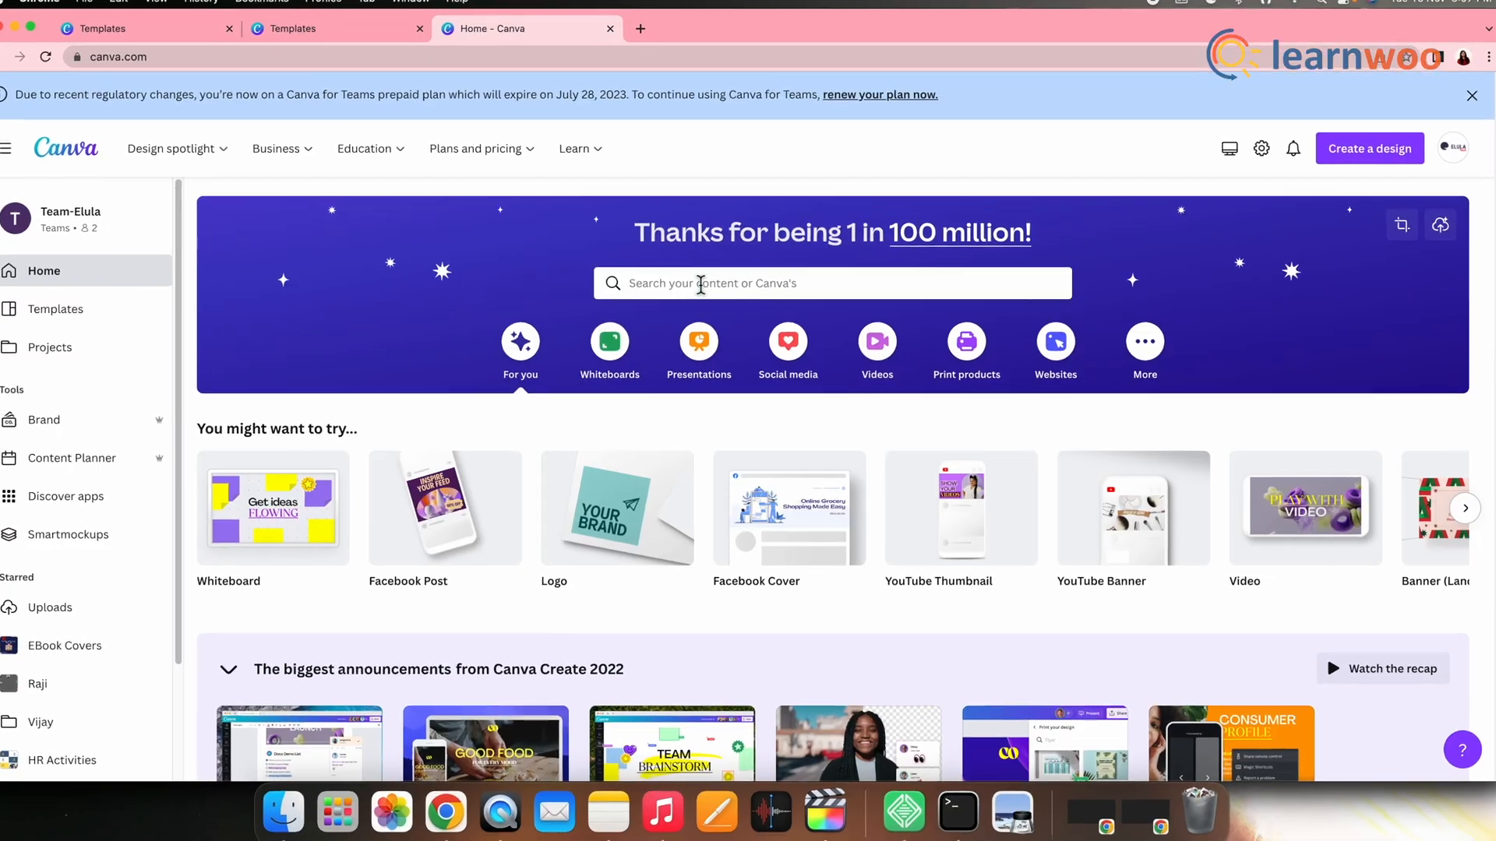
type("Lo")
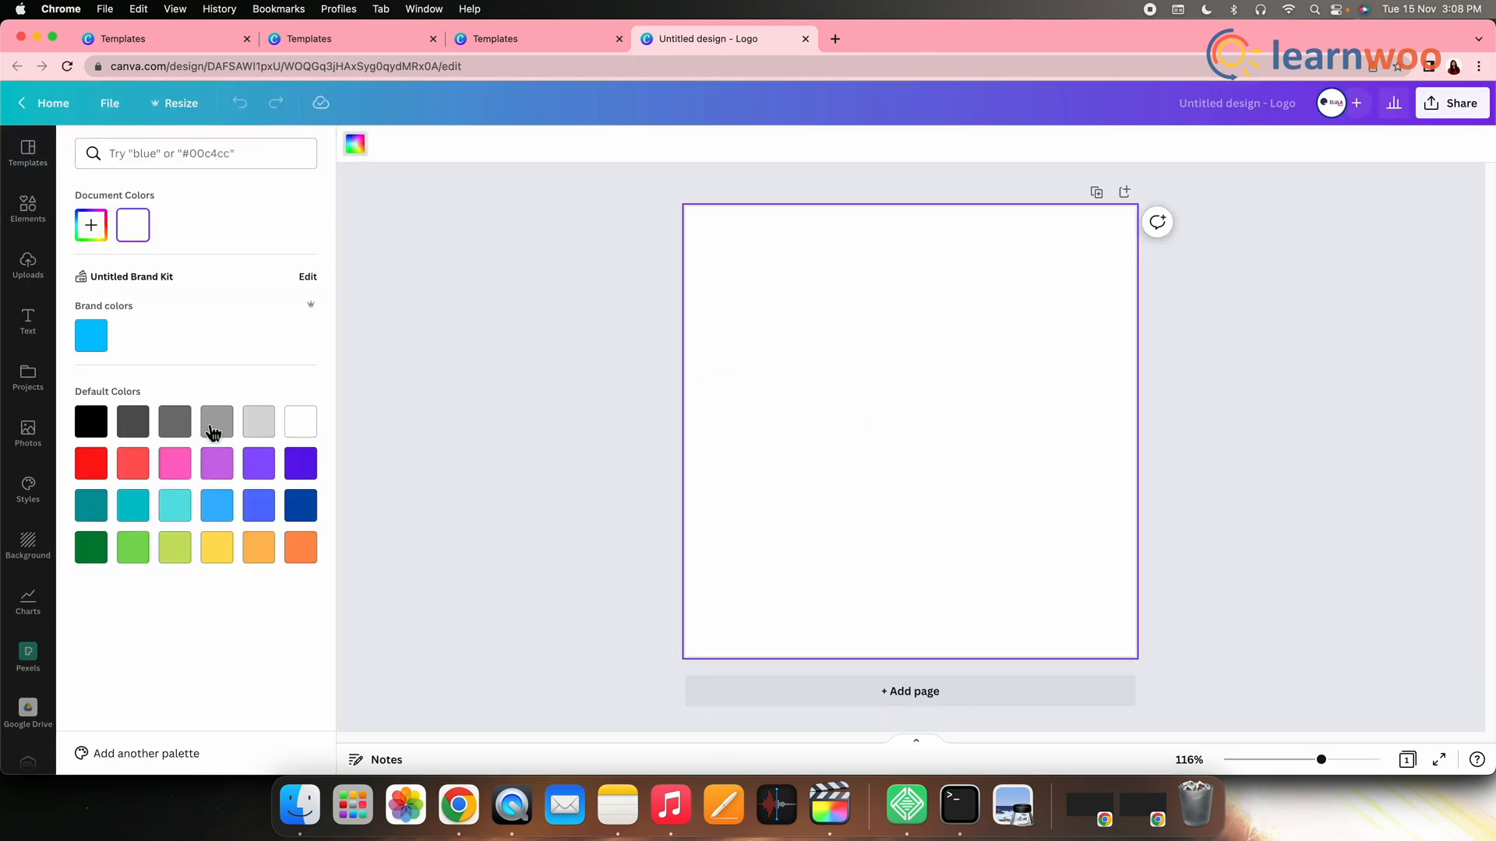
left_click(216, 422)
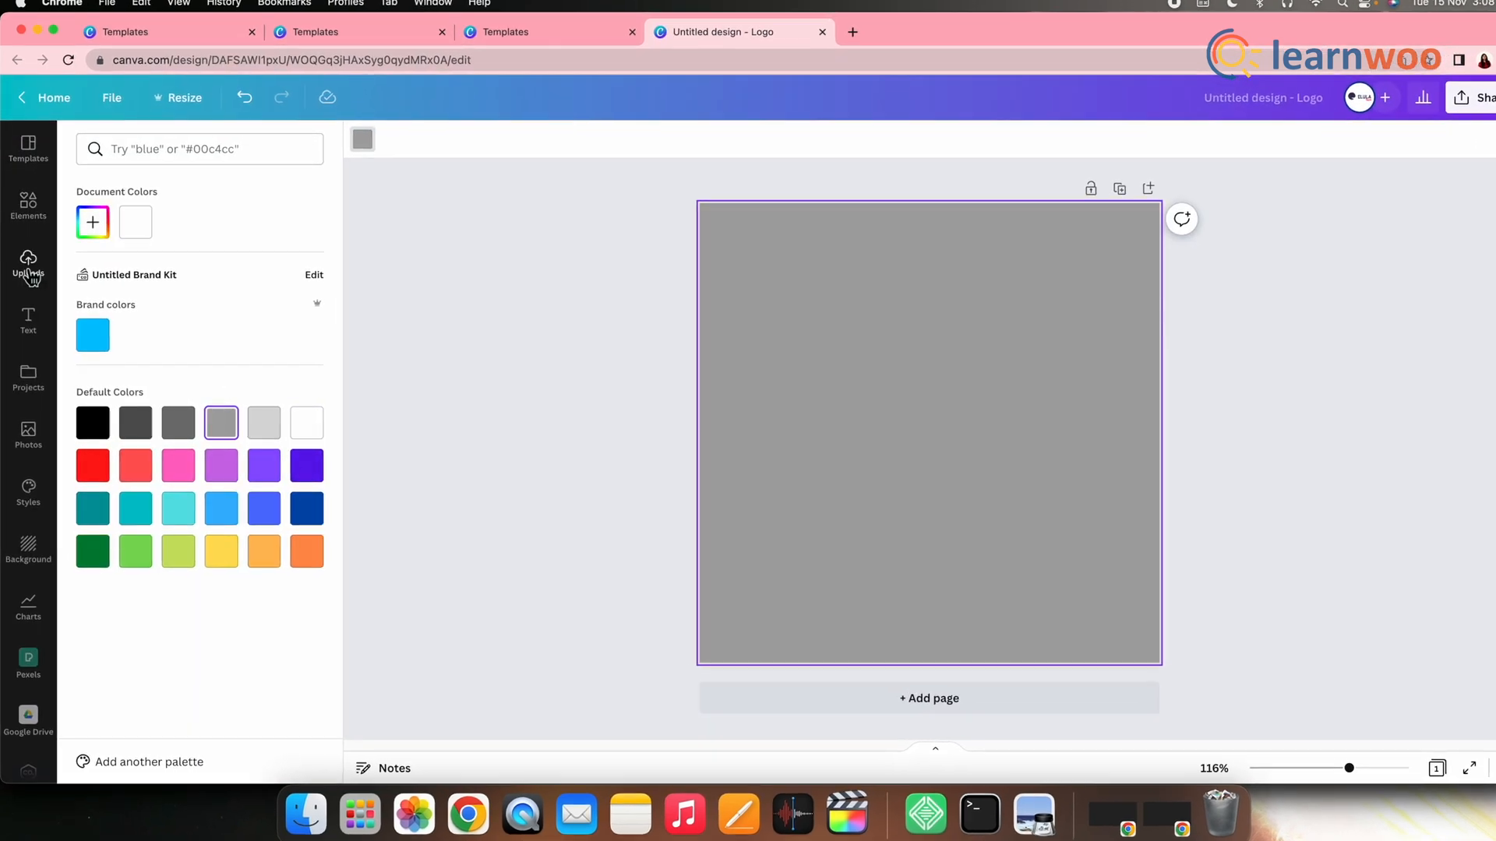
Step: Add a heading 'SU SHREE' and subheading 'Fashion', then enlarge the heading
left_click(28, 319)
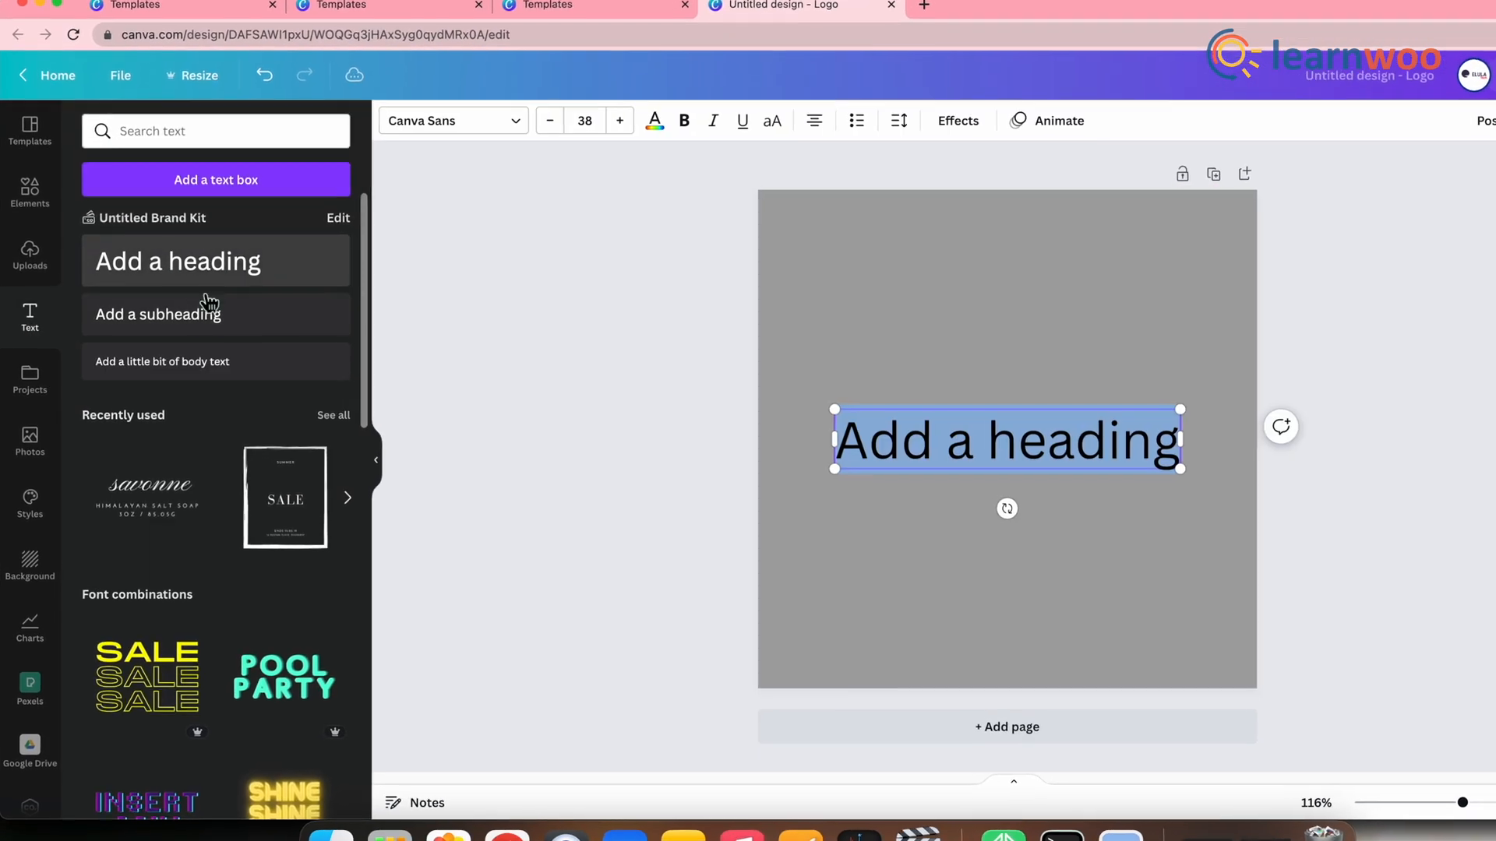
left_click(159, 313)
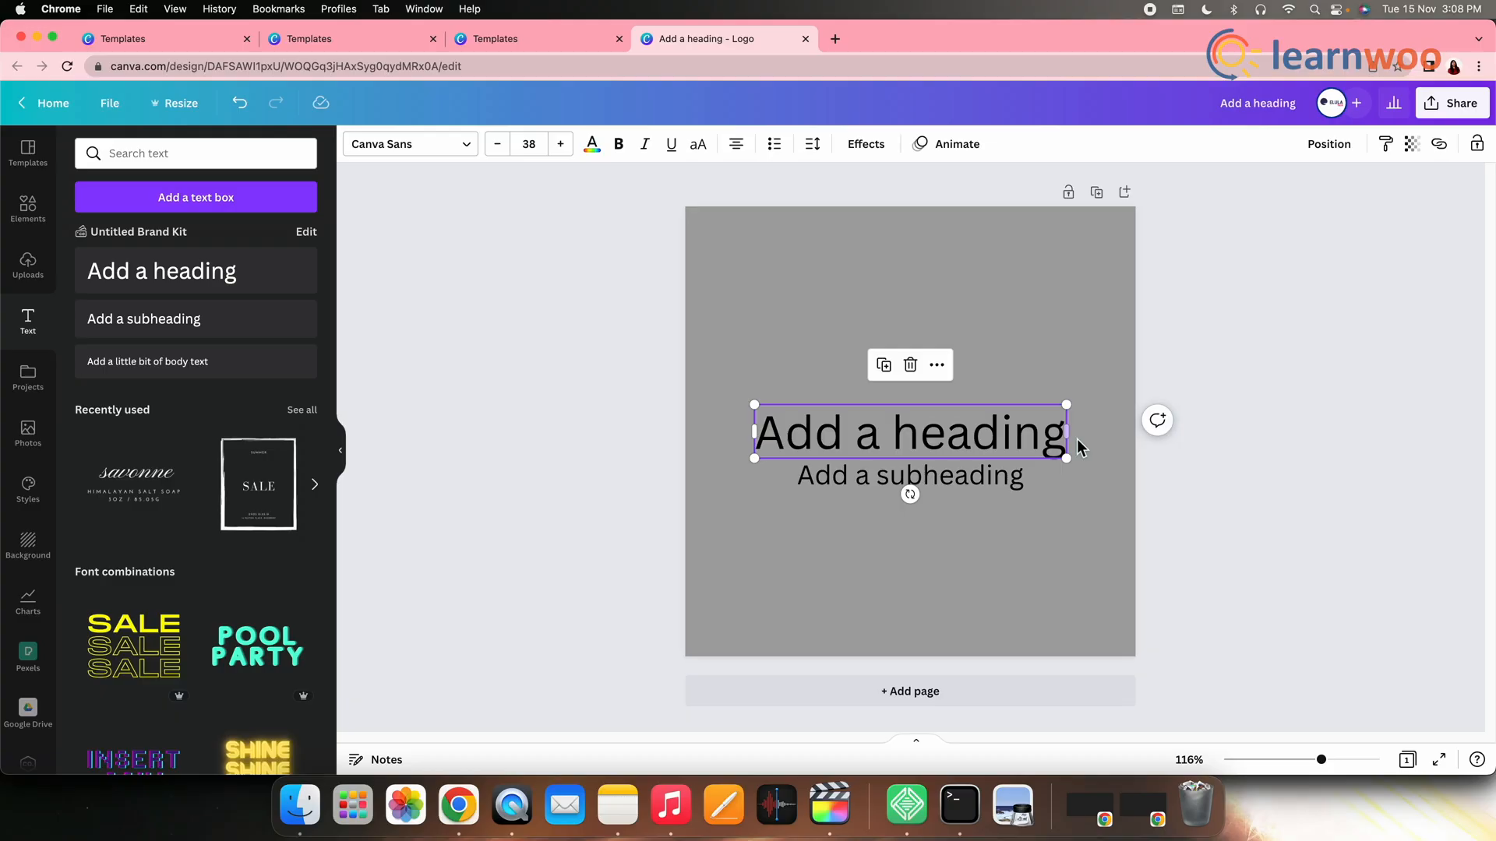
double_click(908, 431)
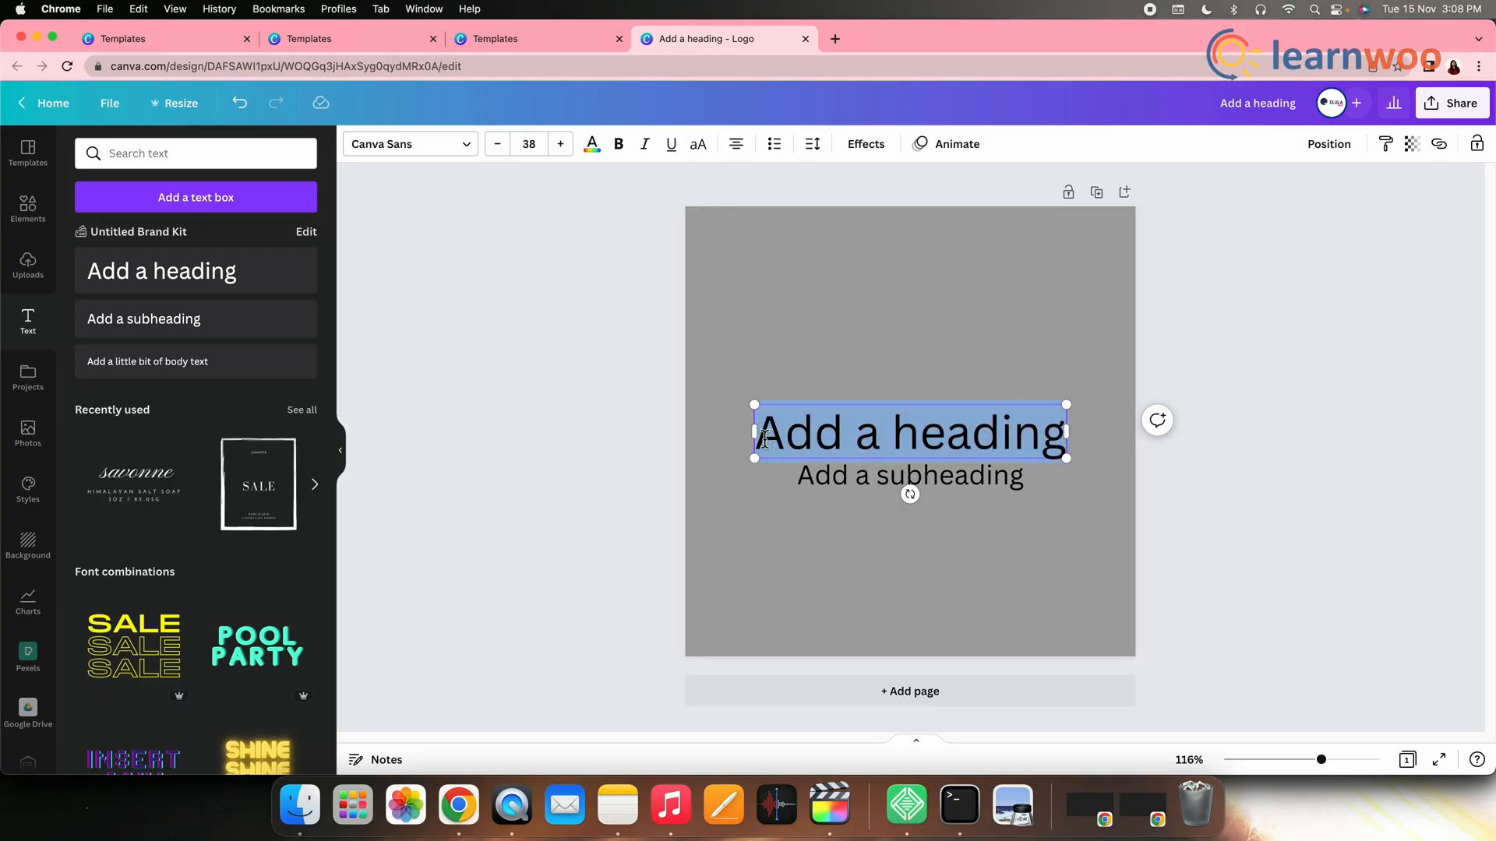
type("SU SHREE")
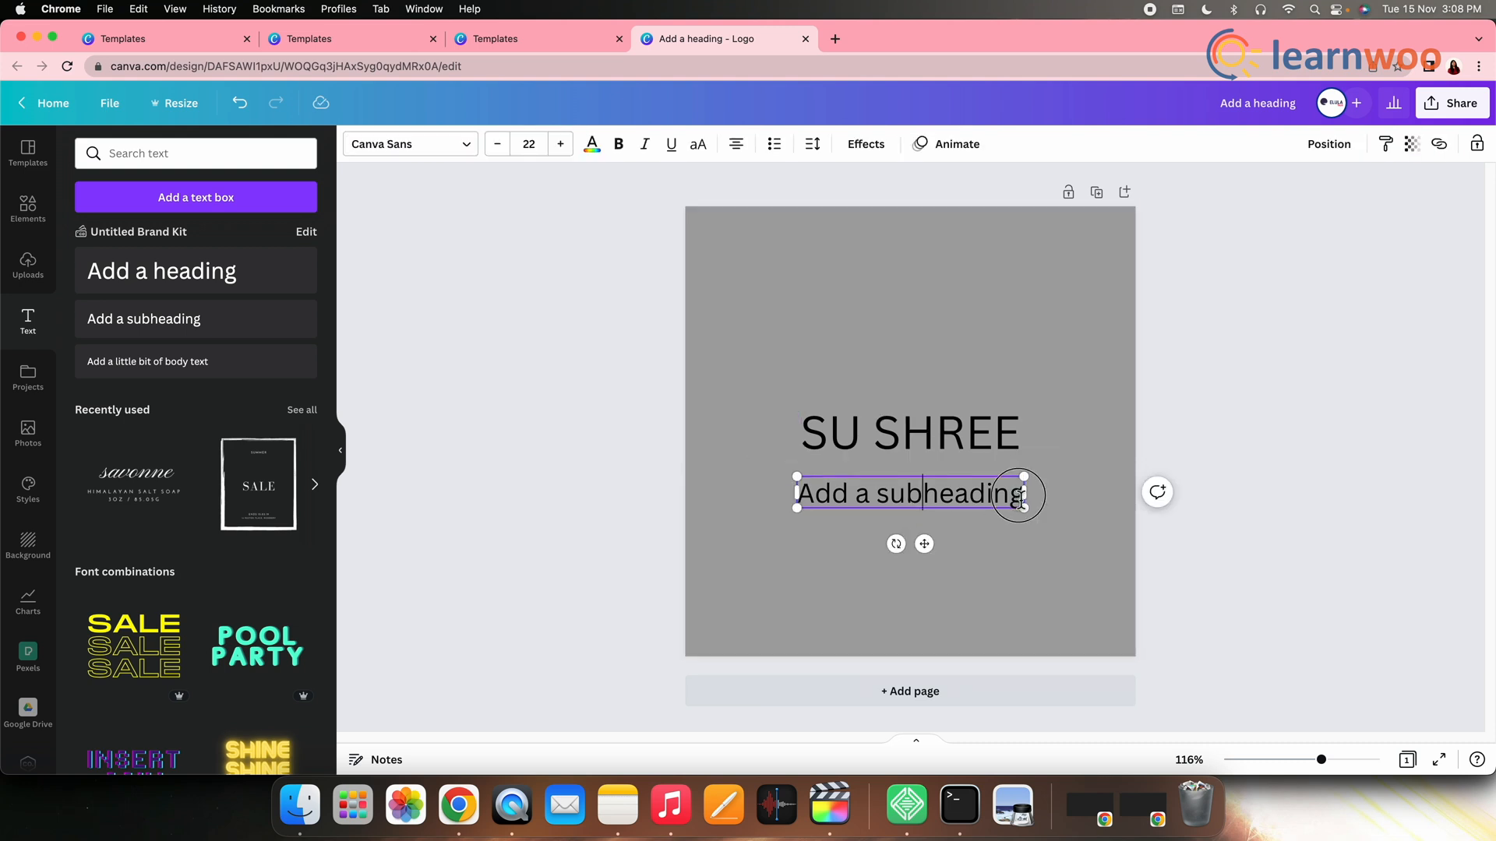
type("Fashion")
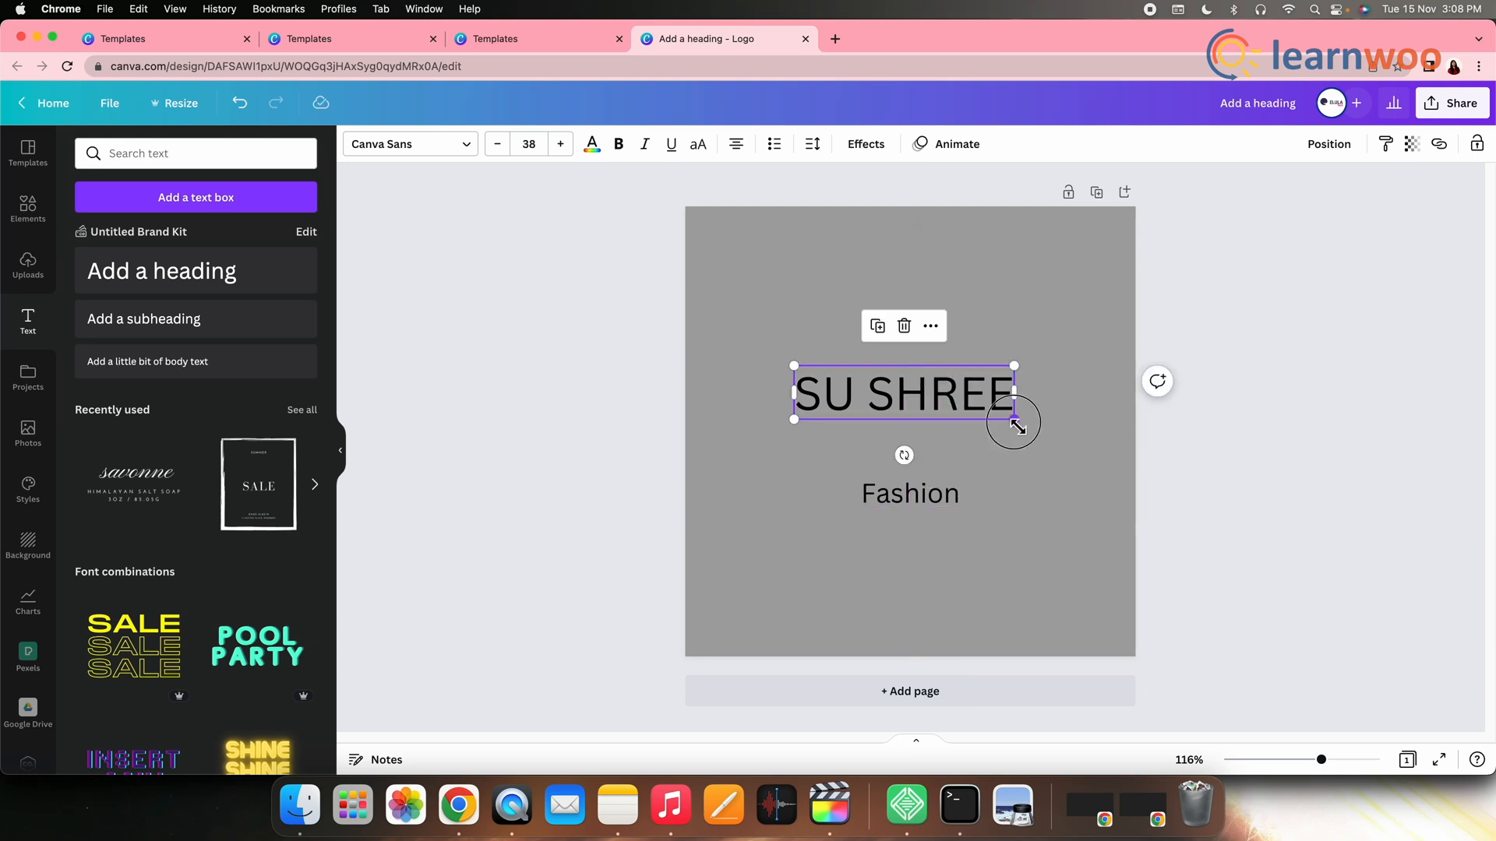
left_click_drag(1013, 422, 1091, 360)
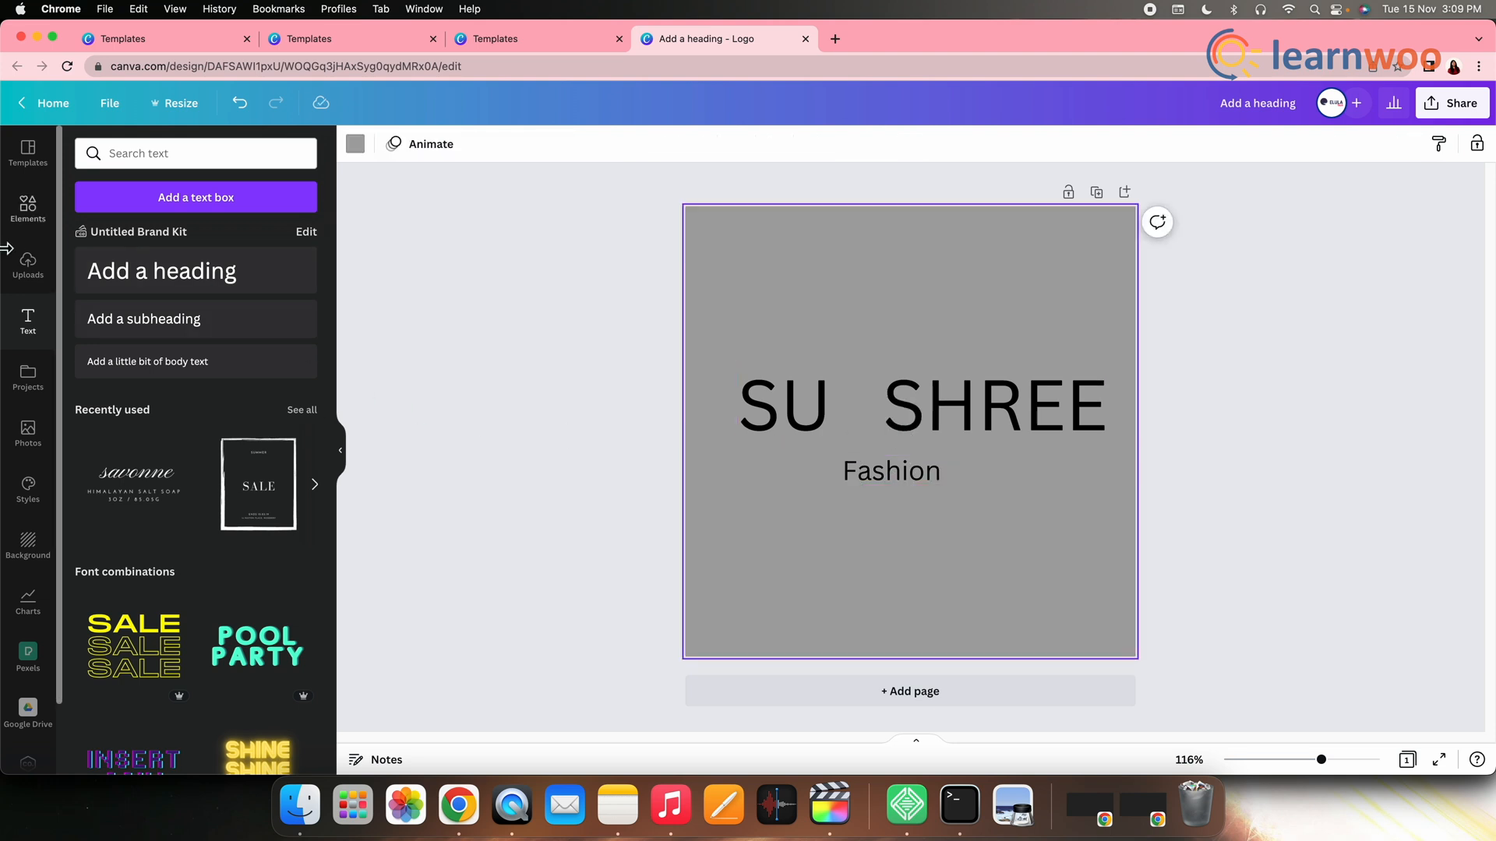
Step: Search Elements for 'fashion' and browse to add the FASHION wordmark and round dress emblem
left_click(28, 207)
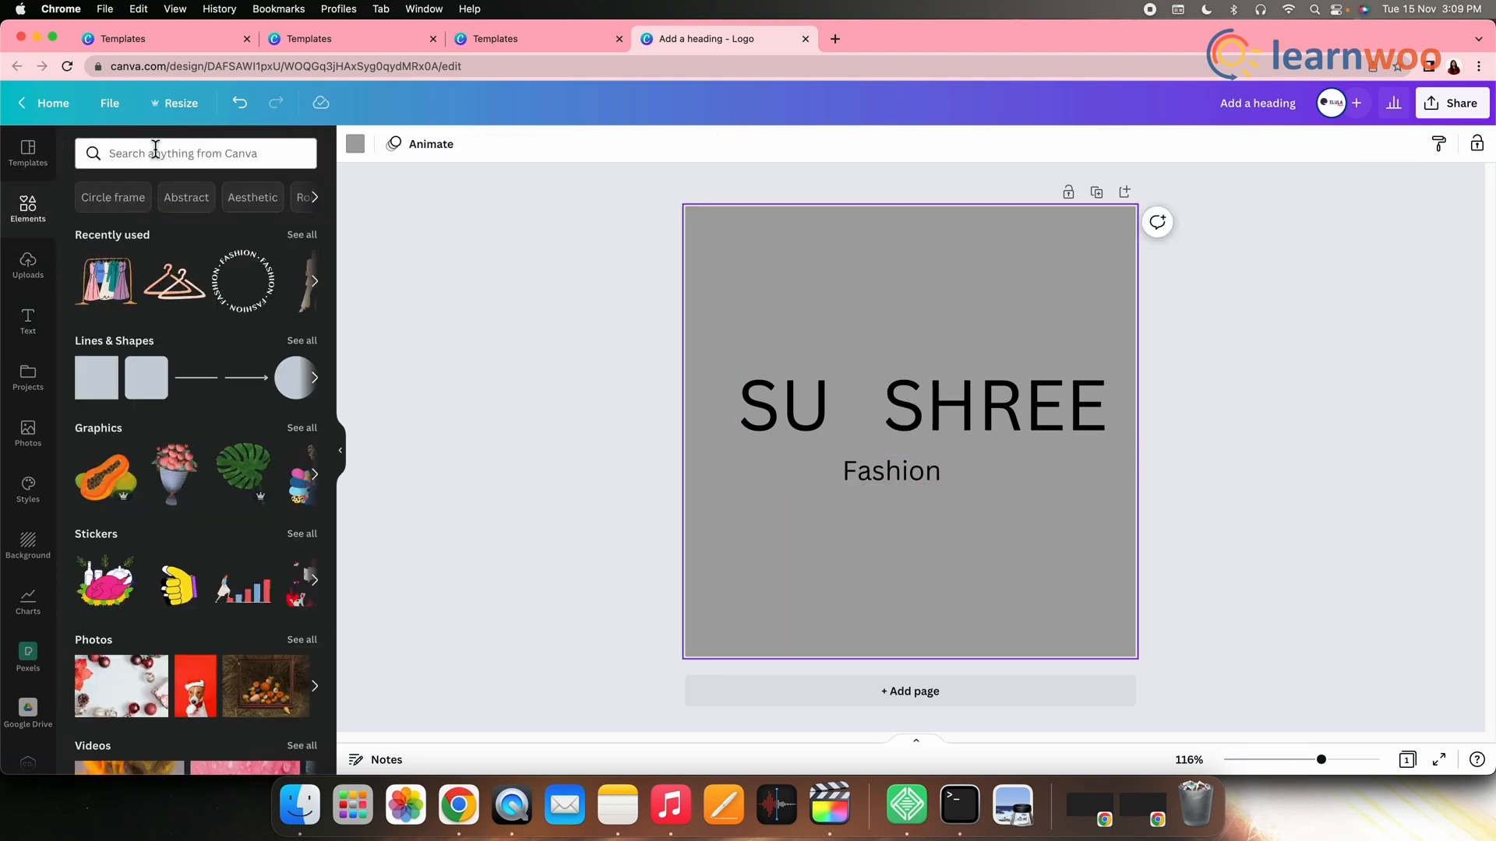
type("fashion")
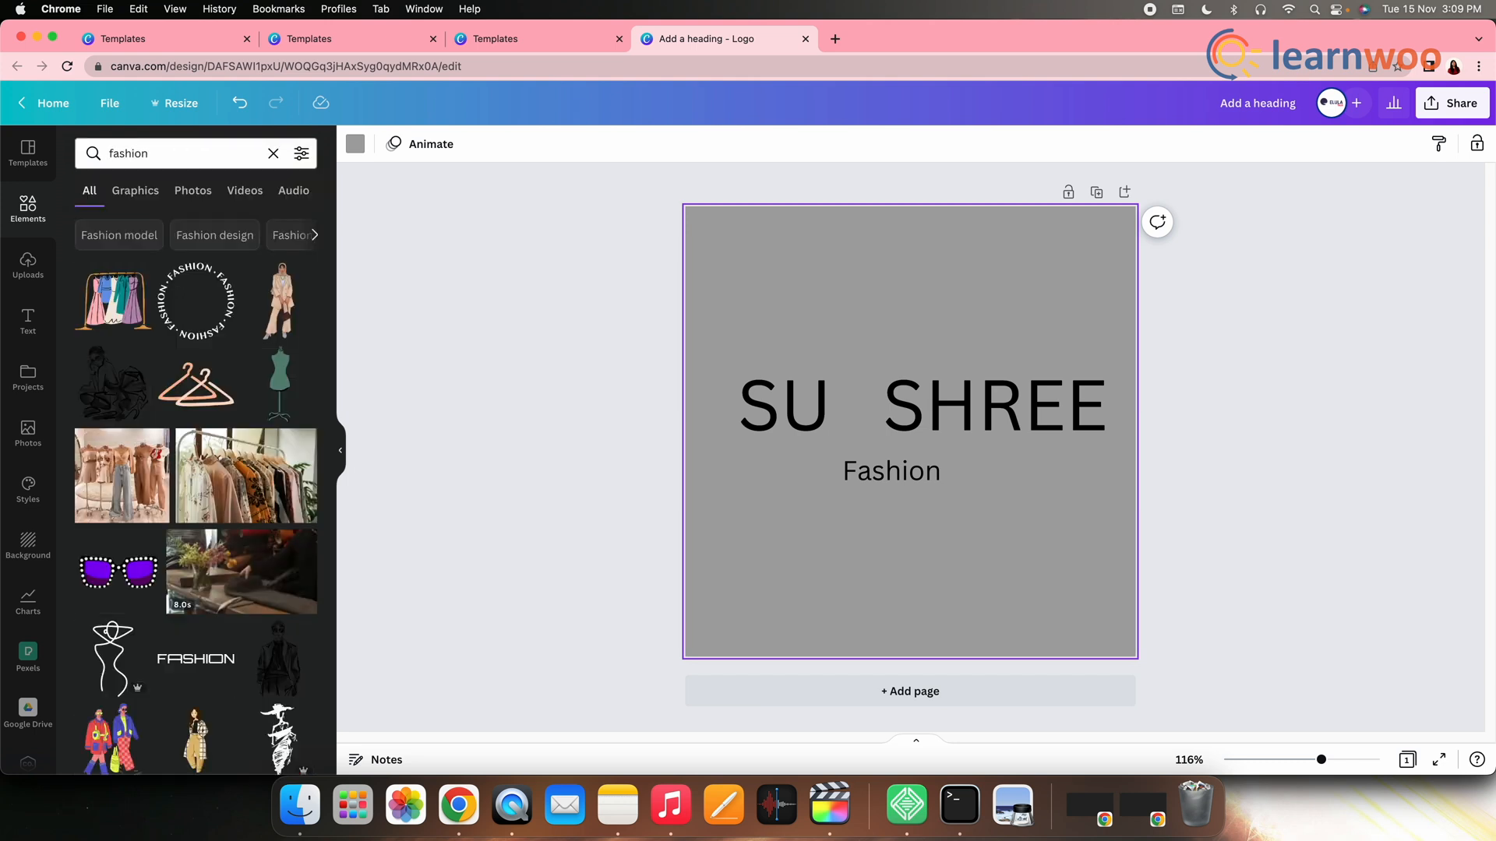
scroll("down", 3)
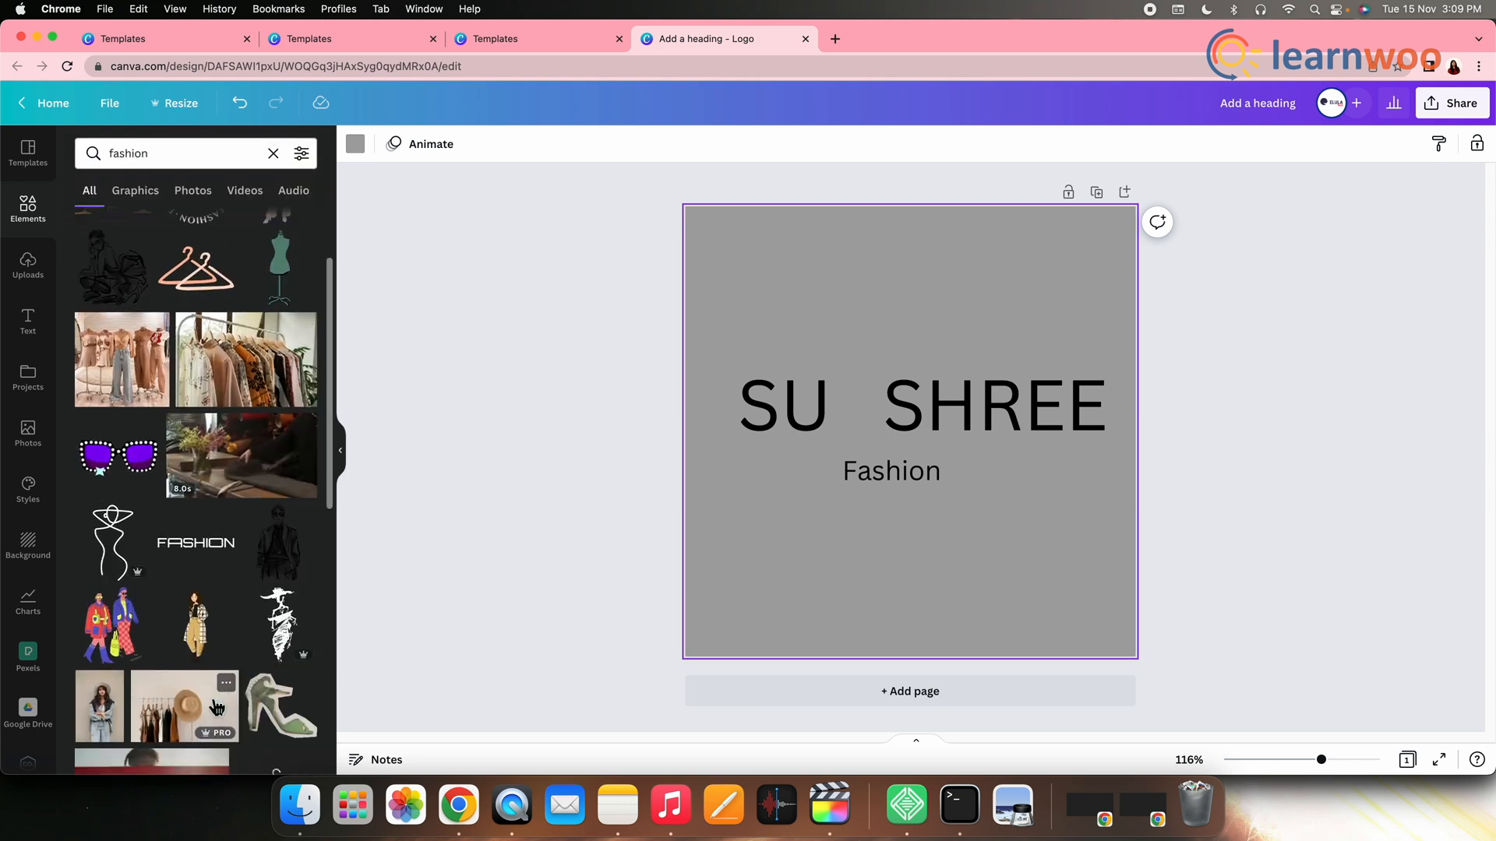
scroll("down", 3)
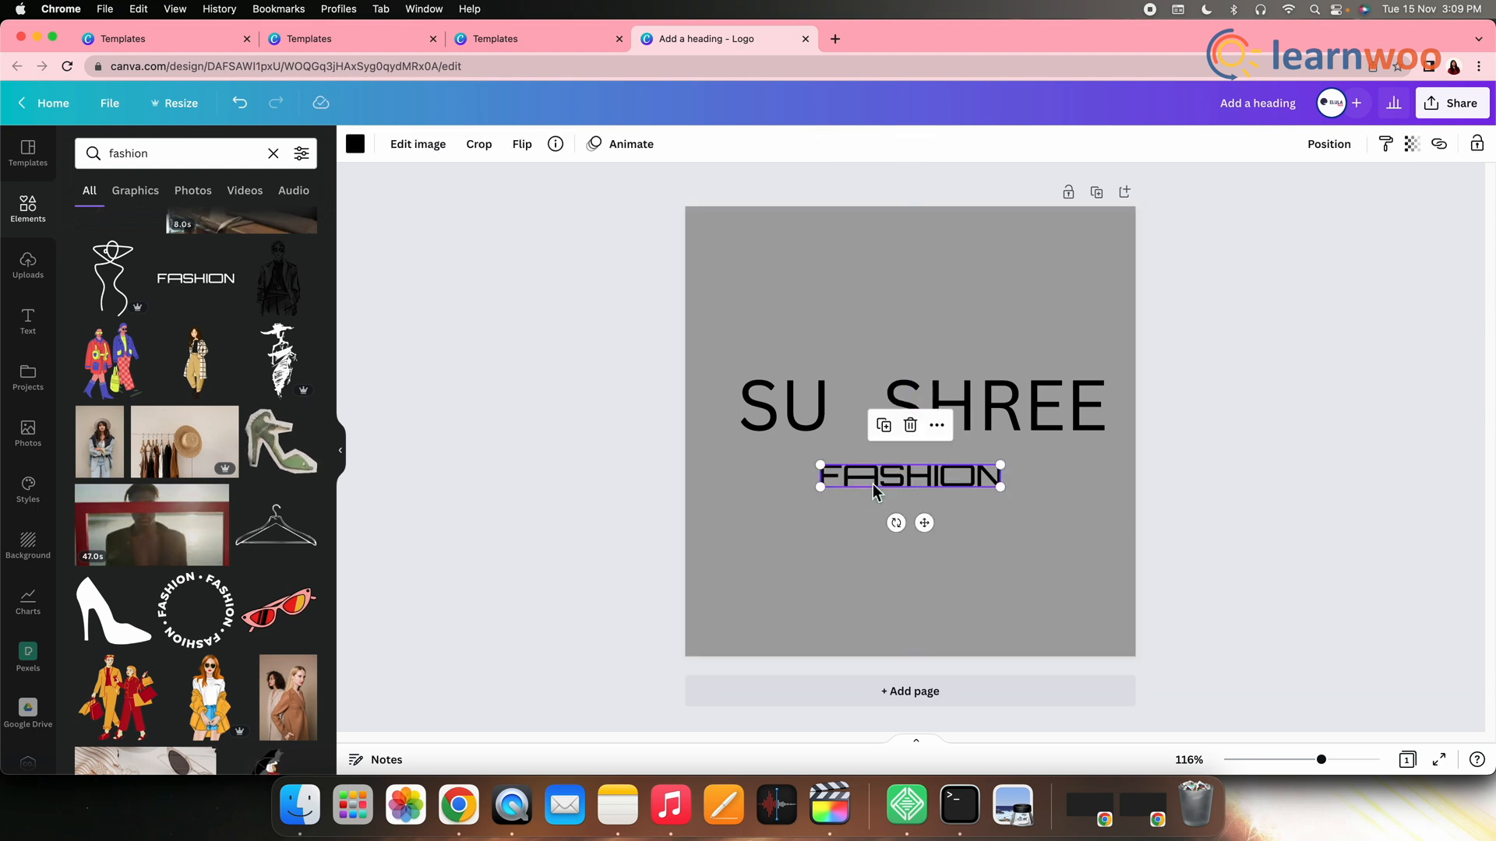
scroll("down", 3)
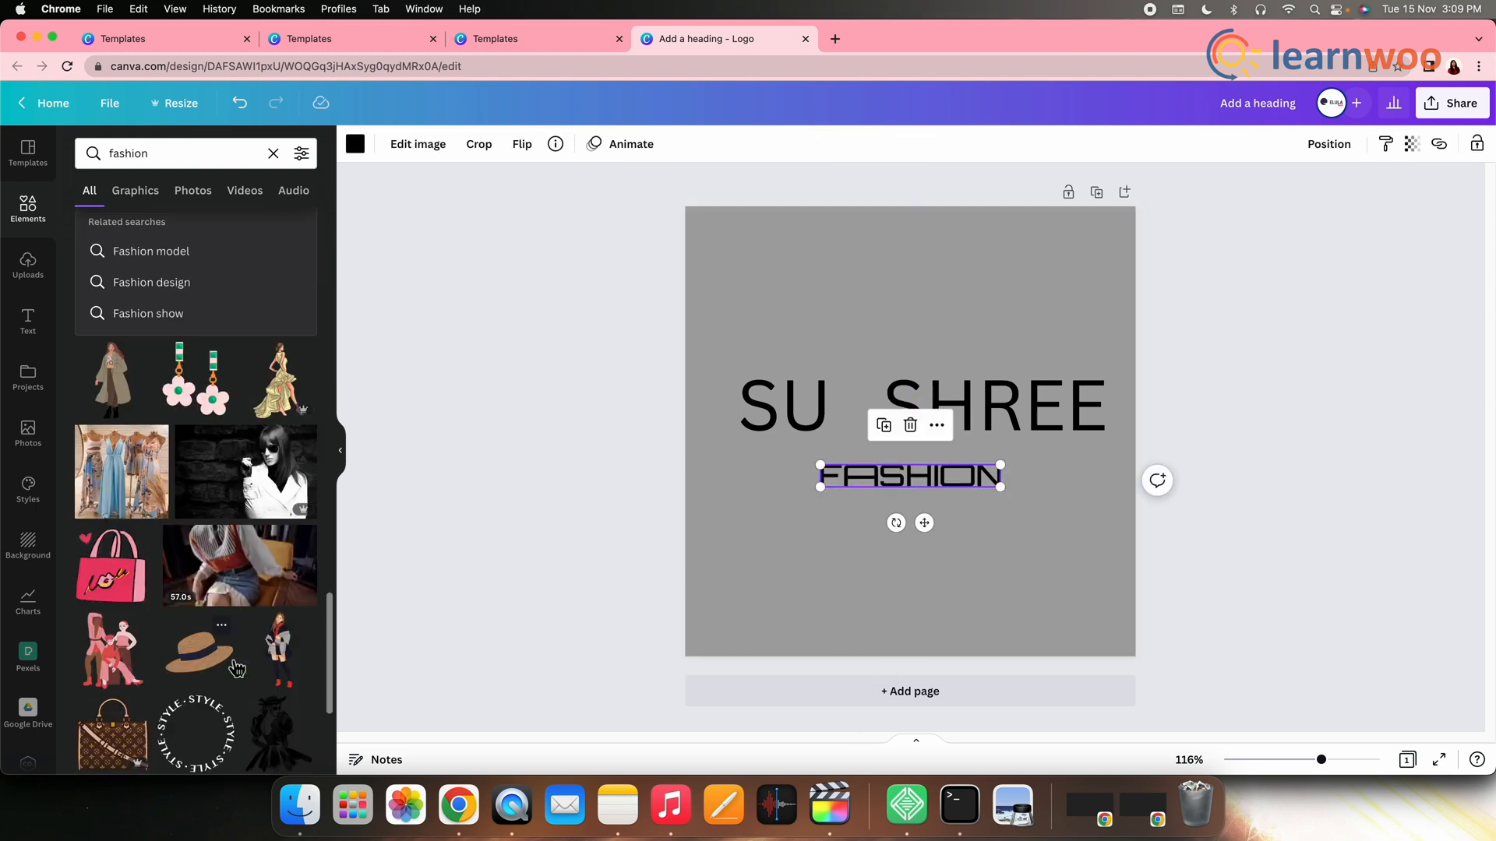
scroll("down", 3)
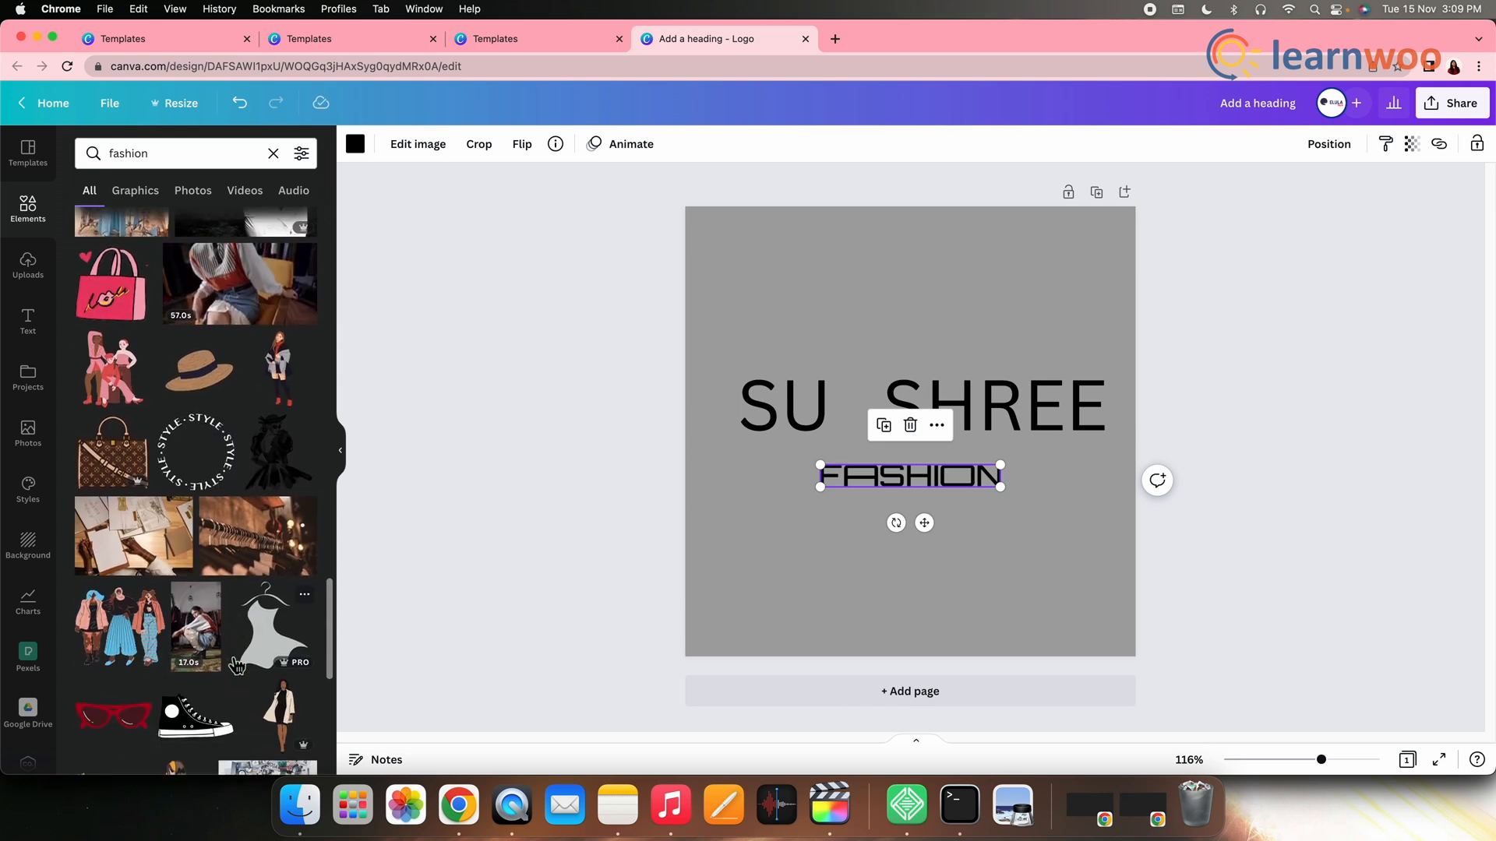
scroll("down", 3)
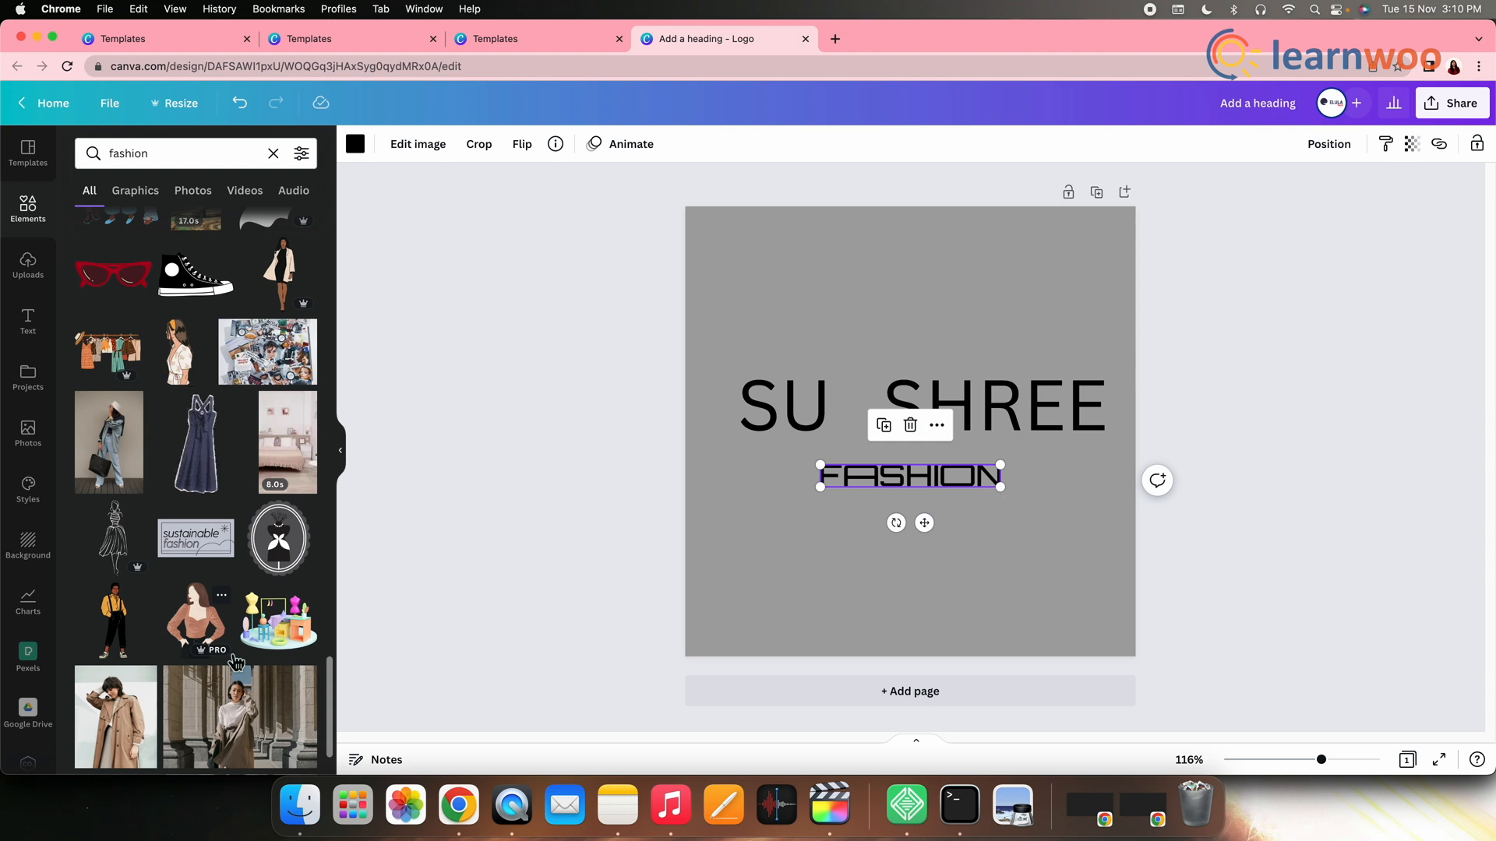
scroll("down", 3)
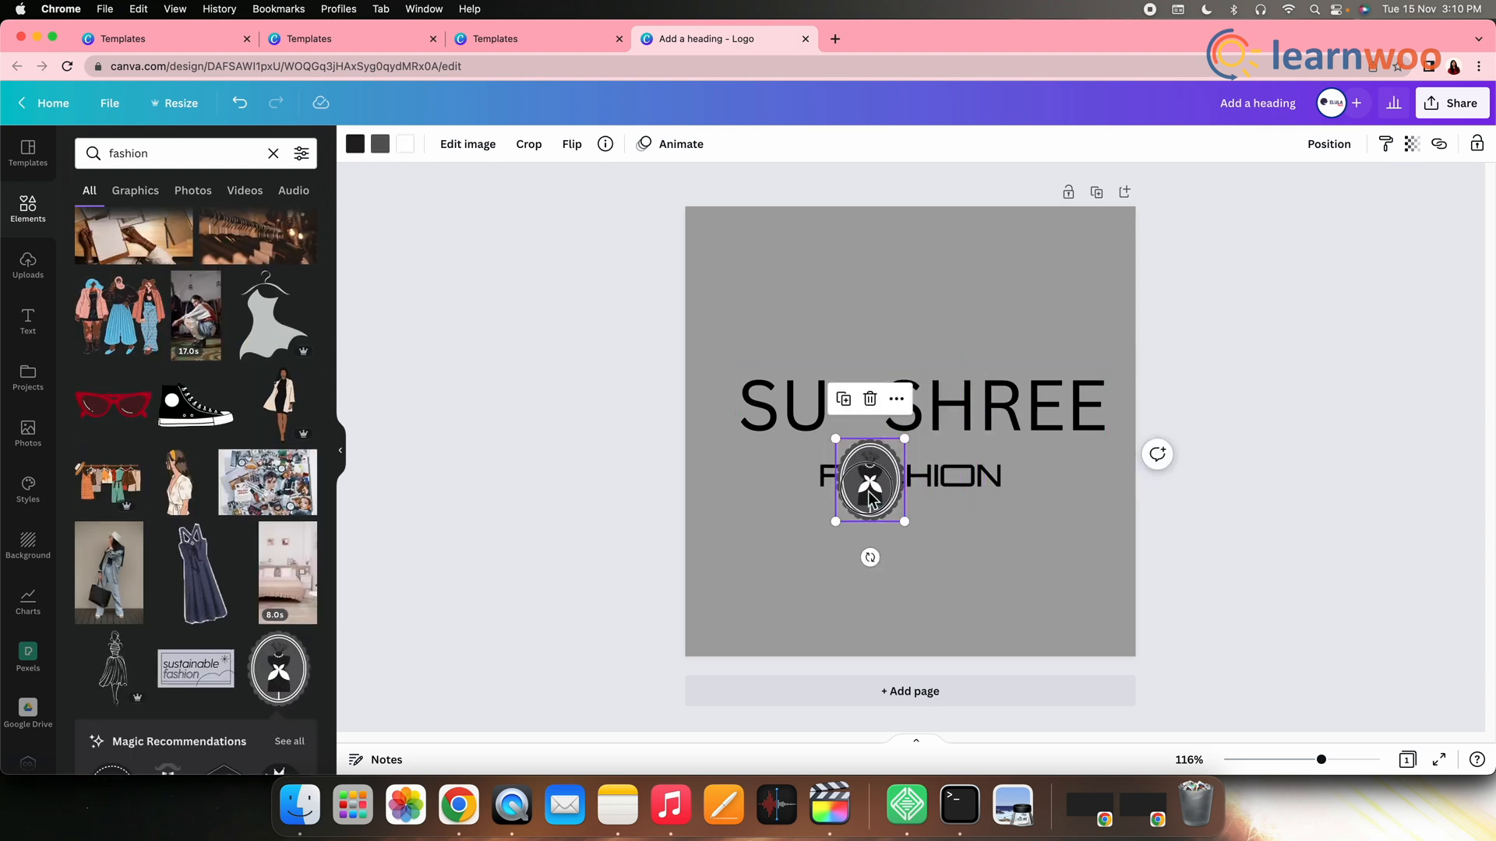
Step: Move the dress emblem between SU and SHREE and tuck FASHION just under the heading
left_click_drag(868, 482, 856, 409)
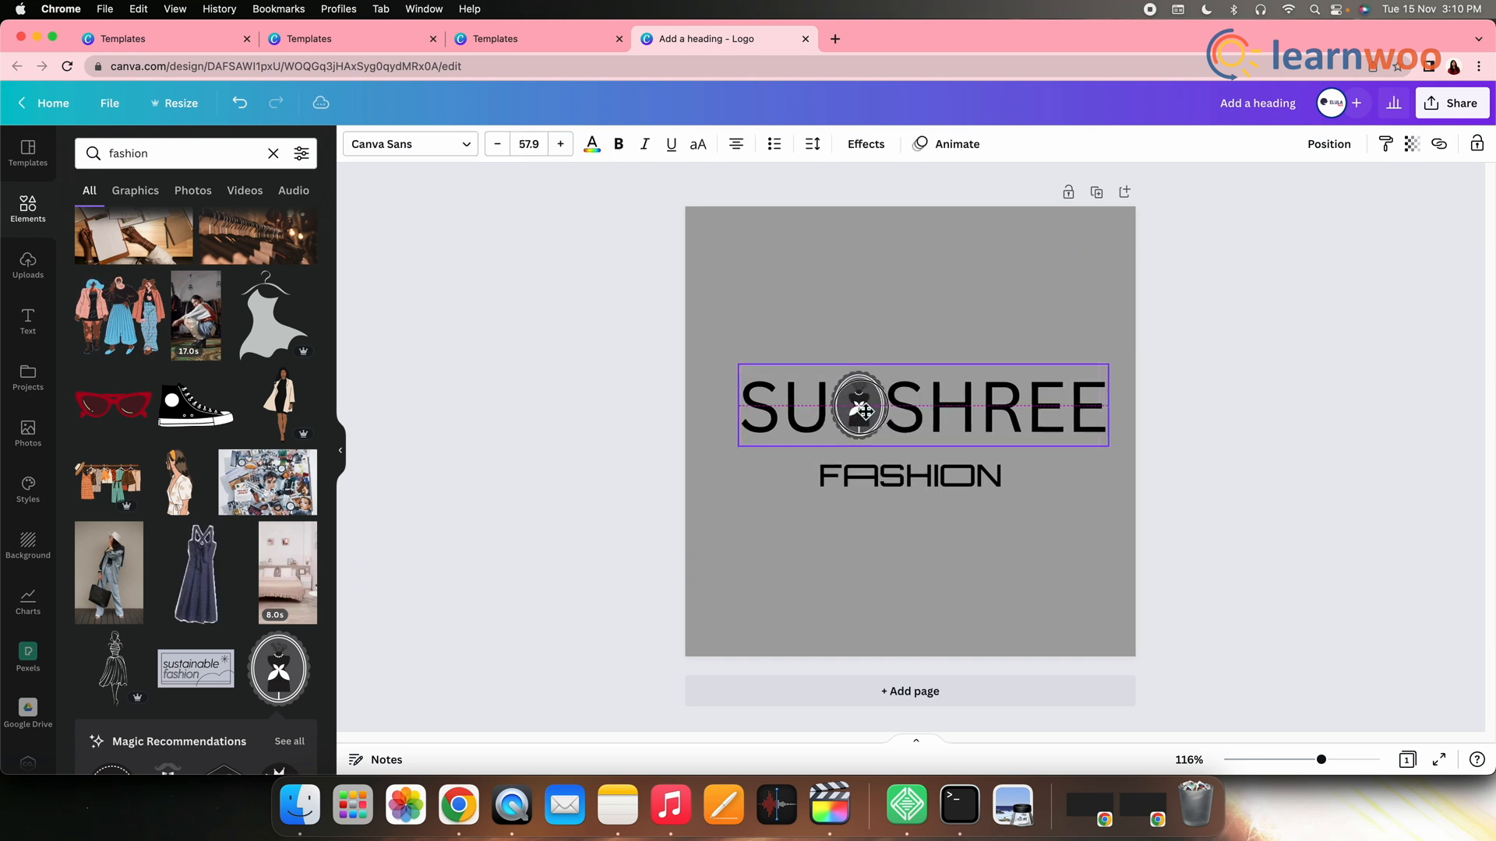
left_click(908, 477)
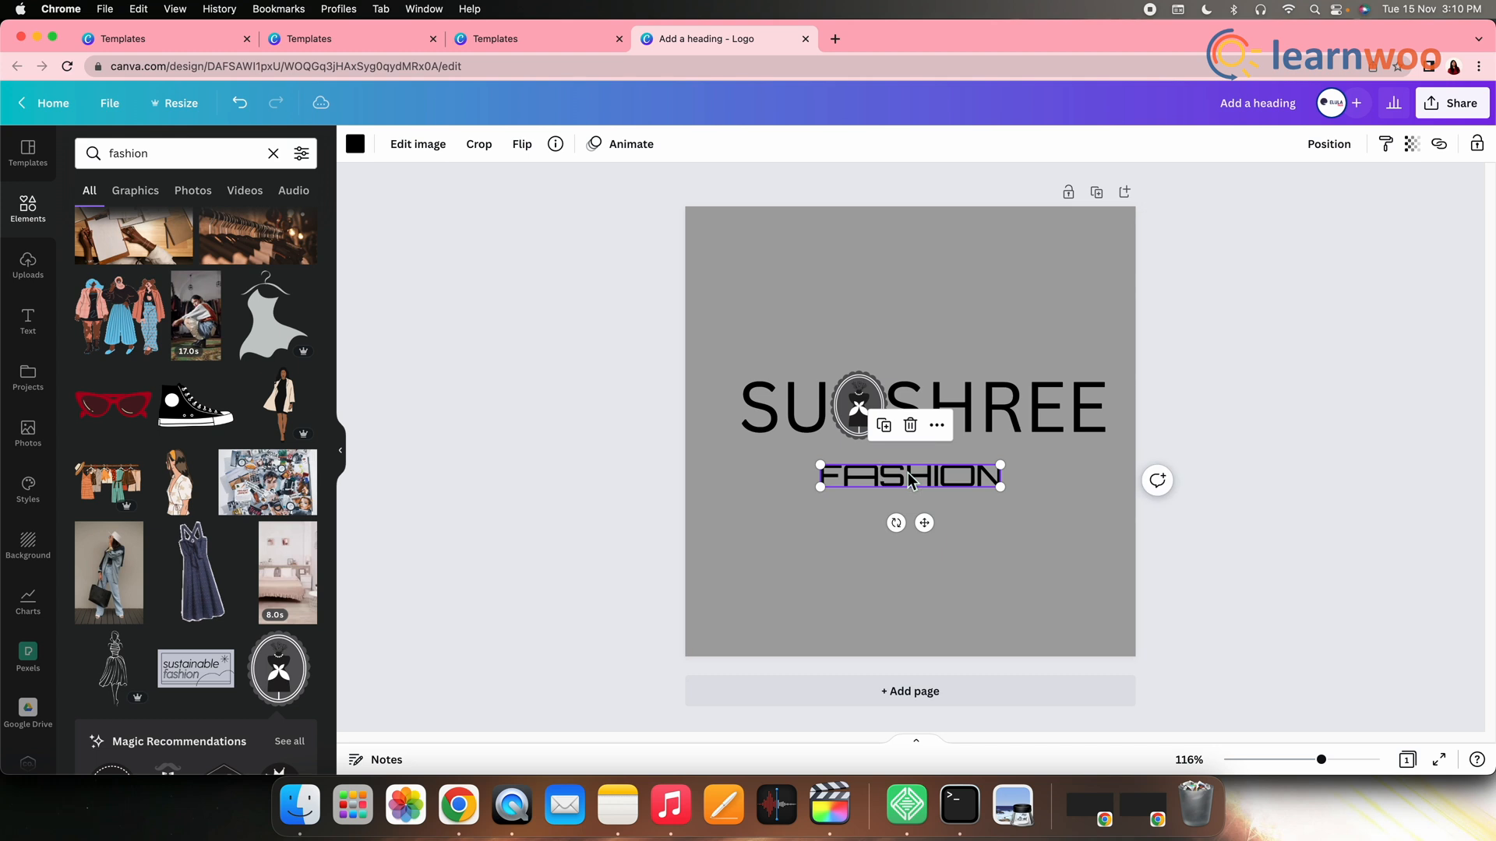
left_click_drag(909, 477, 887, 472)
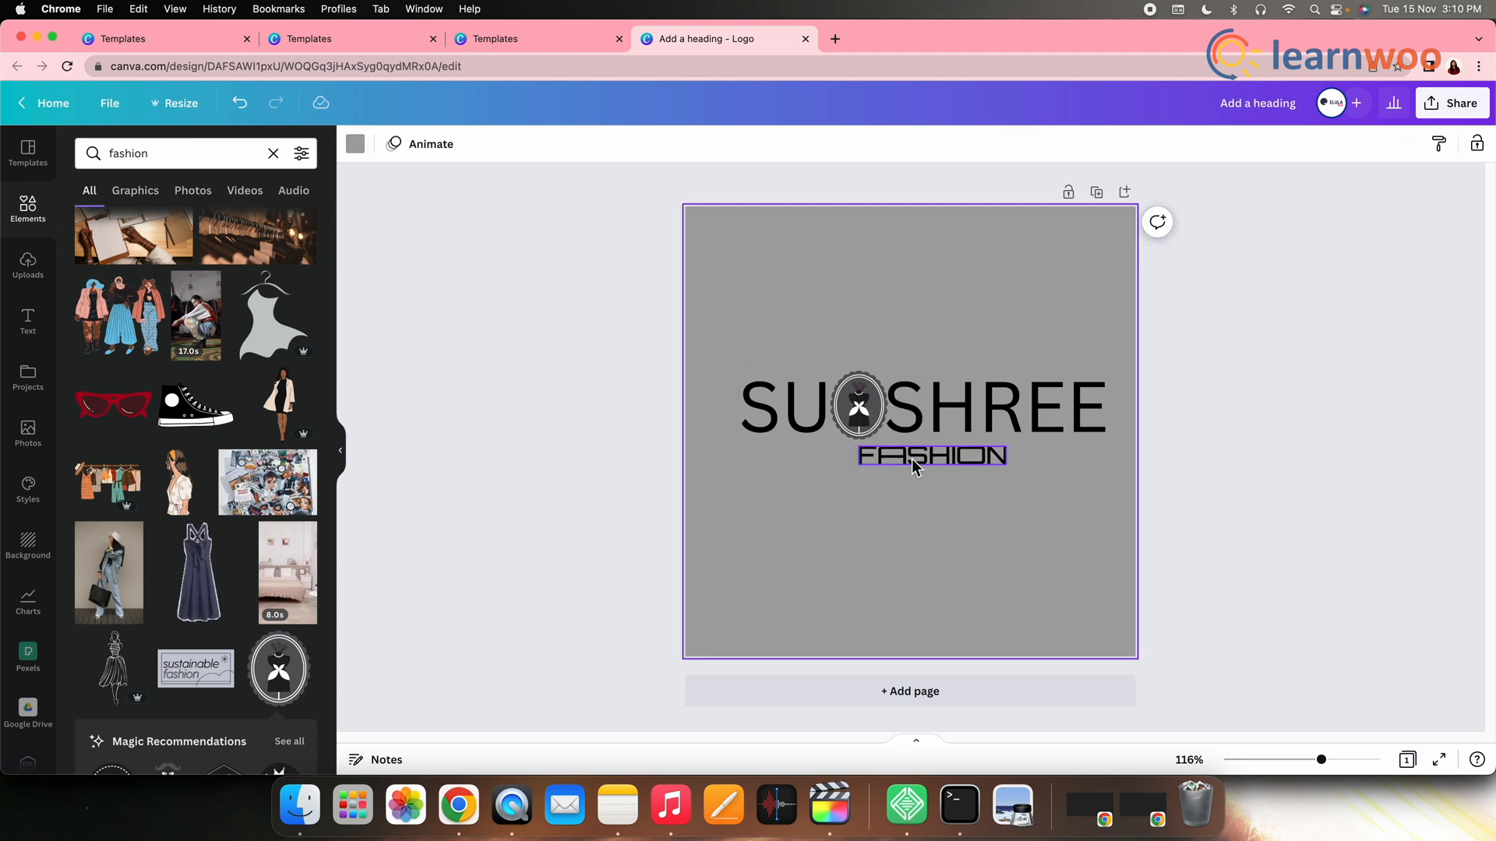
left_click(932, 455)
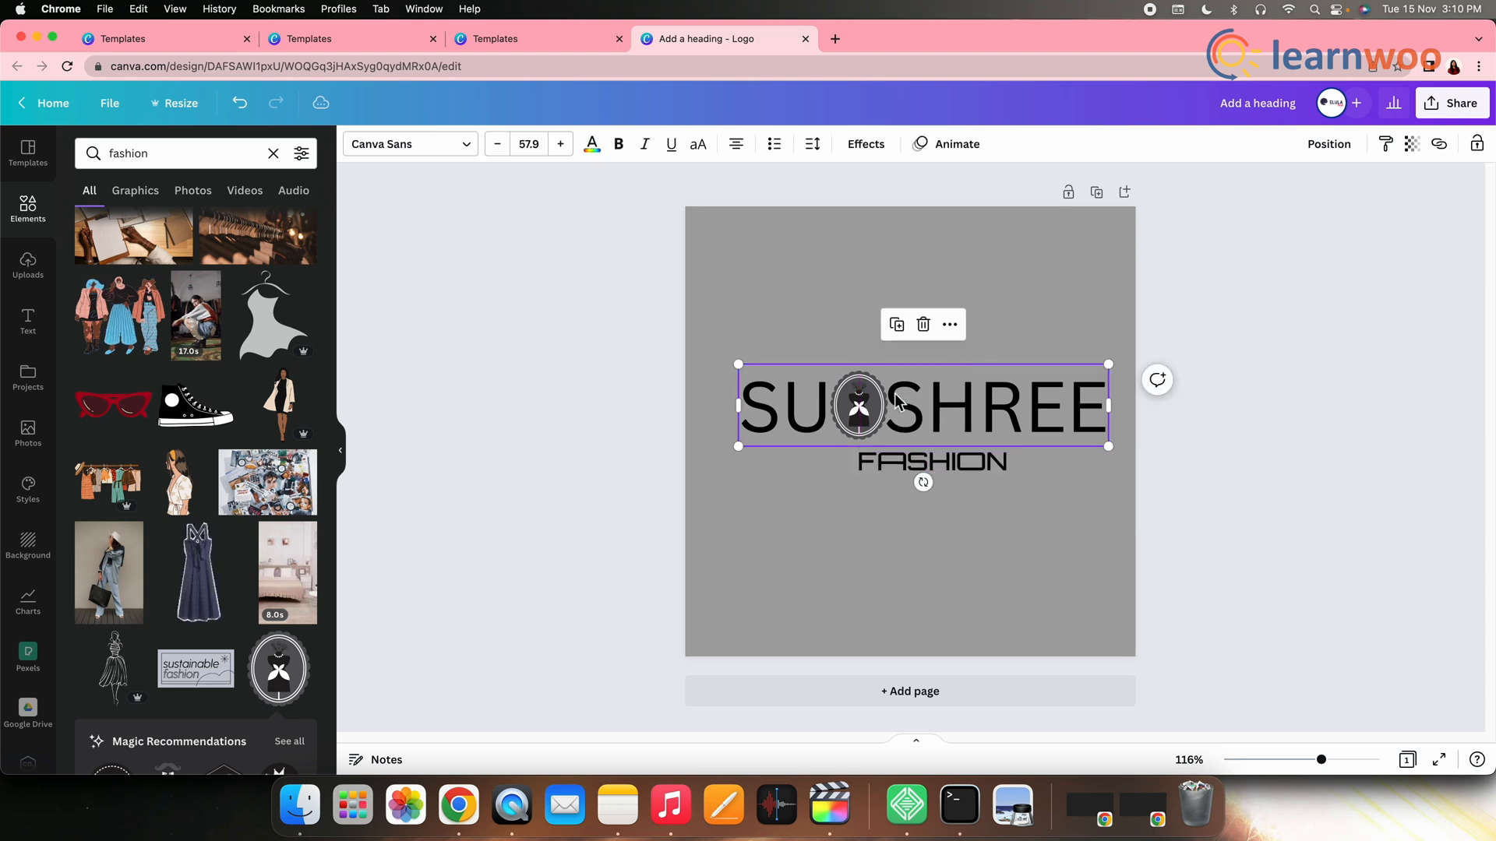
Step: Set the SU SHREE heading in the Afrah serif font from the Popular fonts list
left_click(404, 143)
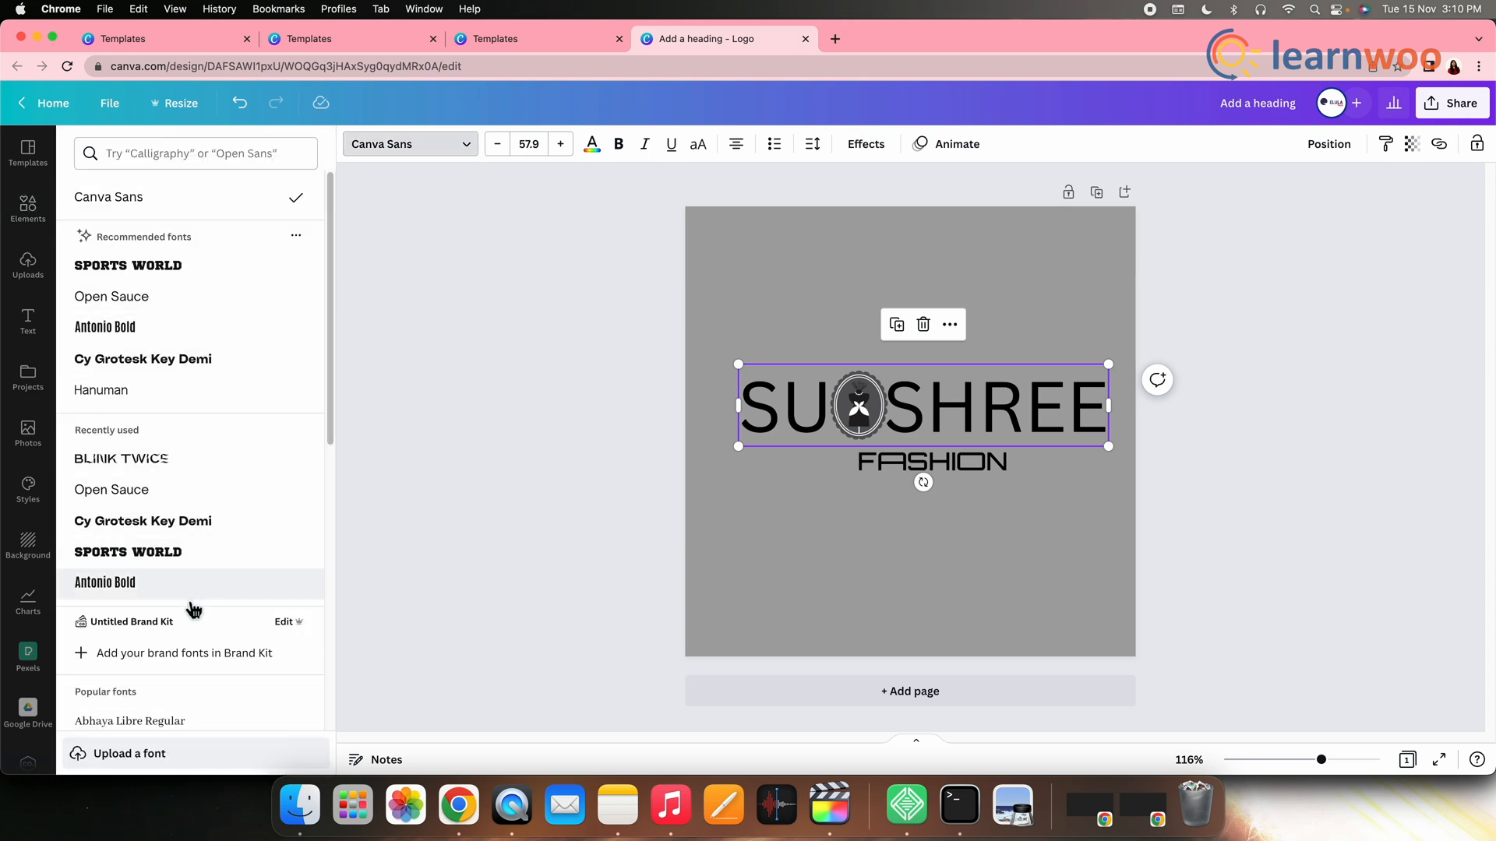
scroll("down", 3)
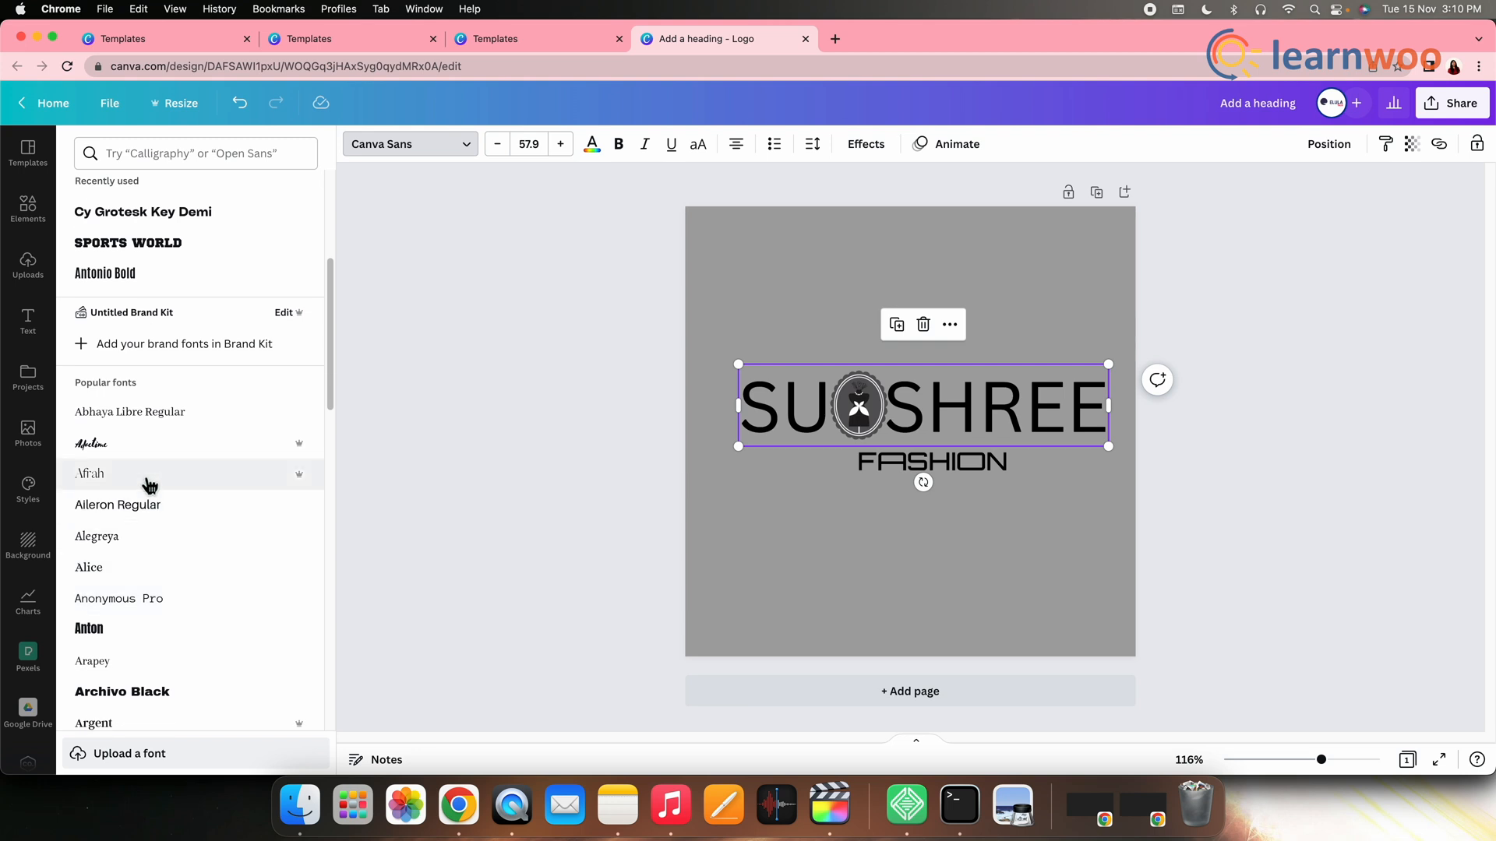
left_click(89, 474)
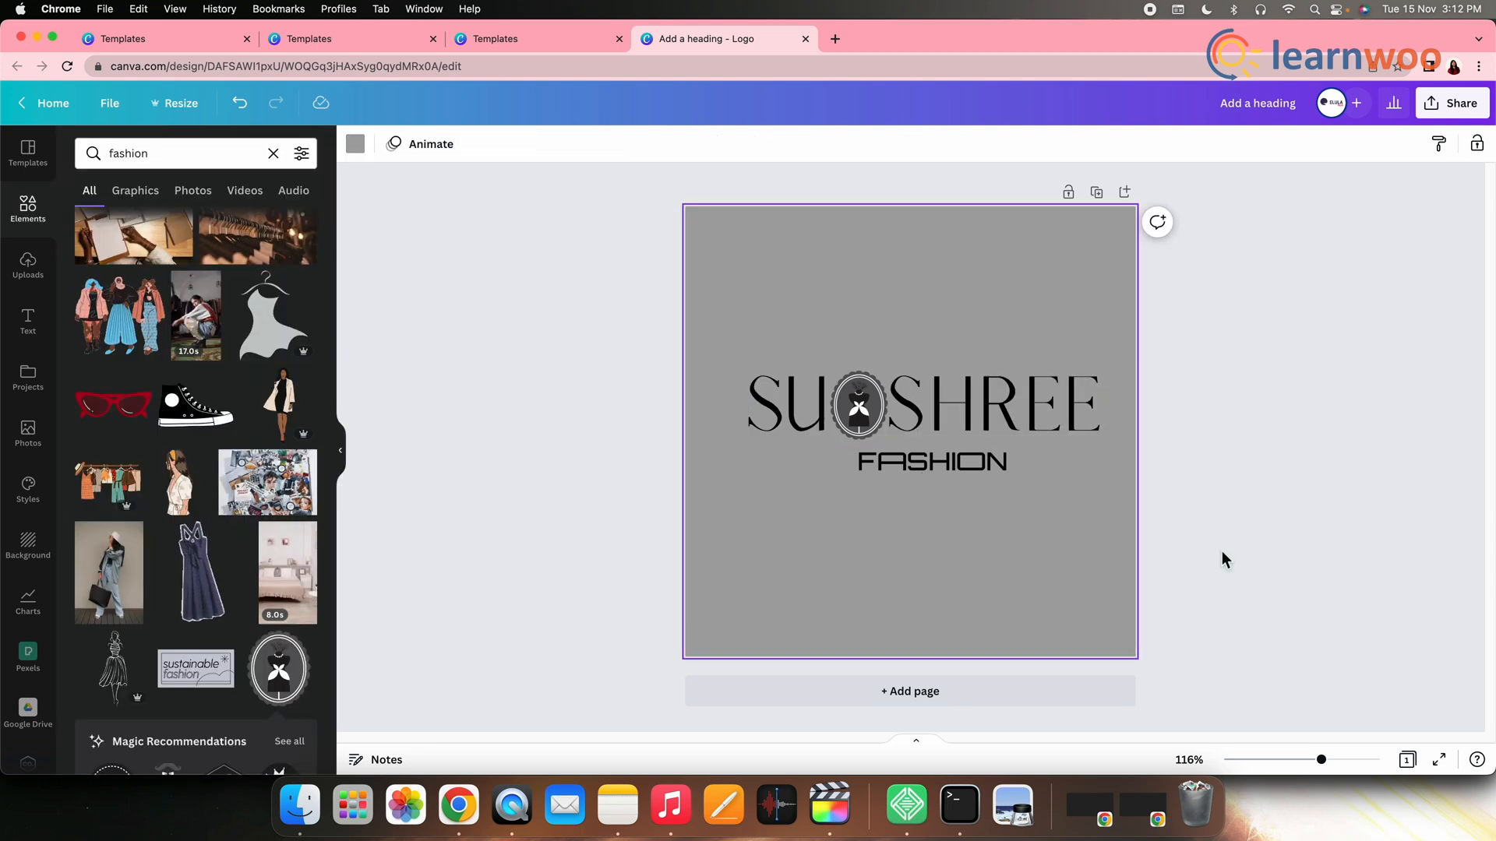
left_click(923, 403)
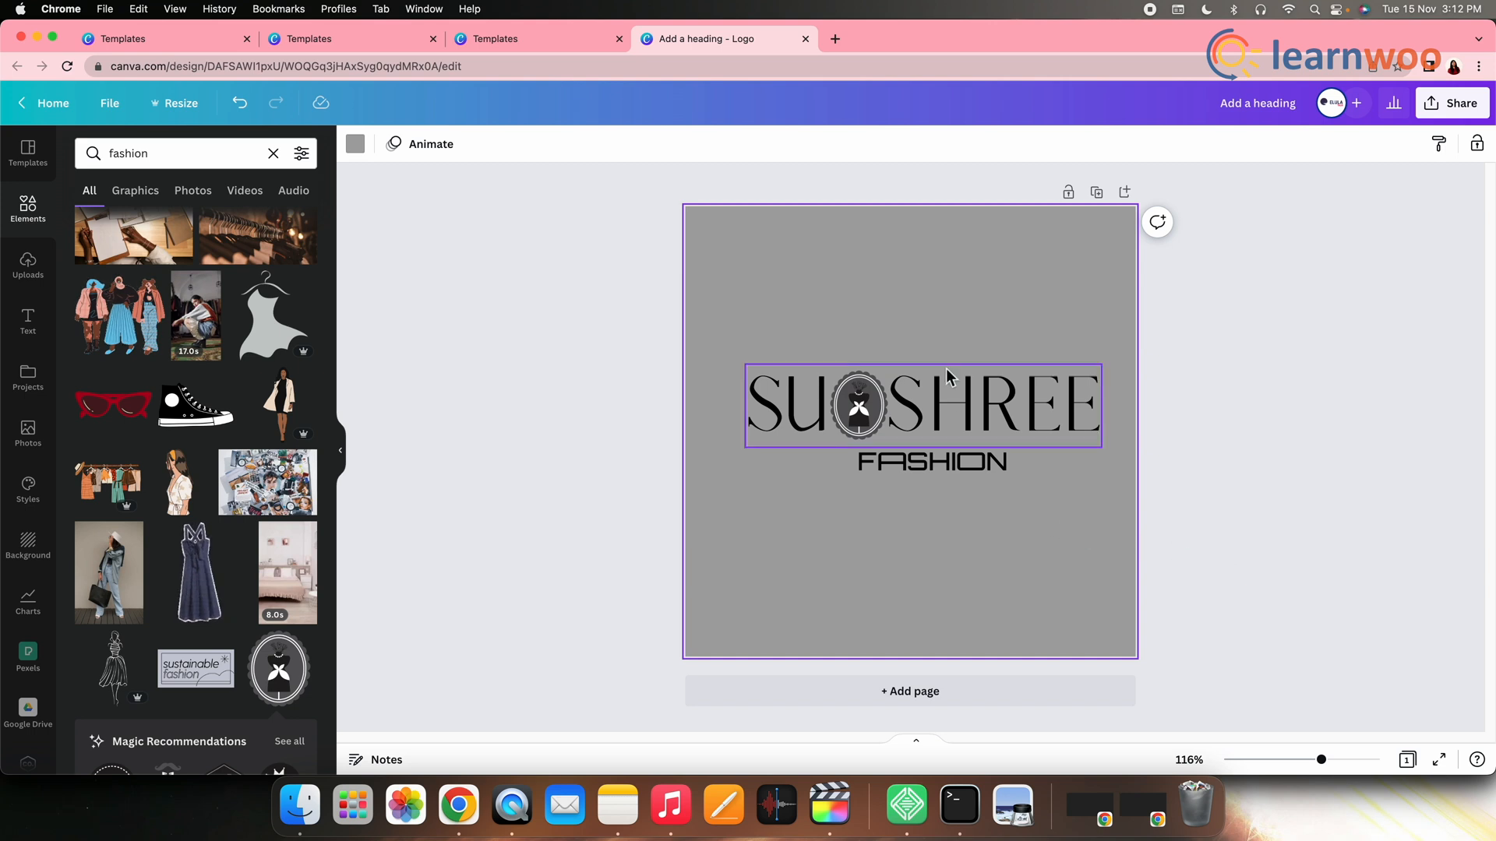
left_click(921, 405)
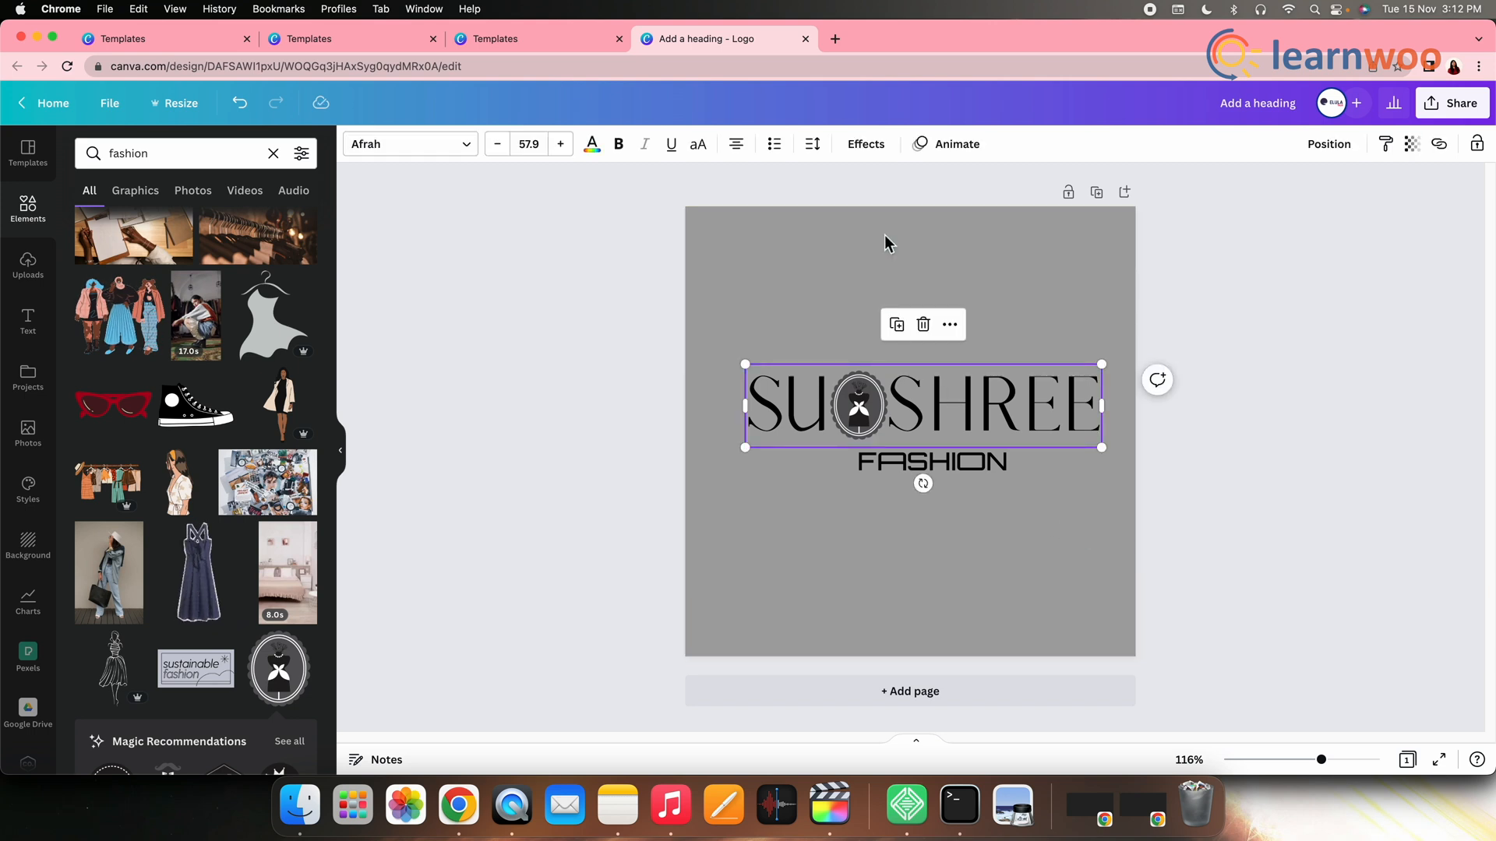
left_click(865, 143)
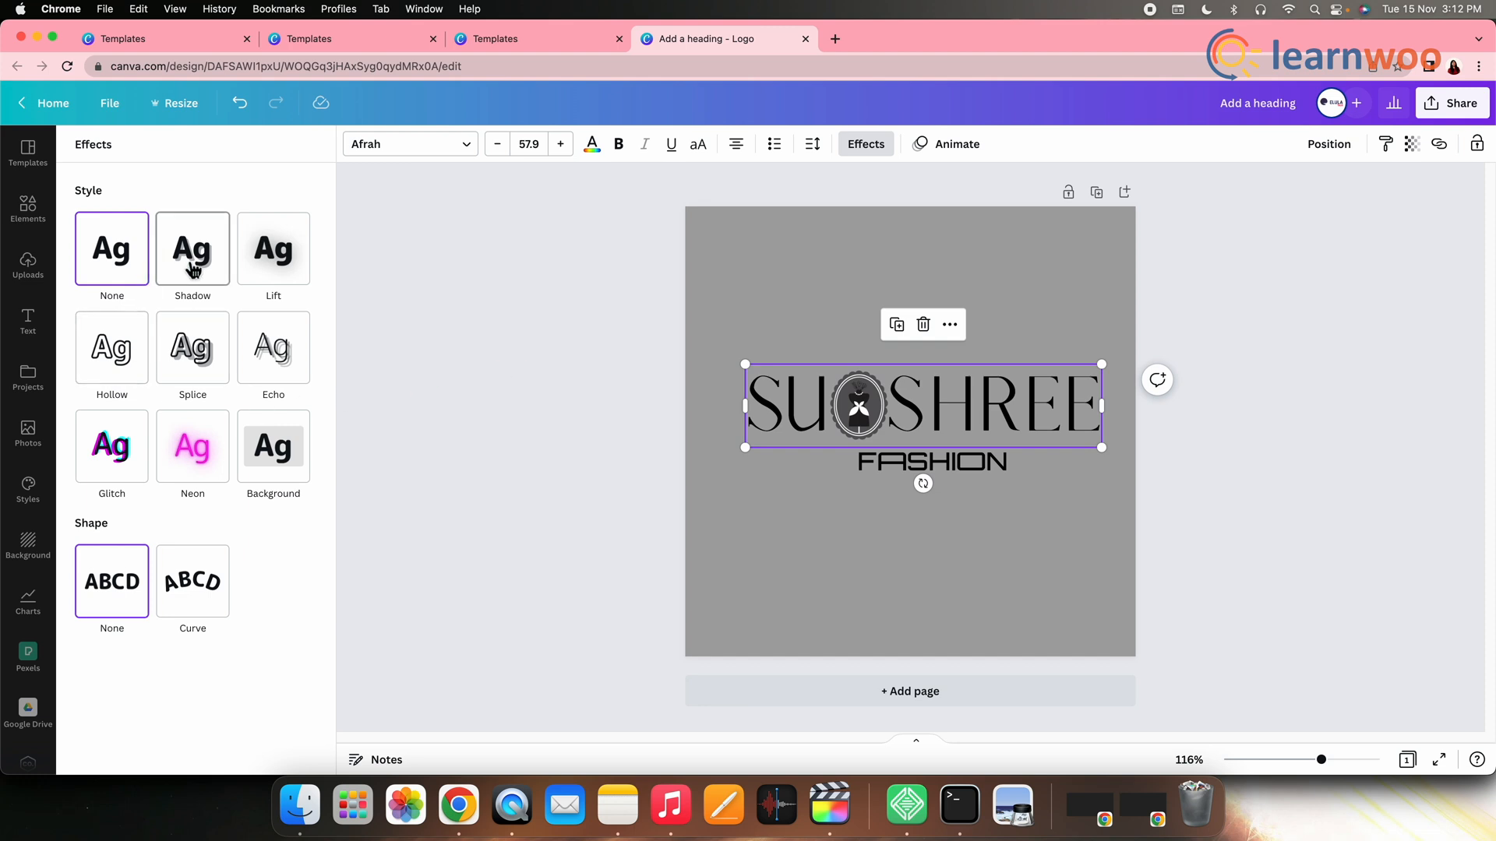
Step: Apply the Lift shadow effect to the heading and keep its shape set to None
left_click(192, 248)
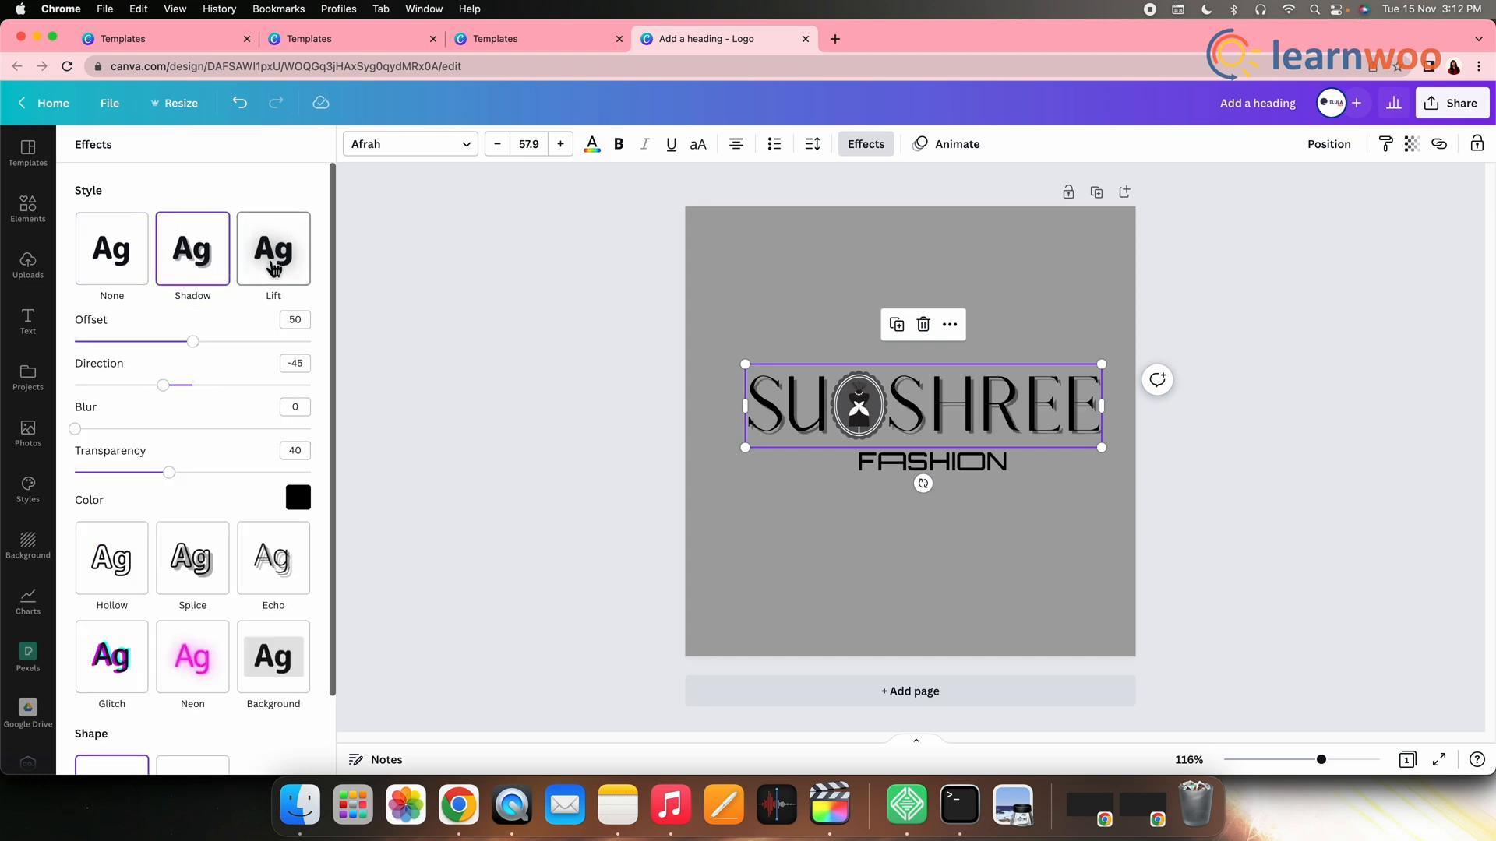
left_click(274, 249)
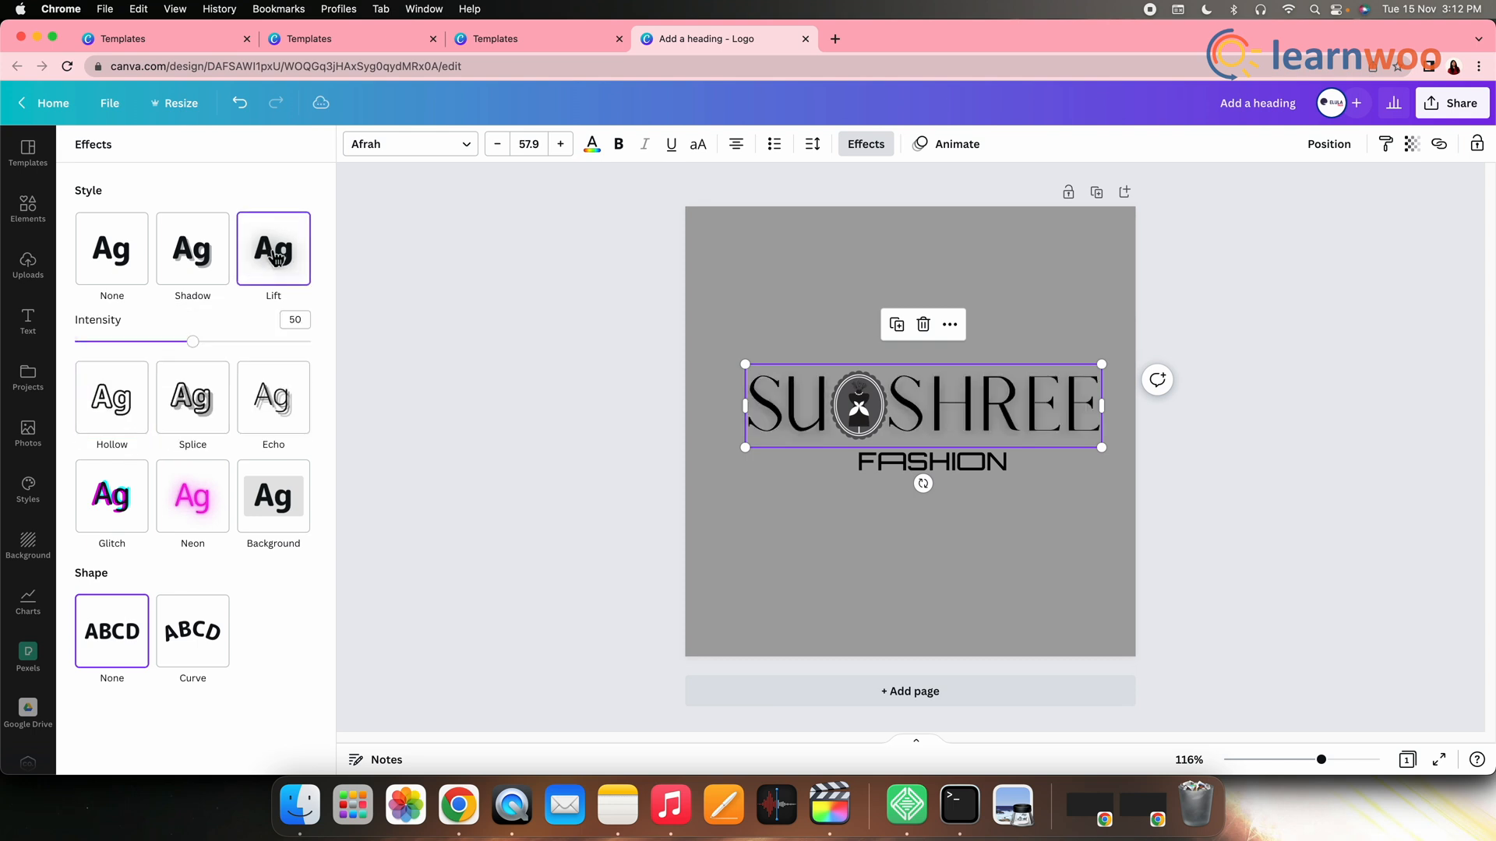
left_click(194, 631)
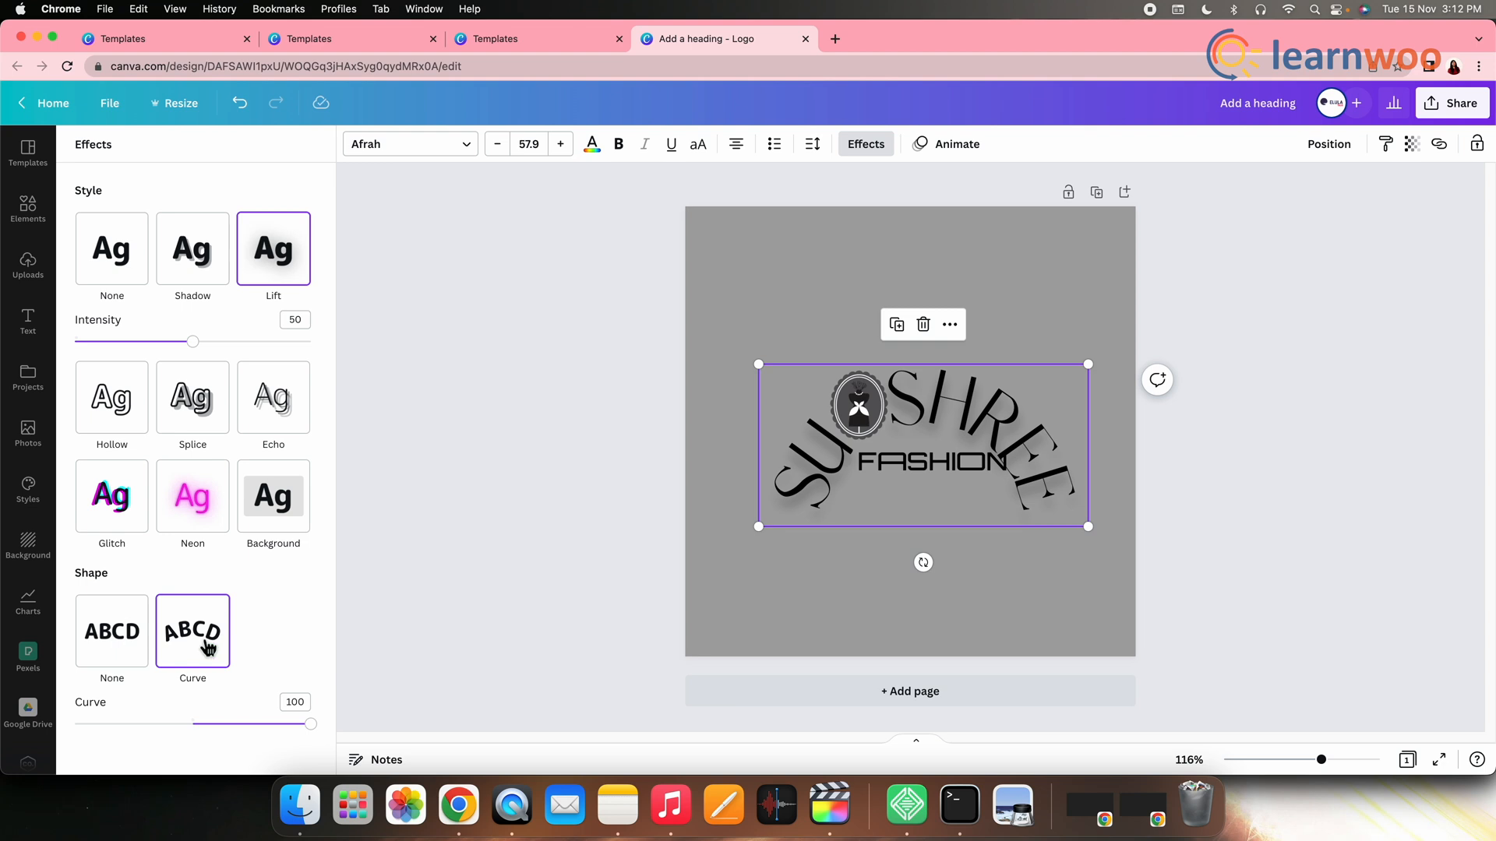
left_click(112, 631)
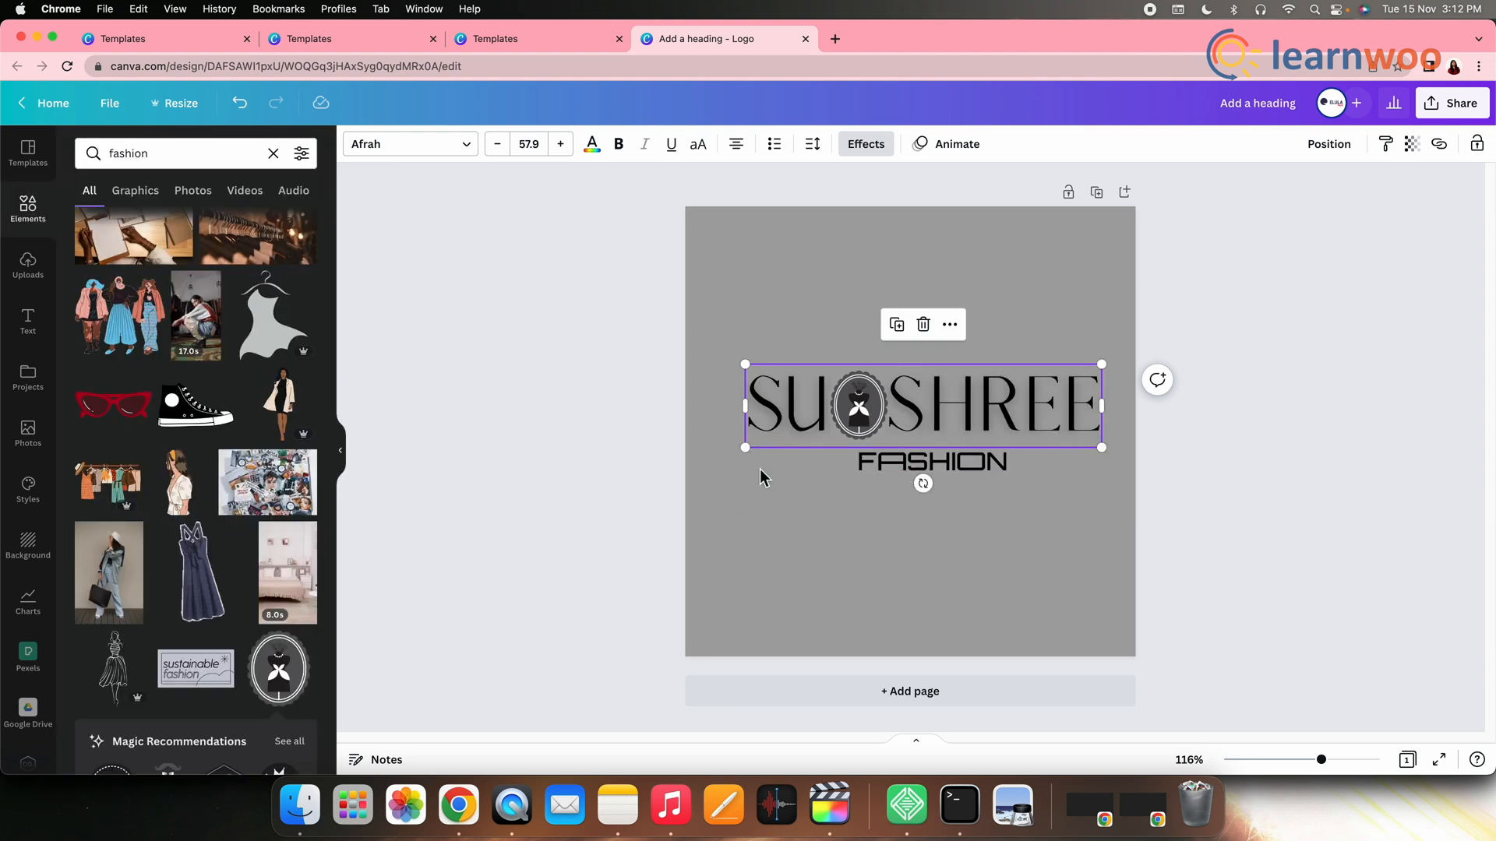
left_click(955, 144)
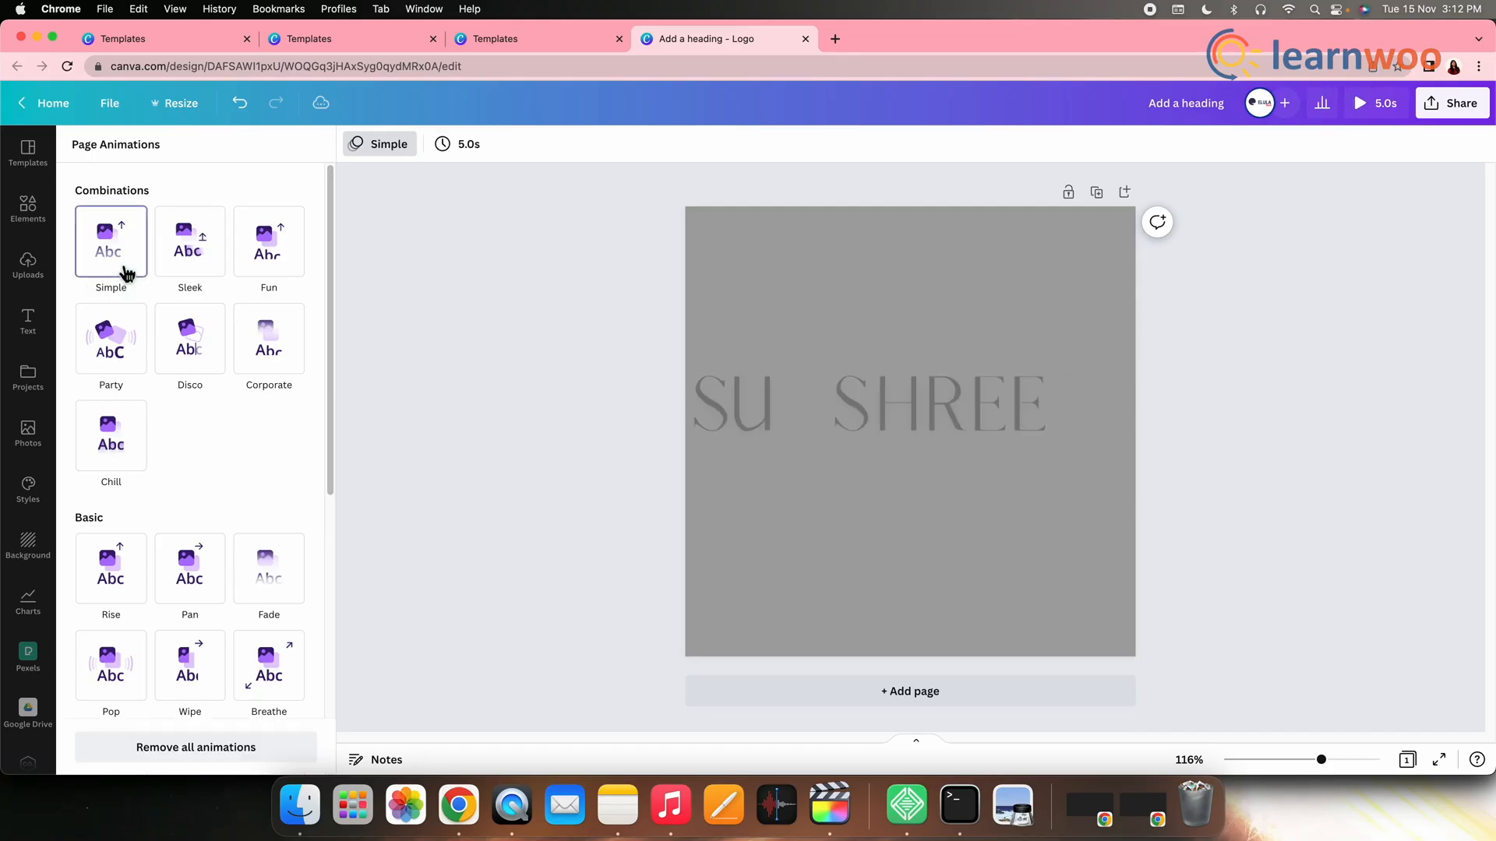
Step: Preview the Simple and Sleek page animations, then set the page to Fade
left_click(189, 241)
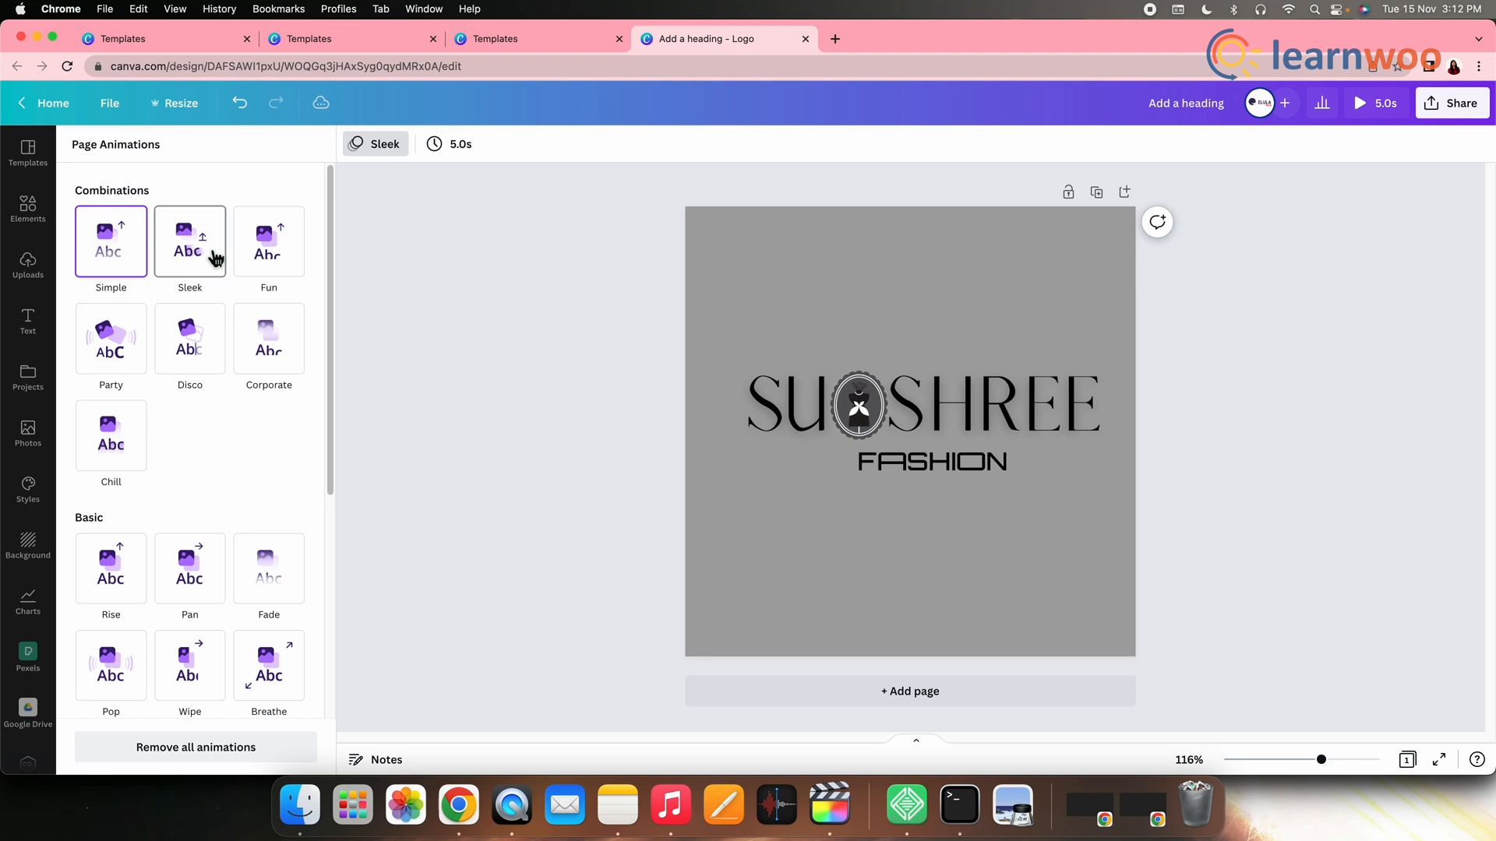
left_click(270, 240)
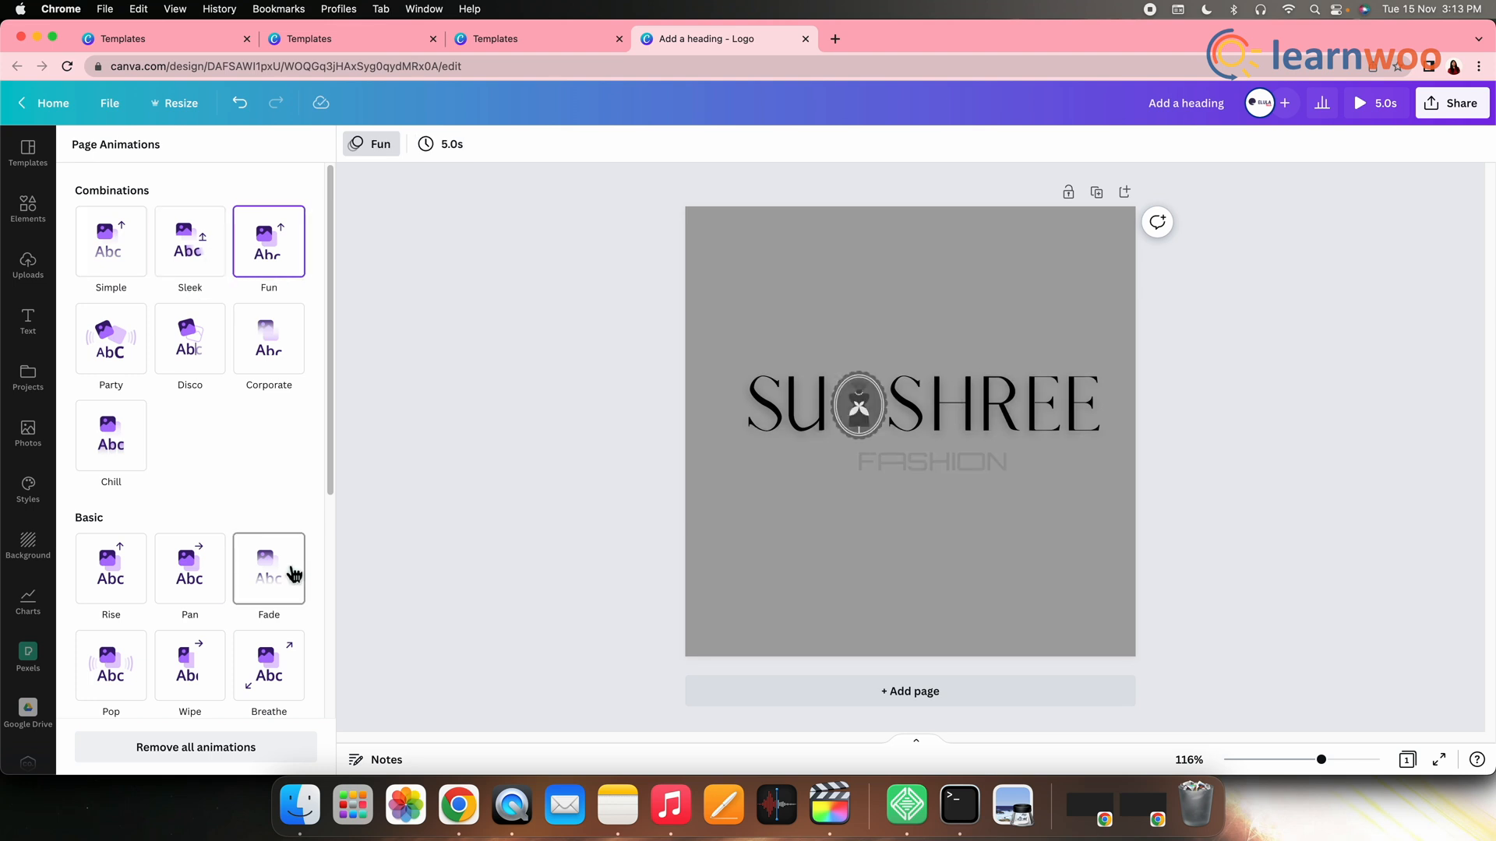
left_click(270, 568)
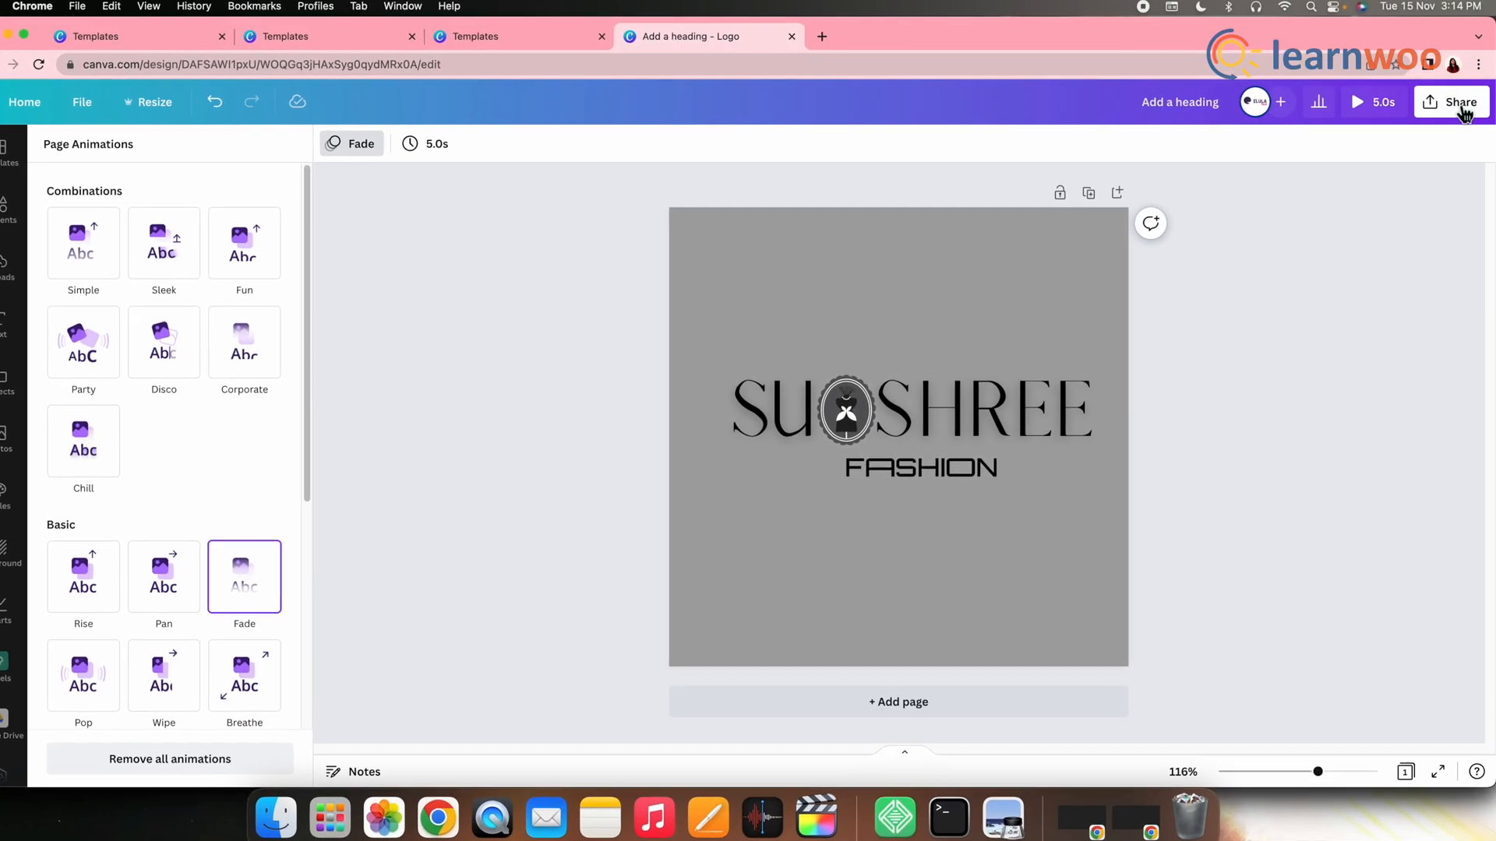
Step: Download the SU SHREE logo from Share as a PNG instead of MP4 Video
left_click(1458, 103)
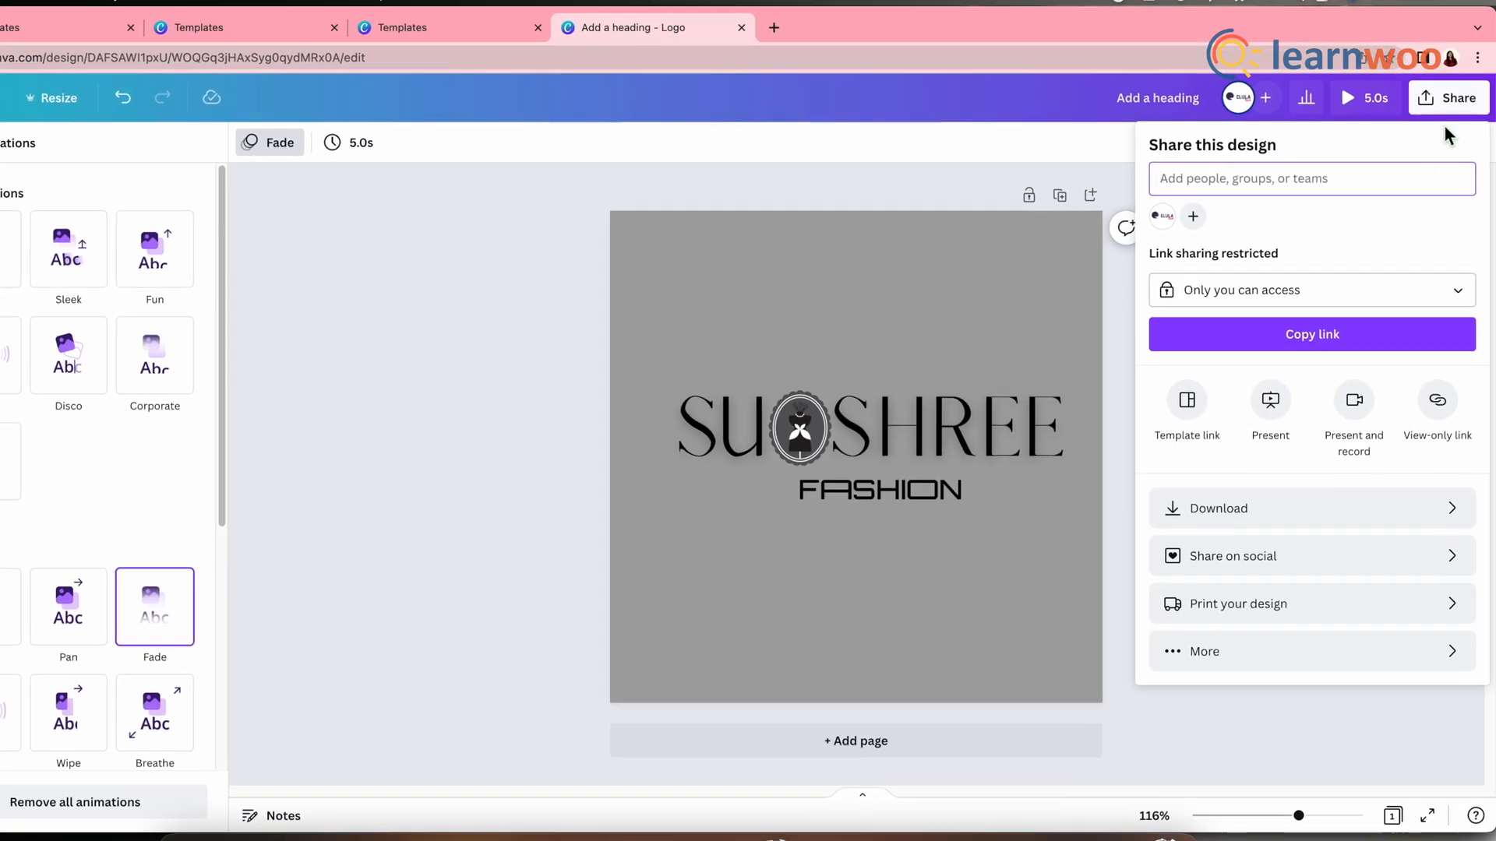
left_click(1218, 508)
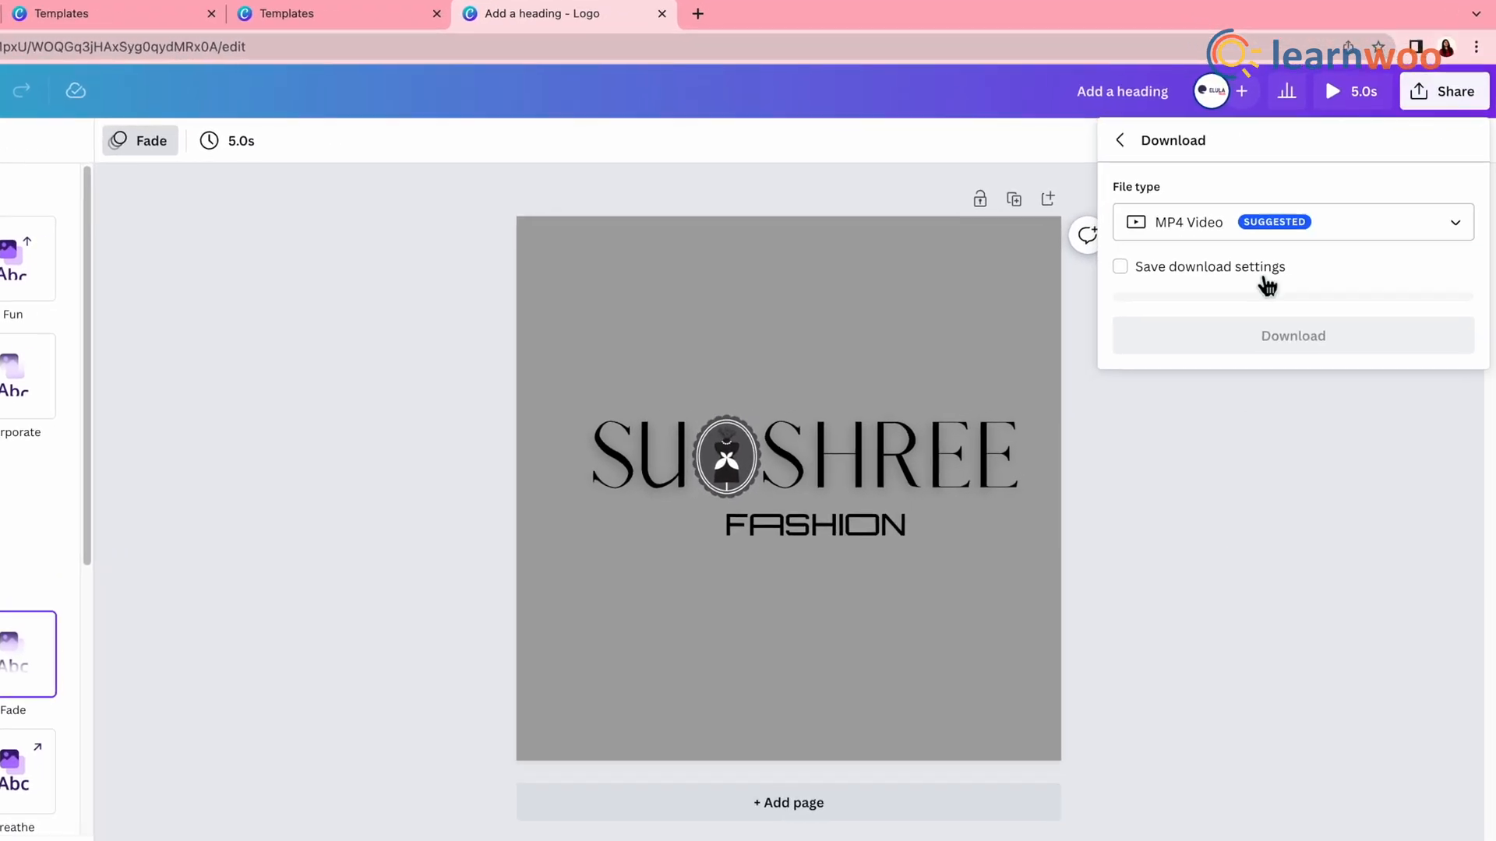
left_click(1288, 222)
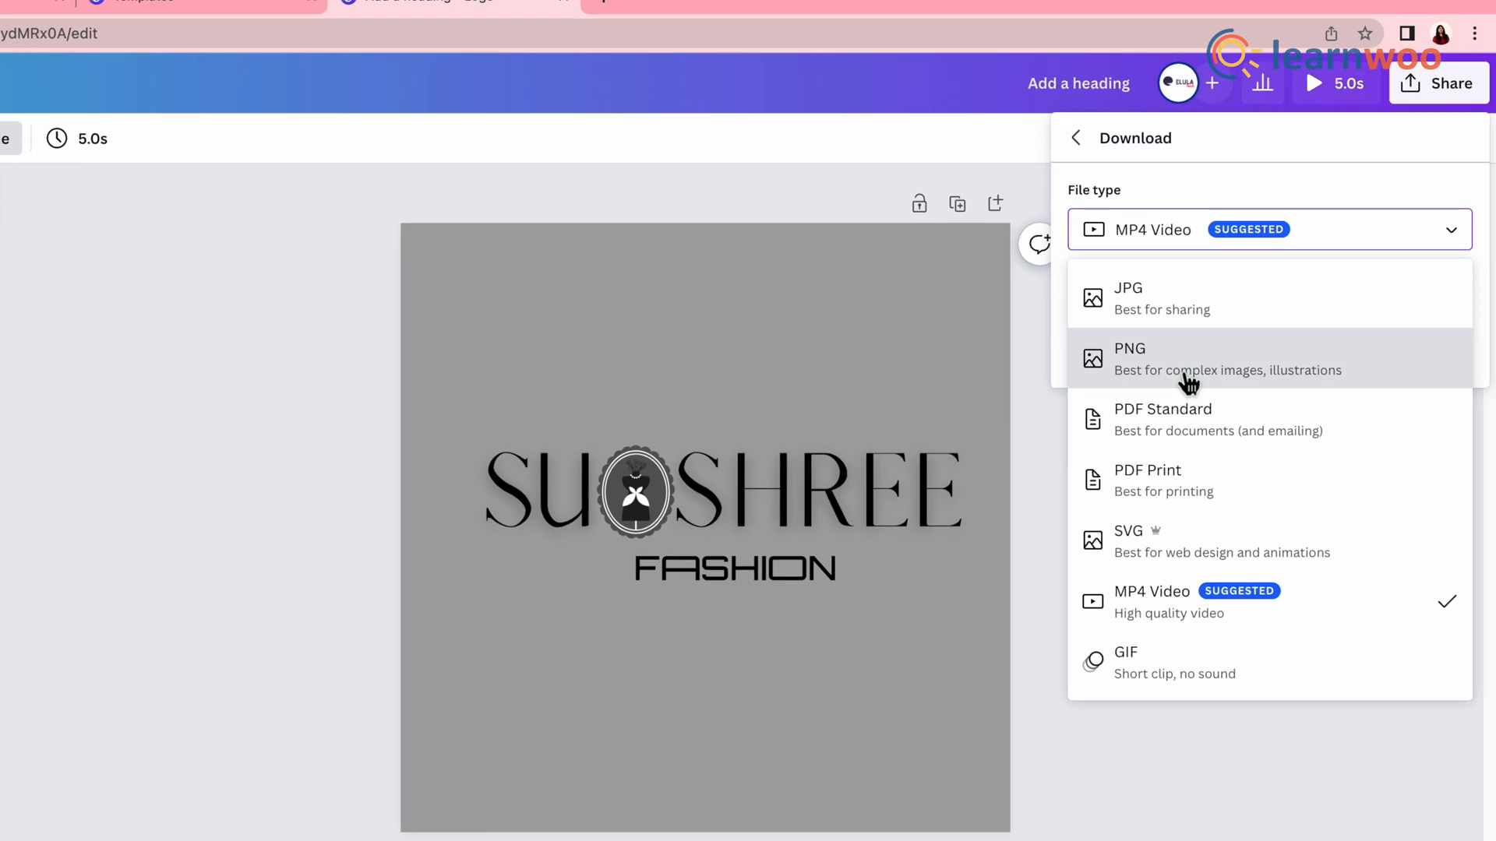
left_click(1130, 358)
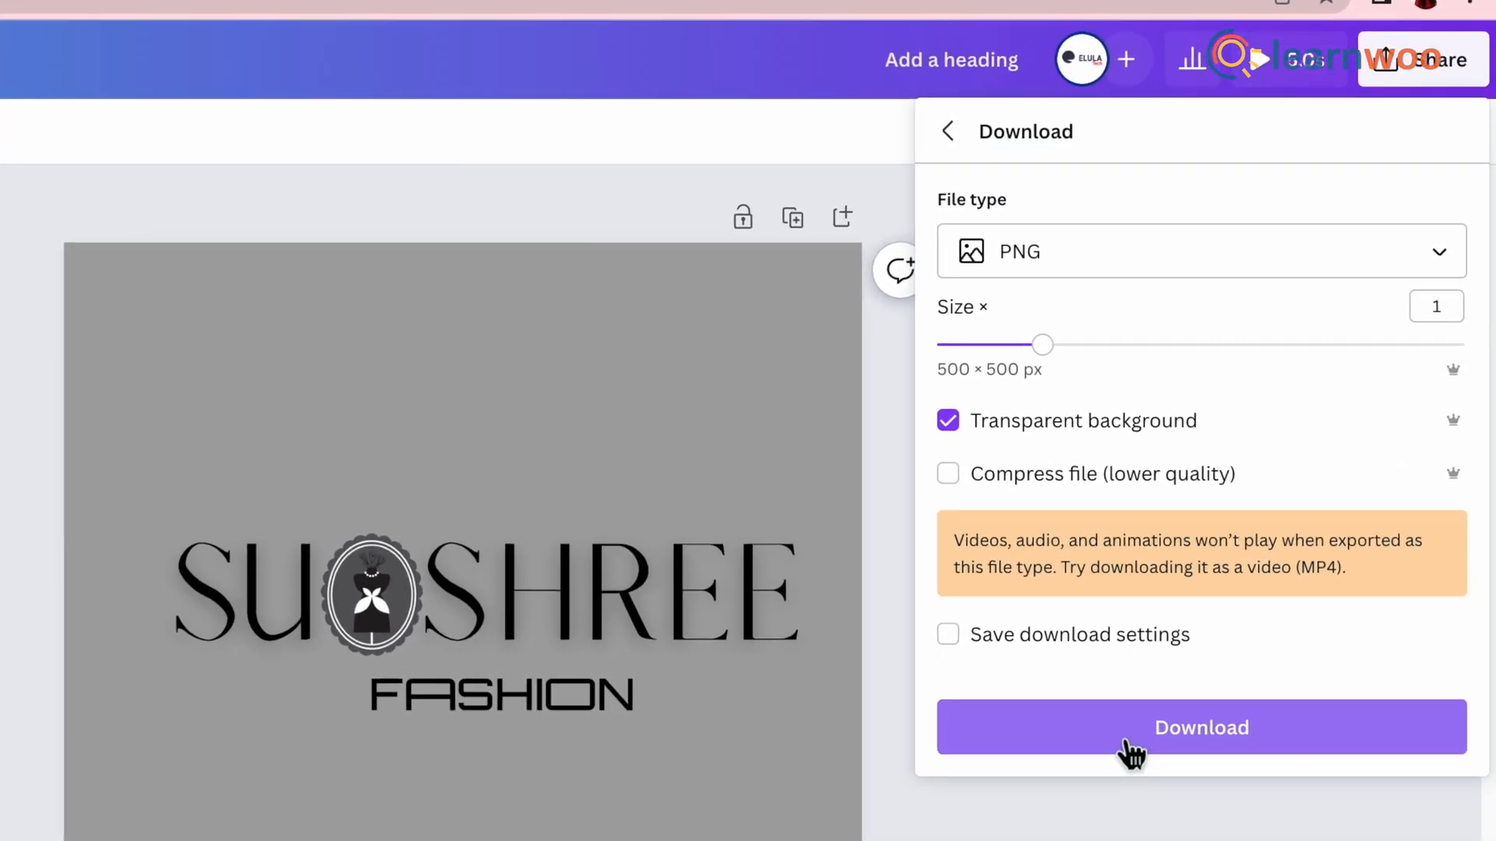
left_click(1202, 727)
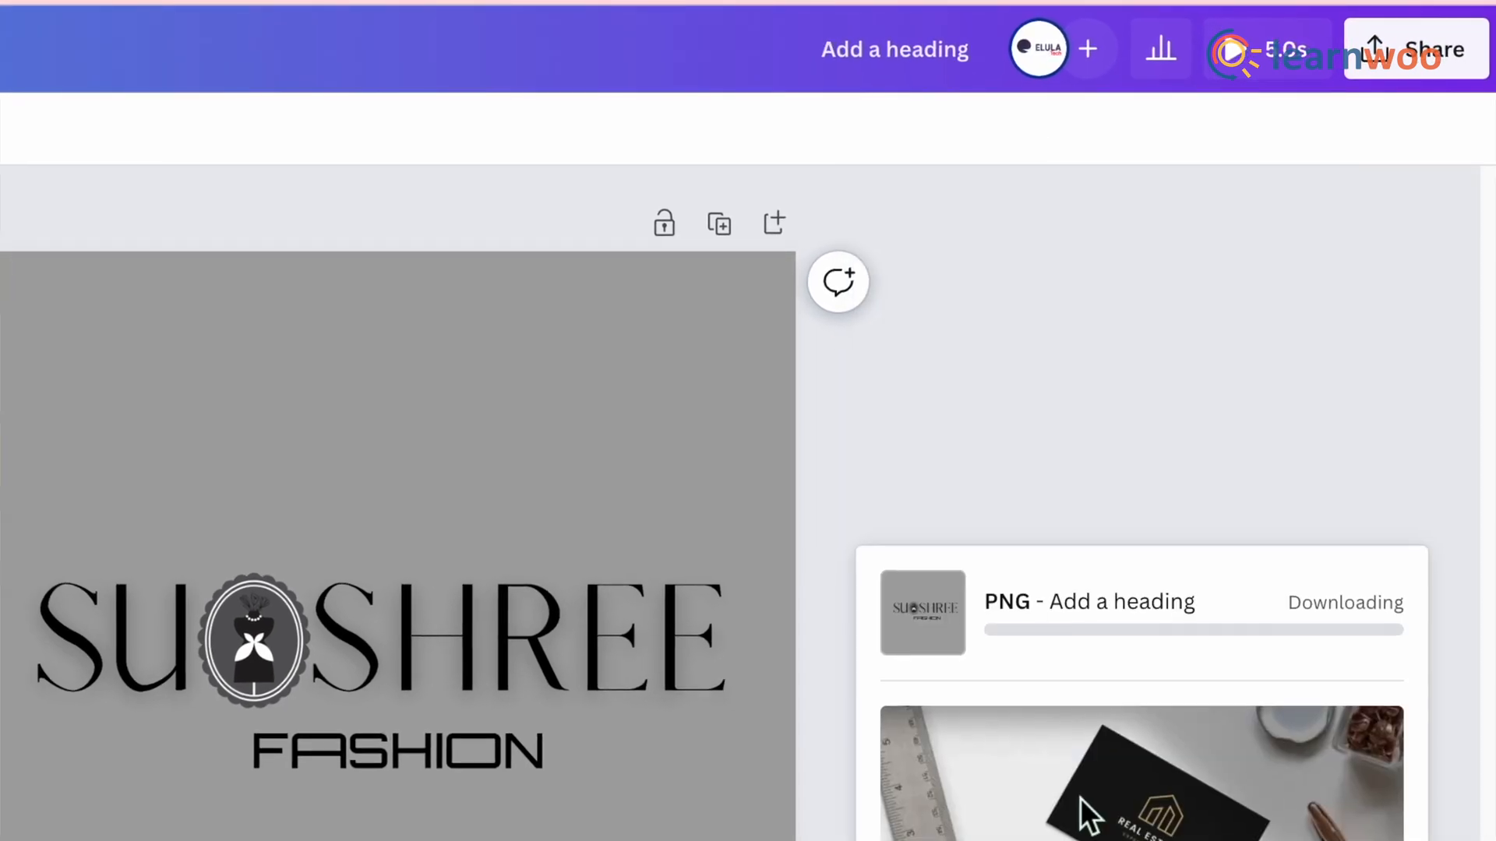